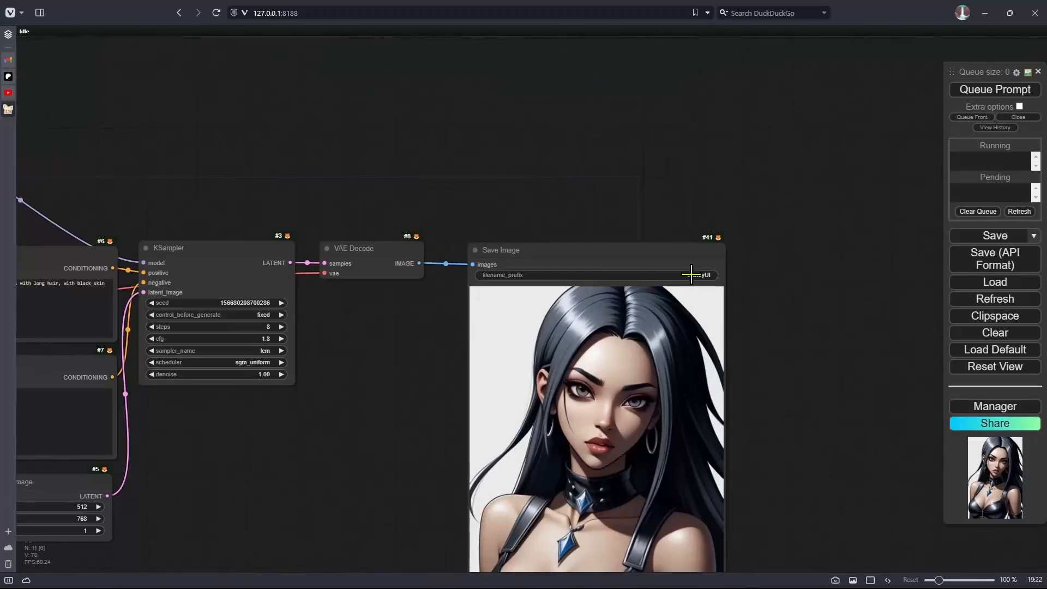
Search the Install Custom Nodes catalogue of the manager for 'bria'
{"action": "left_click", "coordinate": [994, 406]}
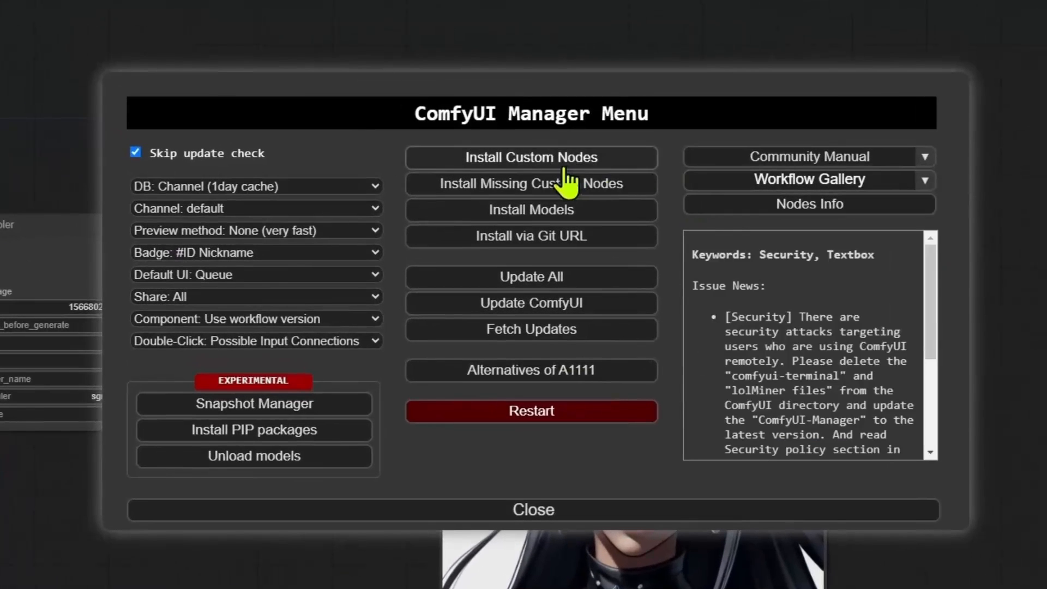
{"action": "left_click", "coordinate": [531, 157]}
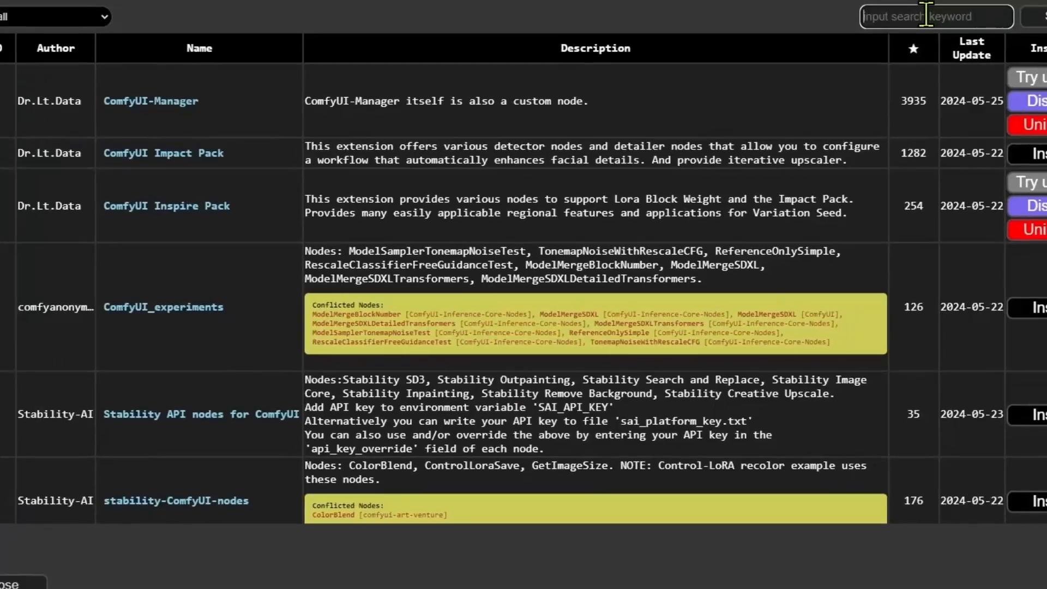
{"action": "type", "text": "bria"}
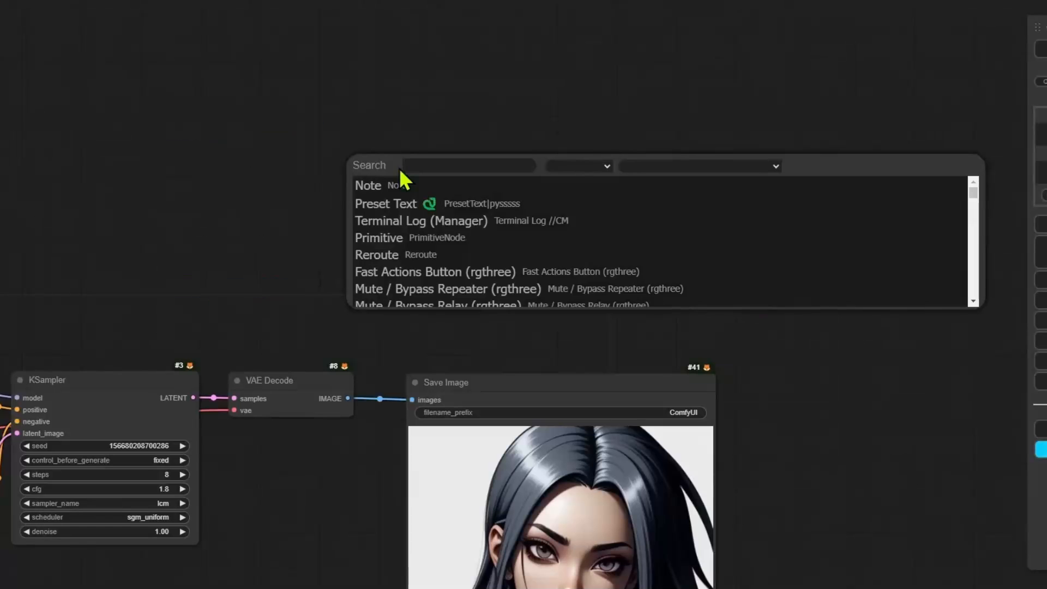
Add the BRIA RMBG node and connect the model loader's rmbgmodel output to it
{"action": "type", "text": "bria"}
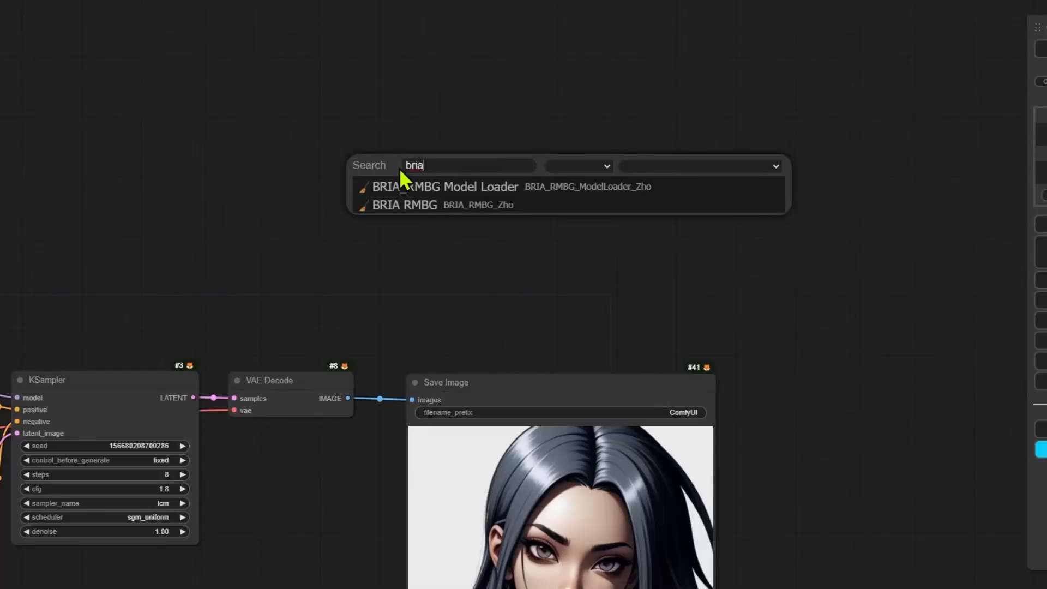
{"action": "left_click", "coordinate": [445, 186]}
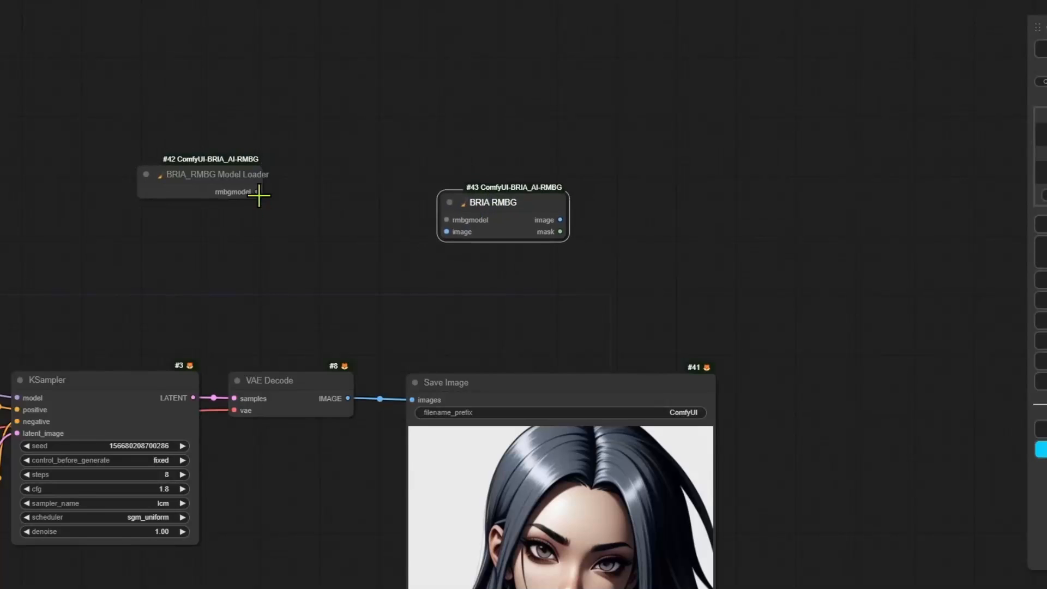
{"action": "left_click_drag", "start_coordinate": [256, 192], "coordinate": [404, 196]}
{"action": "type", "text": "mask to"}
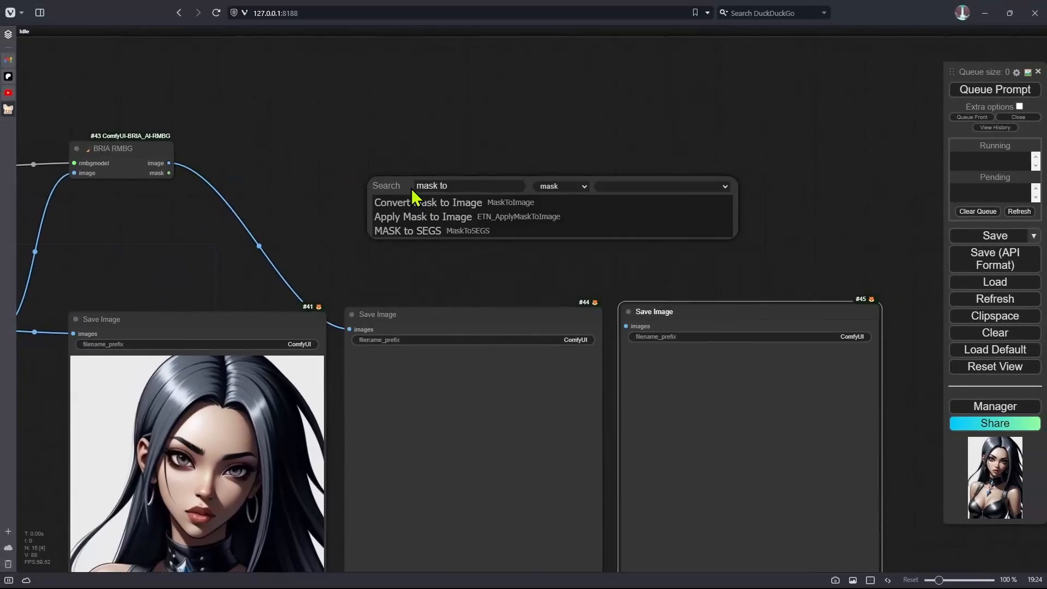
Add Convert Mask to Image and wire BRIA RMBG's image and mask outputs to the Save Image nodes
{"action": "left_click", "coordinate": [427, 203]}
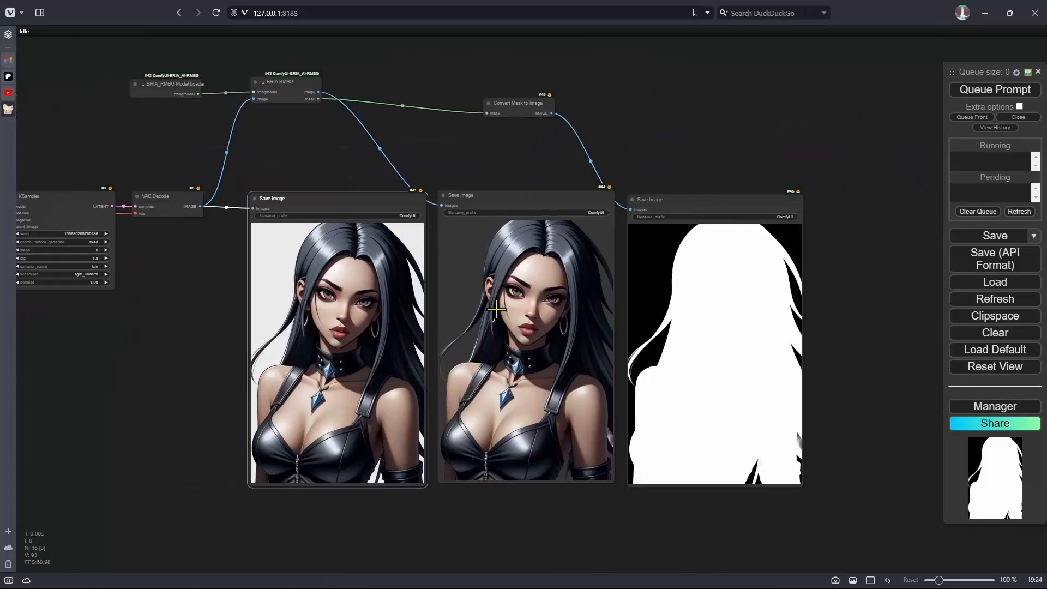
{"action": "left_click_drag", "start_coordinate": [497, 308], "coordinate": [528, 157]}
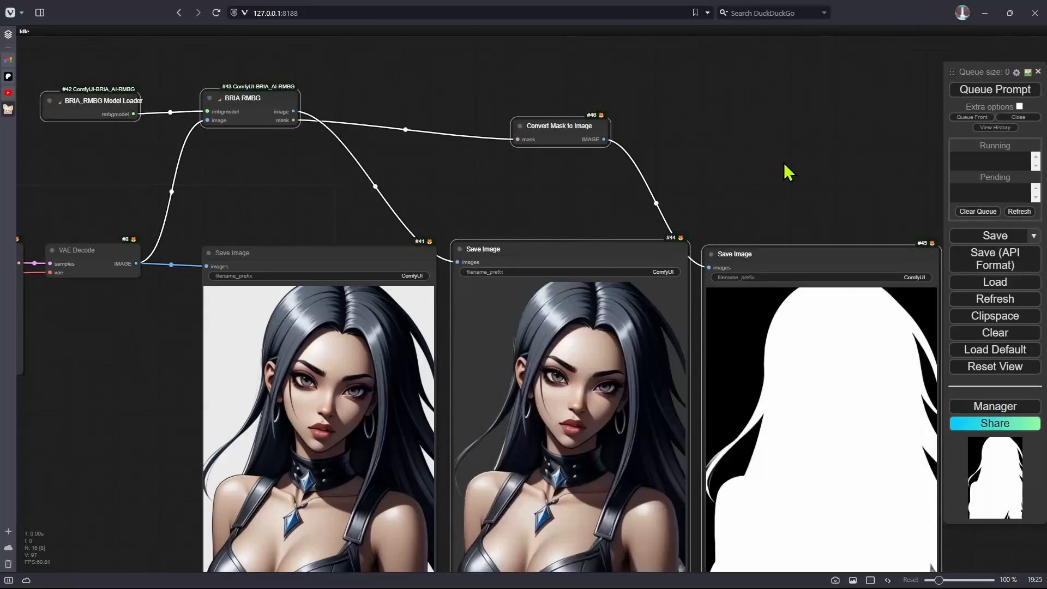
{"action": "left_click_drag", "start_coordinate": [788, 171], "coordinate": [424, 161]}
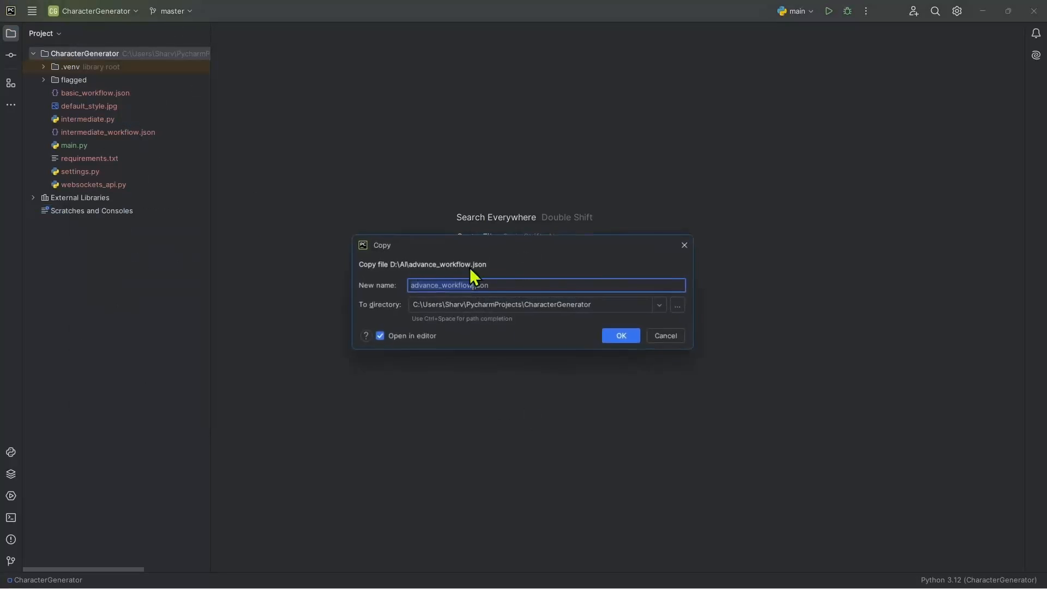
Confirm copying advance_workflow.json into the project root and scroll through its JSON
{"action": "left_click", "coordinate": [619, 335]}
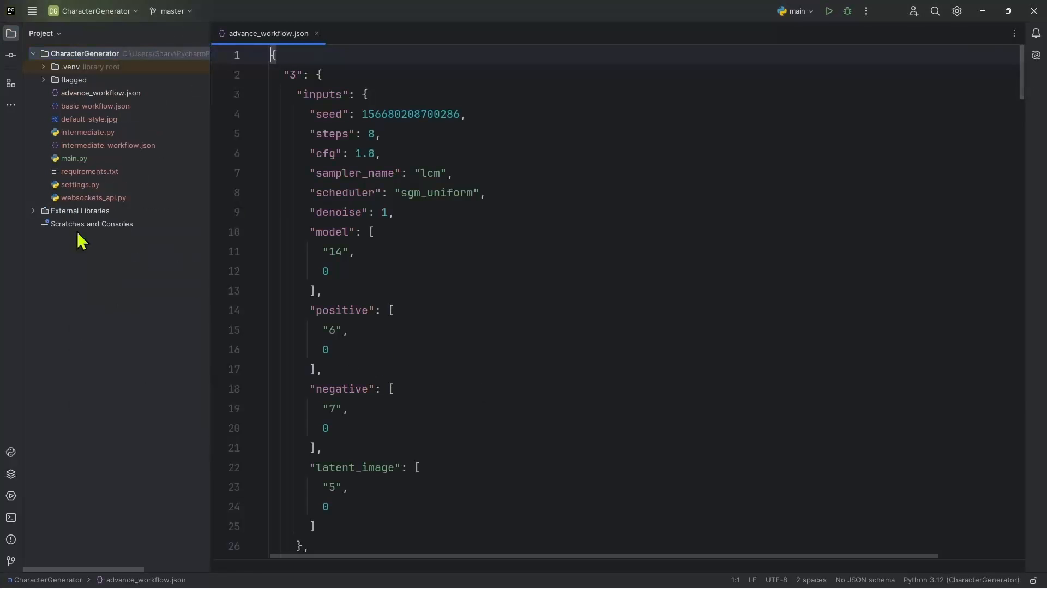
{"action": "scroll", "scroll_direction": "down", "scroll_amount": 3}
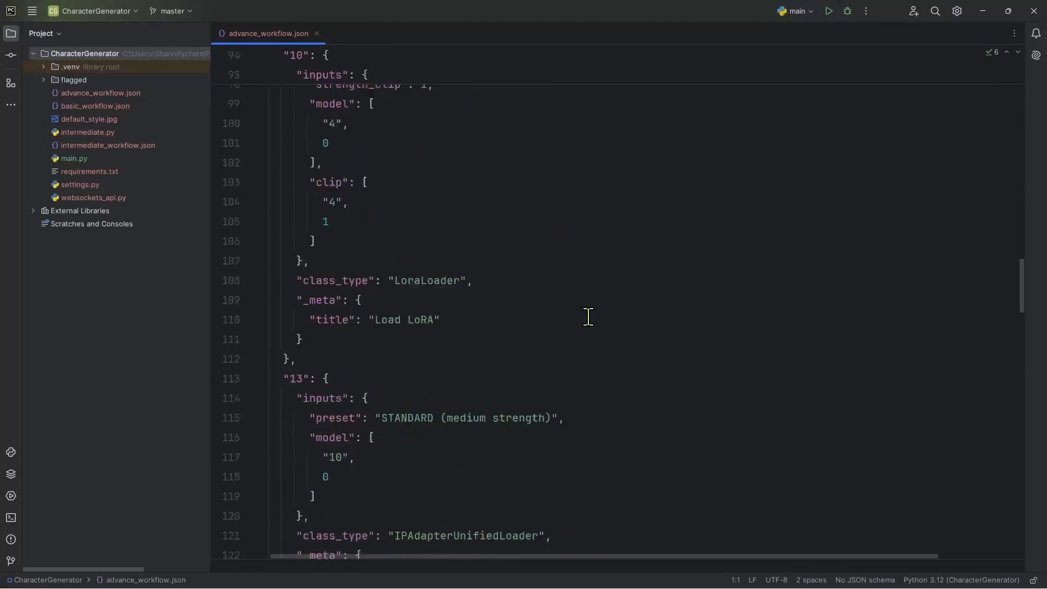
{"action": "scroll", "scroll_direction": "down", "scroll_amount": 3}
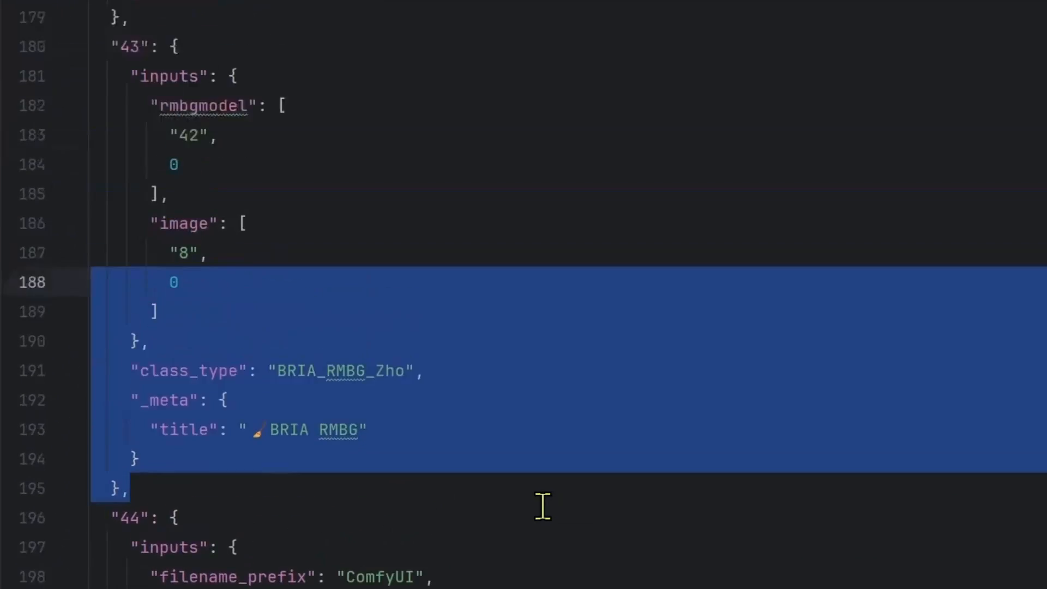
{"action": "scroll", "scroll_direction": "down", "scroll_amount": 3}
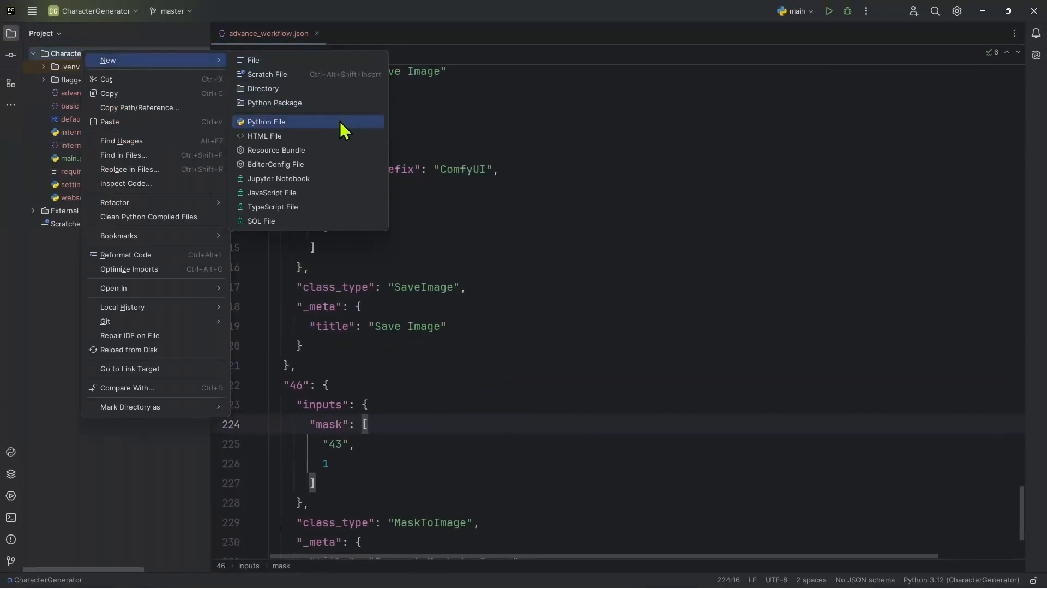
Create the Python file 'advanced' and paste intermediate.py's code into it
{"action": "left_click", "coordinate": [266, 122]}
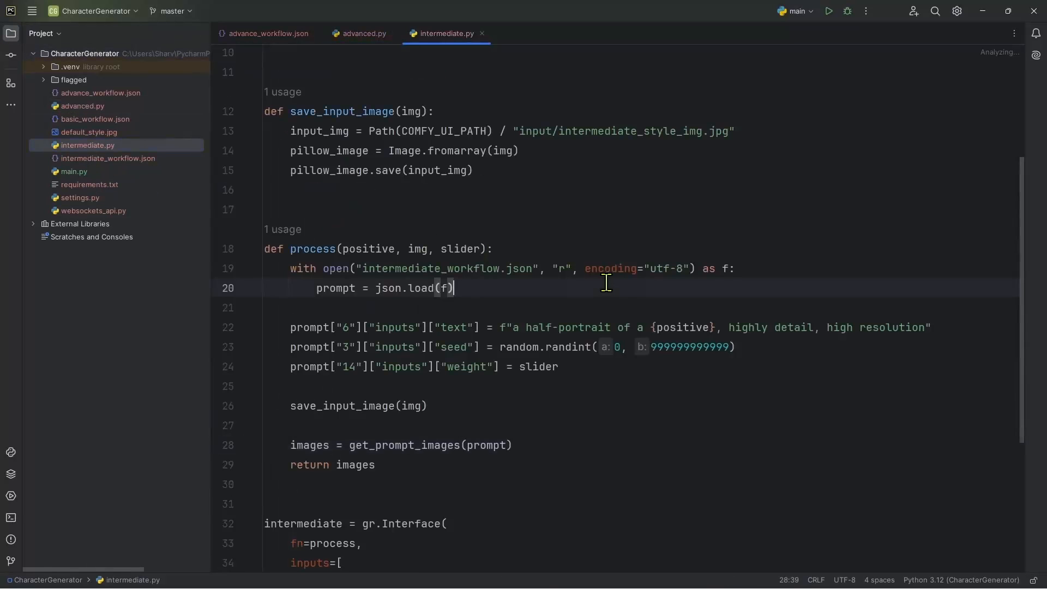
{"action": "left_click", "coordinate": [362, 34]}
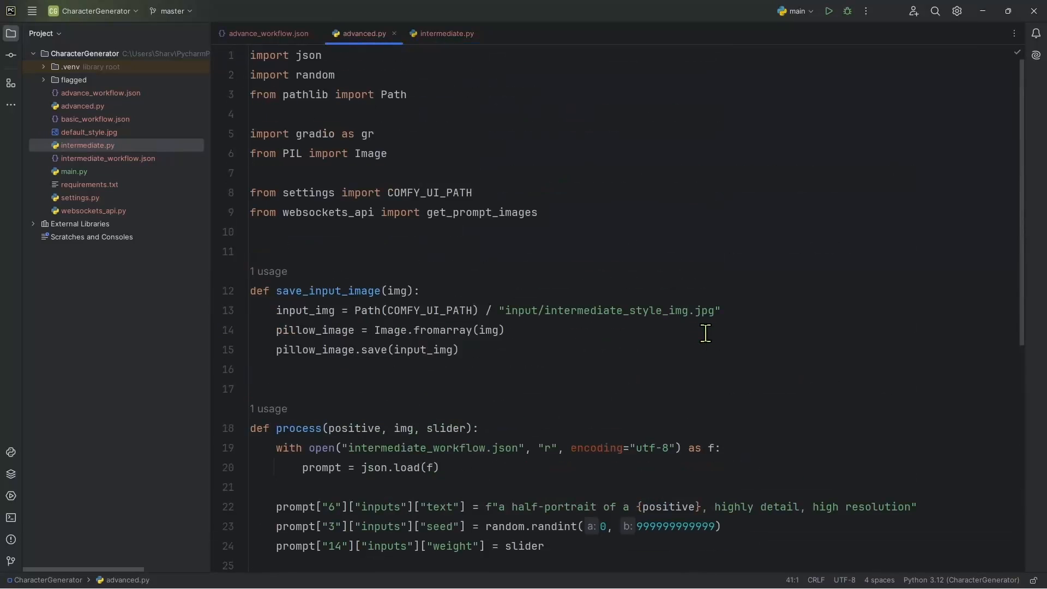
{"action": "left_click", "coordinate": [268, 34]}
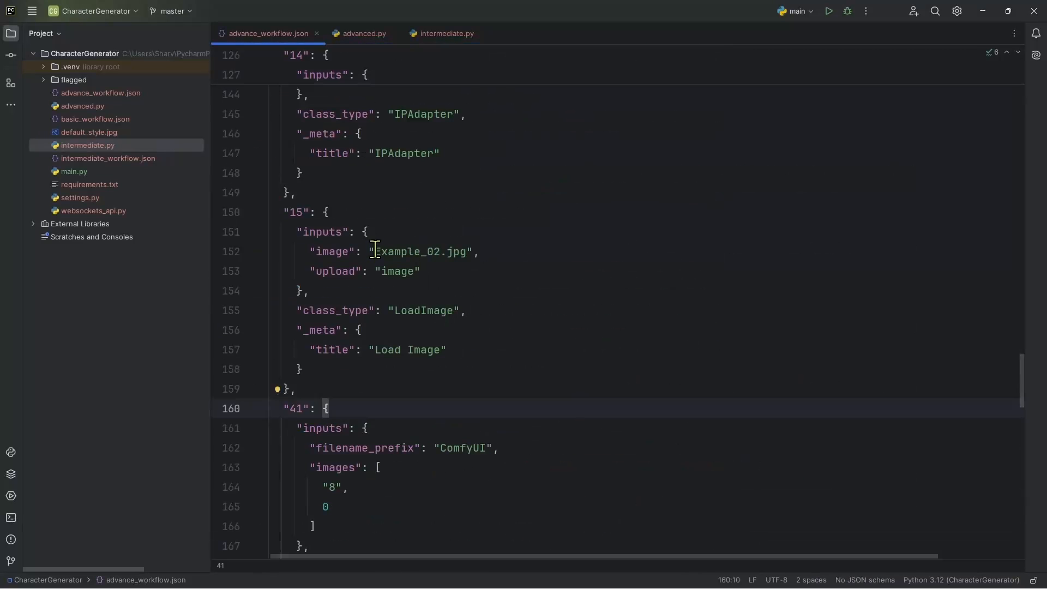
Rename the Load Image input in advance_workflow.json from Example_02.jpg to advance_input_img.jpg and copy it
{"action": "double_click", "coordinate": [419, 252]}
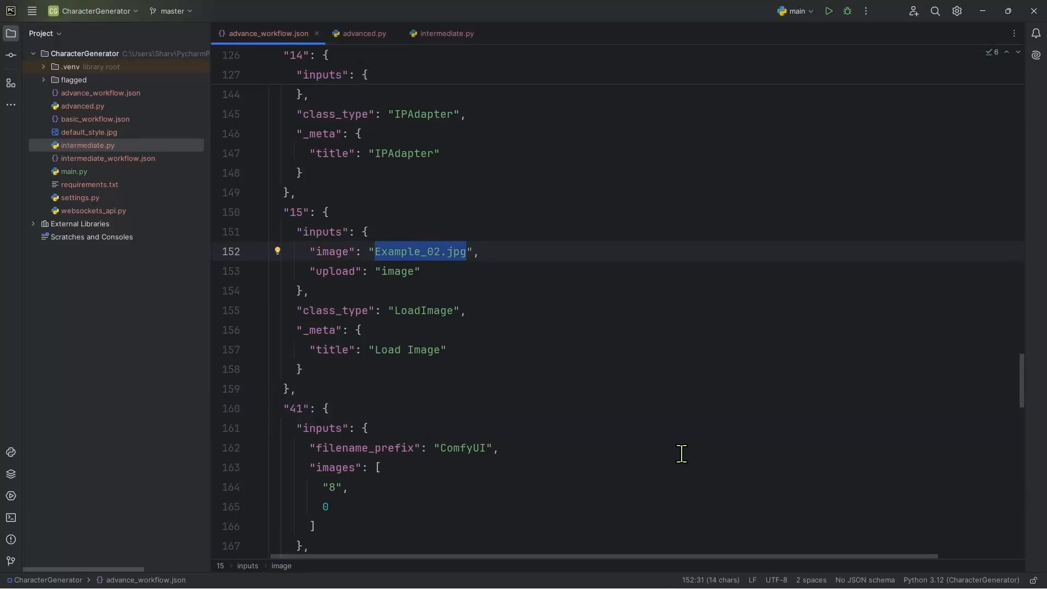
{"action": "type", "text": "advacn"}
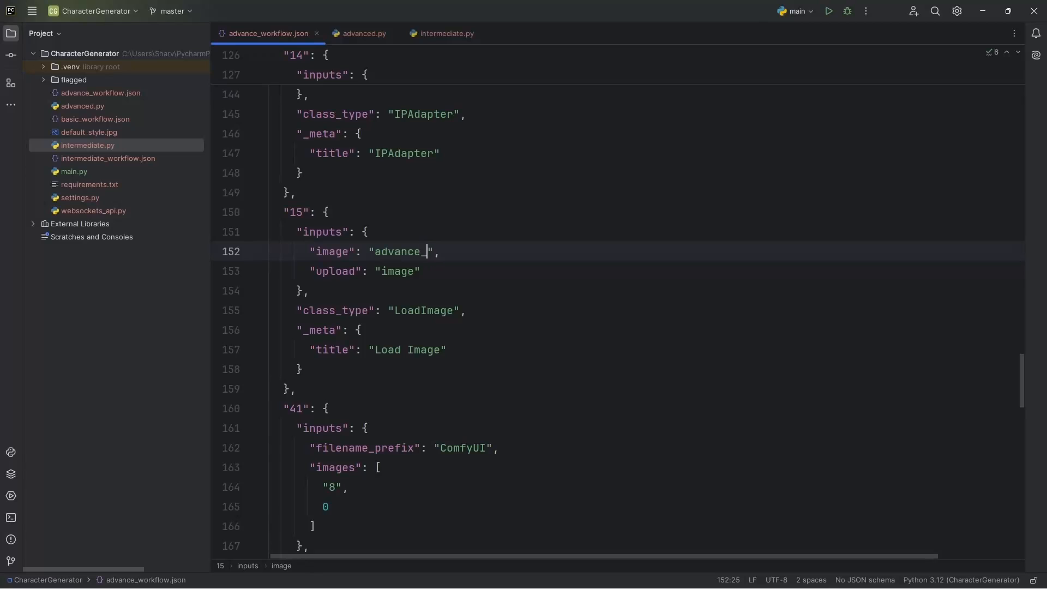
{"action": "type", "text": "input_img.j"}
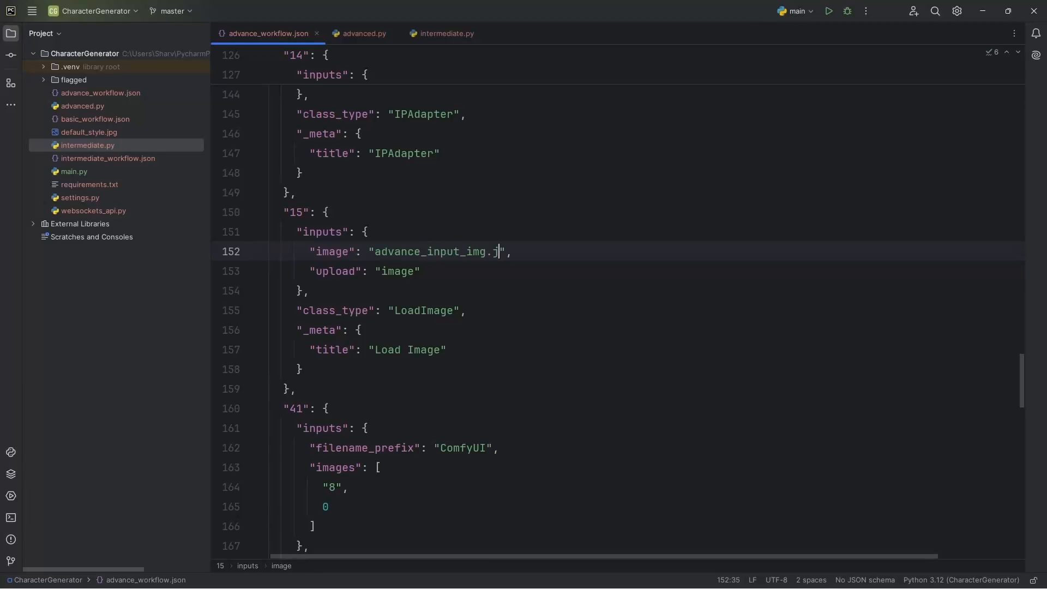
{"action": "double_click", "coordinate": [434, 252]}
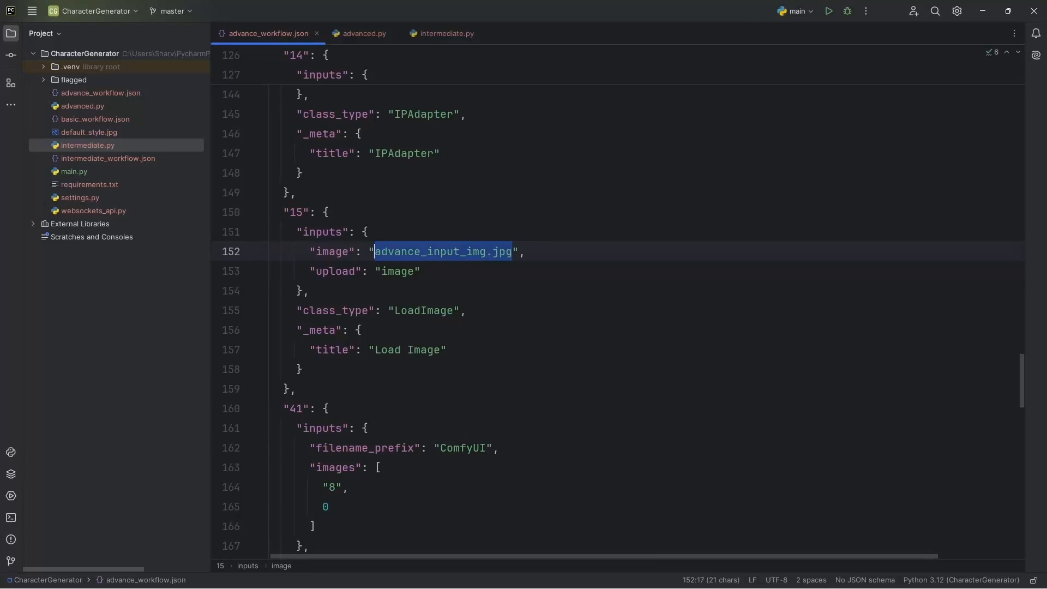
{"action": "left_click", "coordinate": [364, 33]}
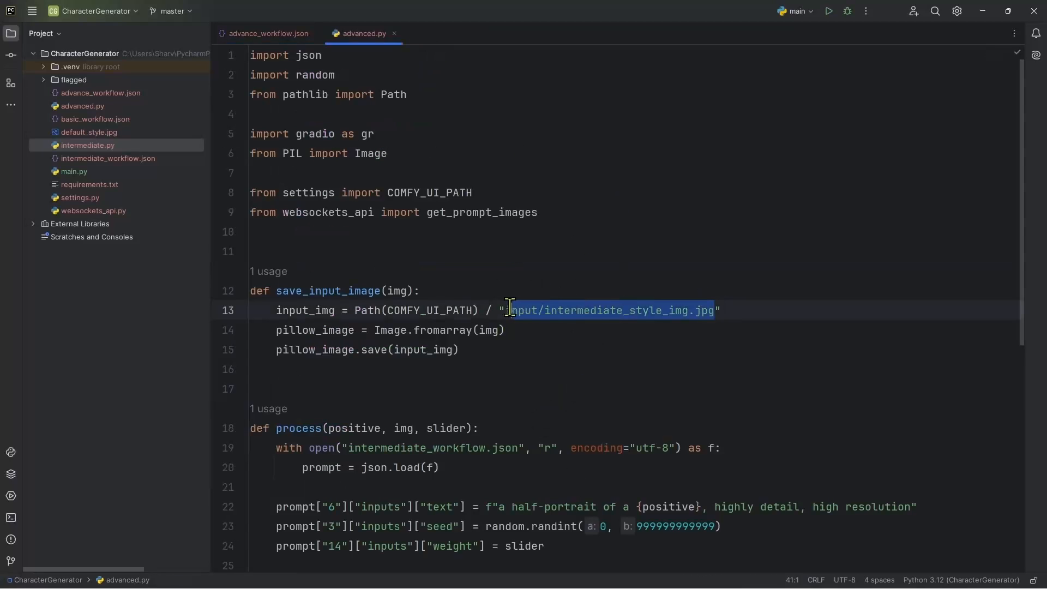
Set the save path to input/advance_input_img.jpg and the loaded workflow to advance_workflow.json
{"action": "type", "text": "input/advance_input_img.jpg"}
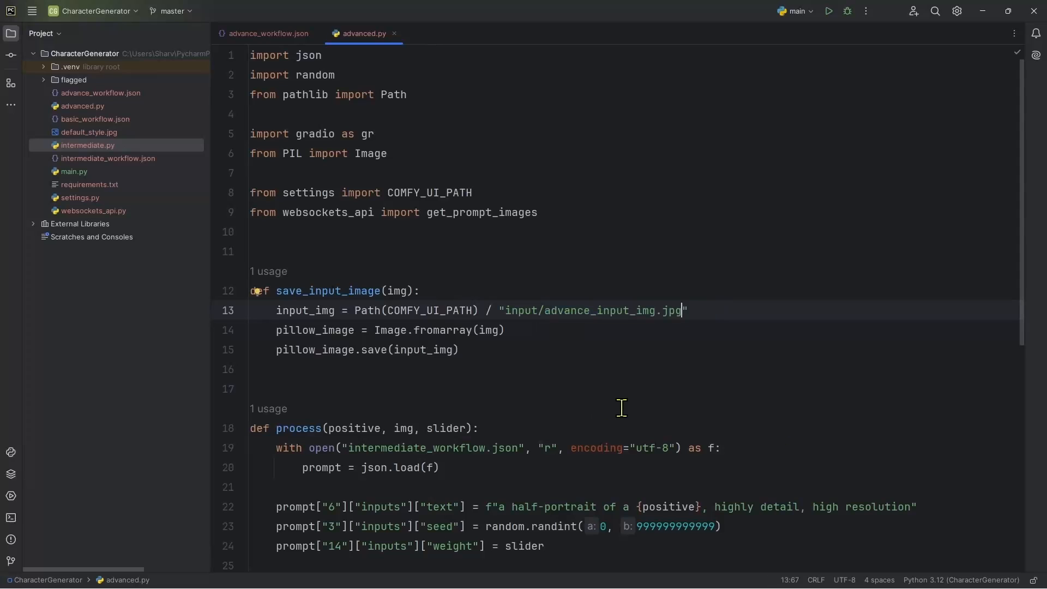
{"action": "scroll", "scroll_direction": "down", "scroll_amount": 3}
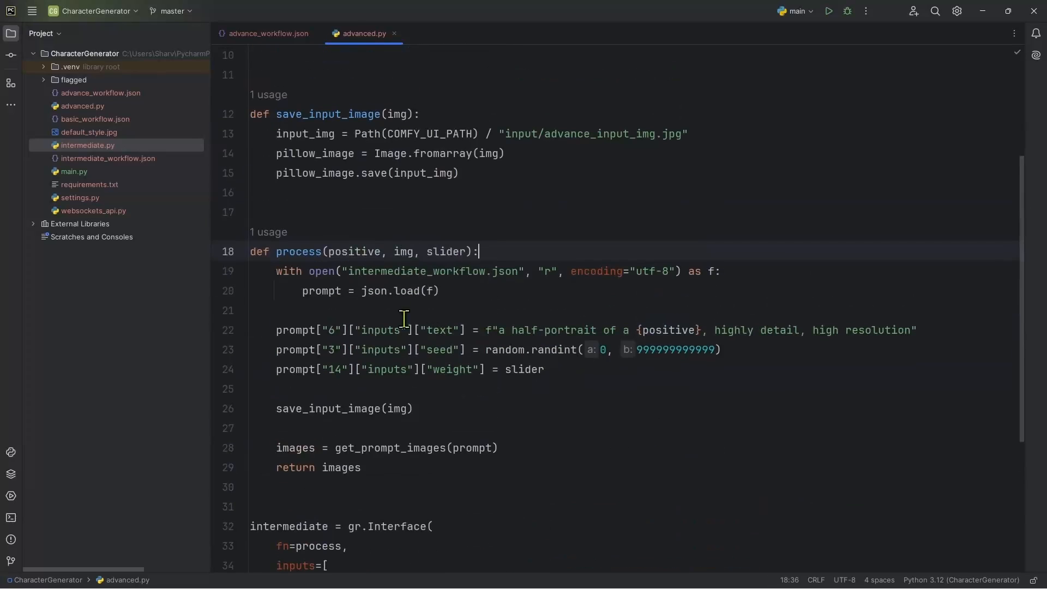
{"action": "type", "text": "adv"}
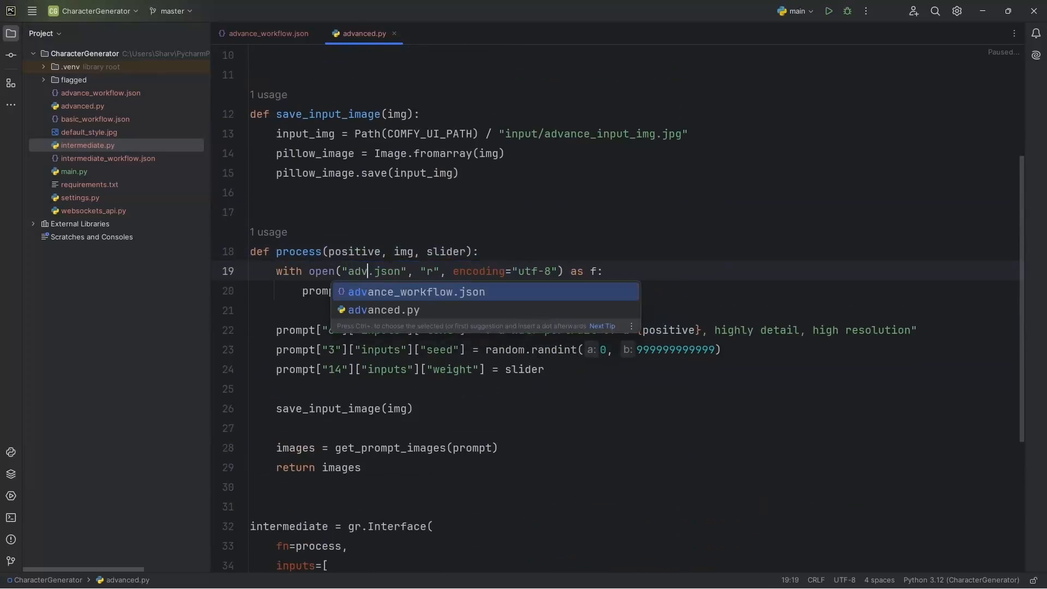
{"action": "key", "text": "Tab"}
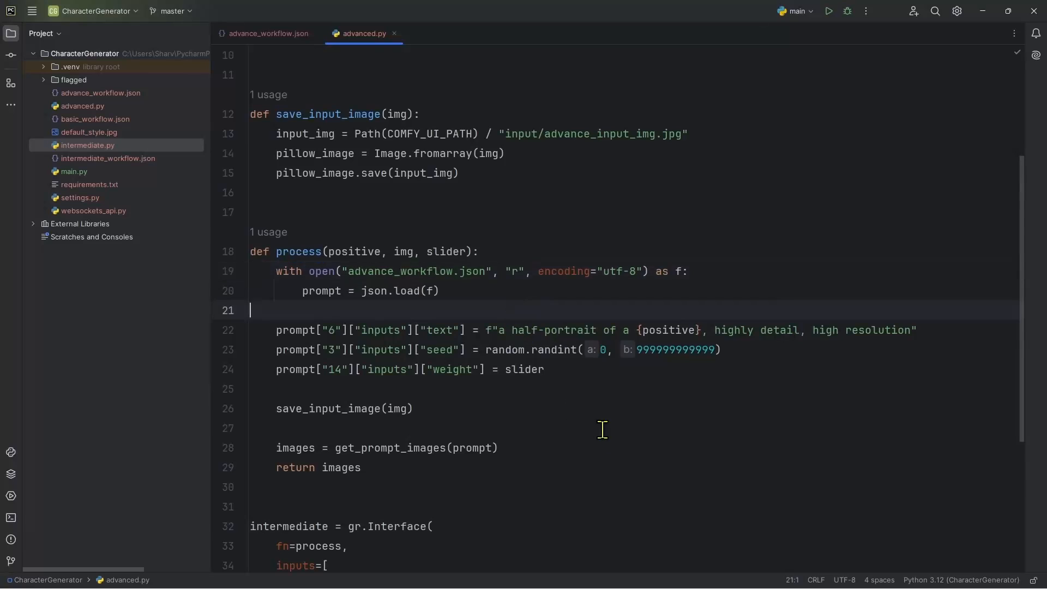
{"action": "scroll", "scroll_direction": "down", "scroll_amount": 3}
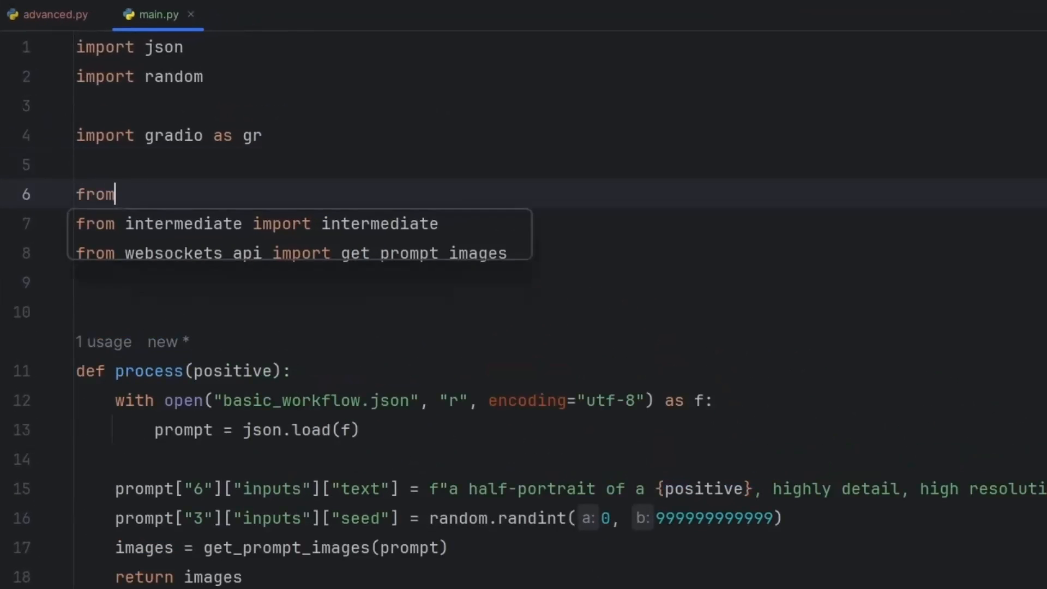
Import advanced in main.py and rename the interface variable in advanced.py
{"action": "type", "text": "advanced ip"}
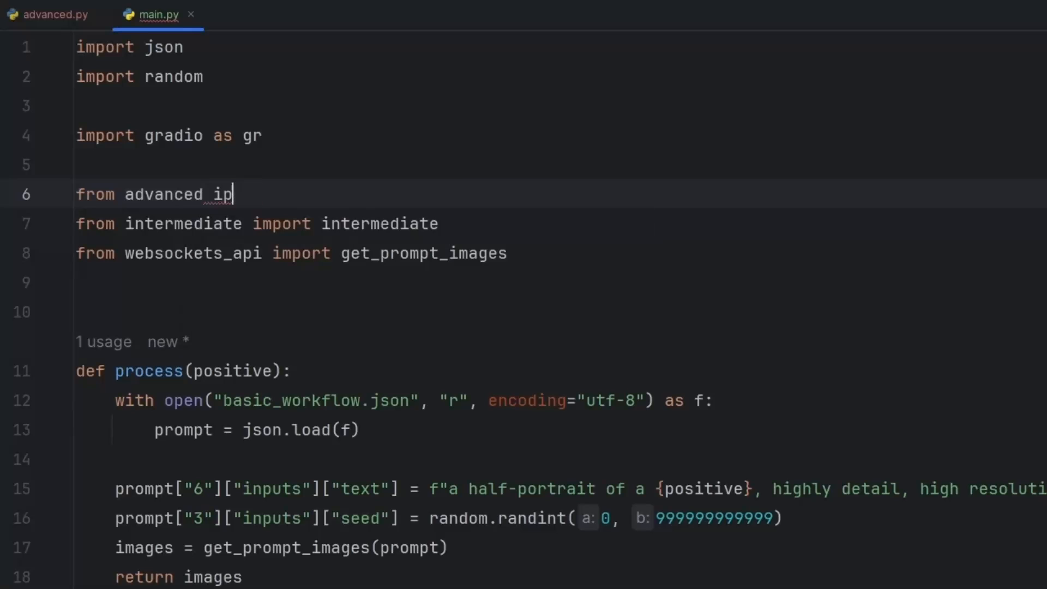
{"action": "type", "text": "mport"}
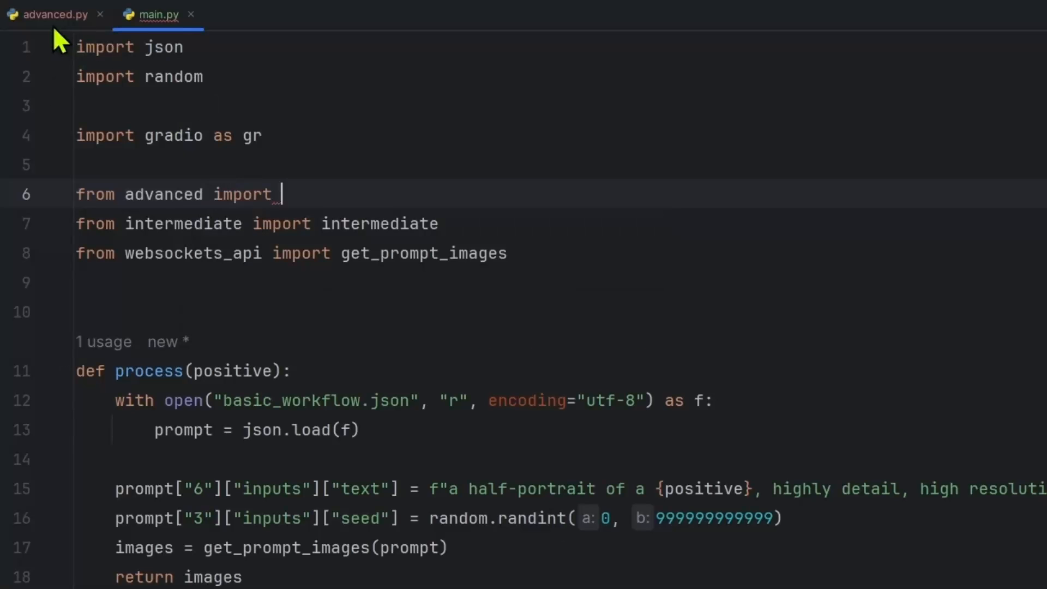
{"action": "scroll", "scroll_direction": "down", "scroll_amount": 3}
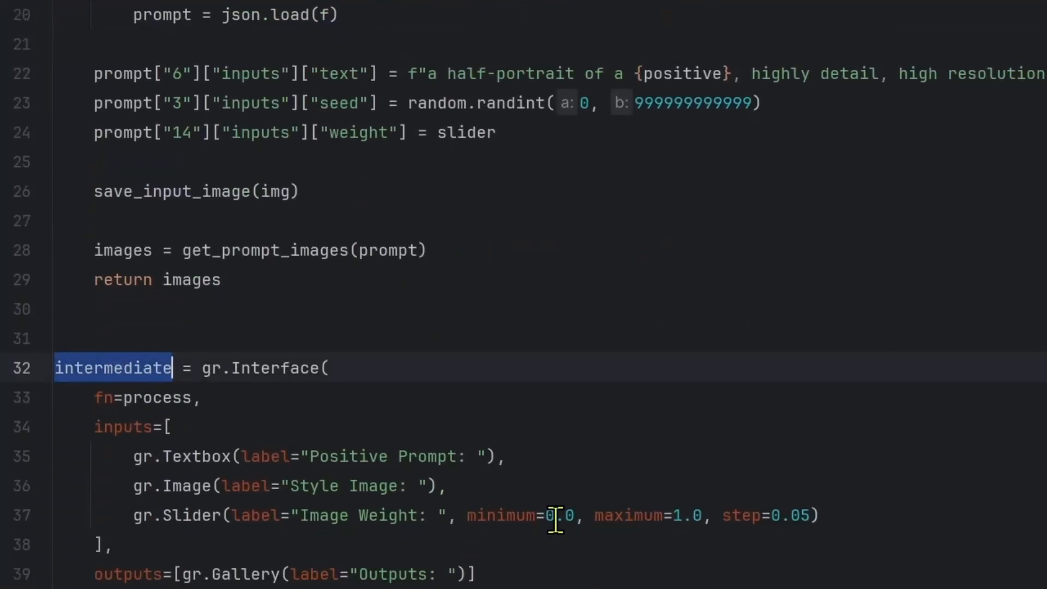
{"action": "type", "text": "ad"}
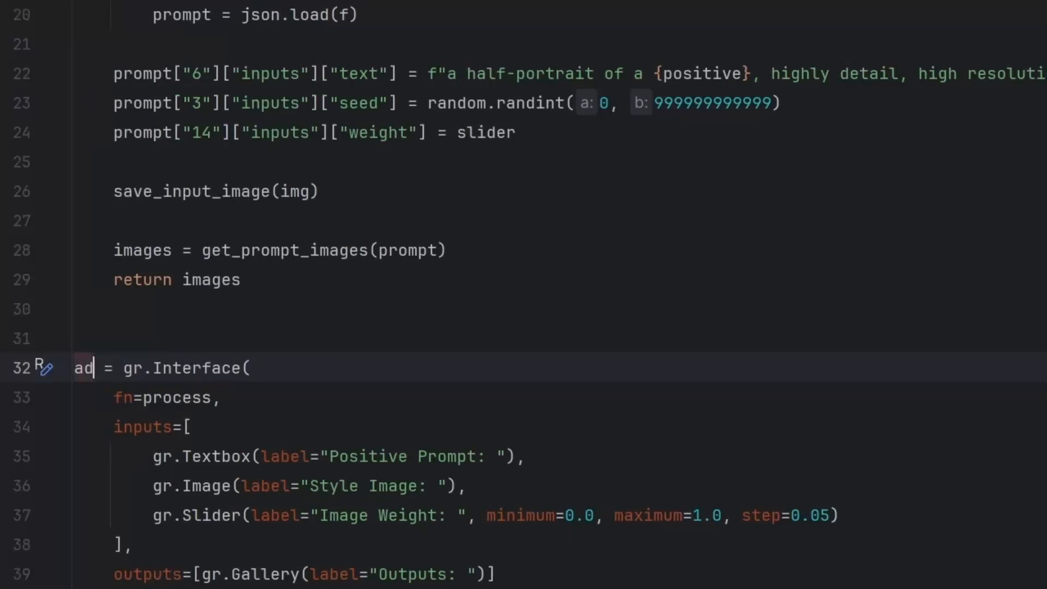
Add the advanced interface and an 'Advanced Workflow' title to main.py's TabbedInterface lists
{"action": "left_click", "coordinate": [158, 14]}
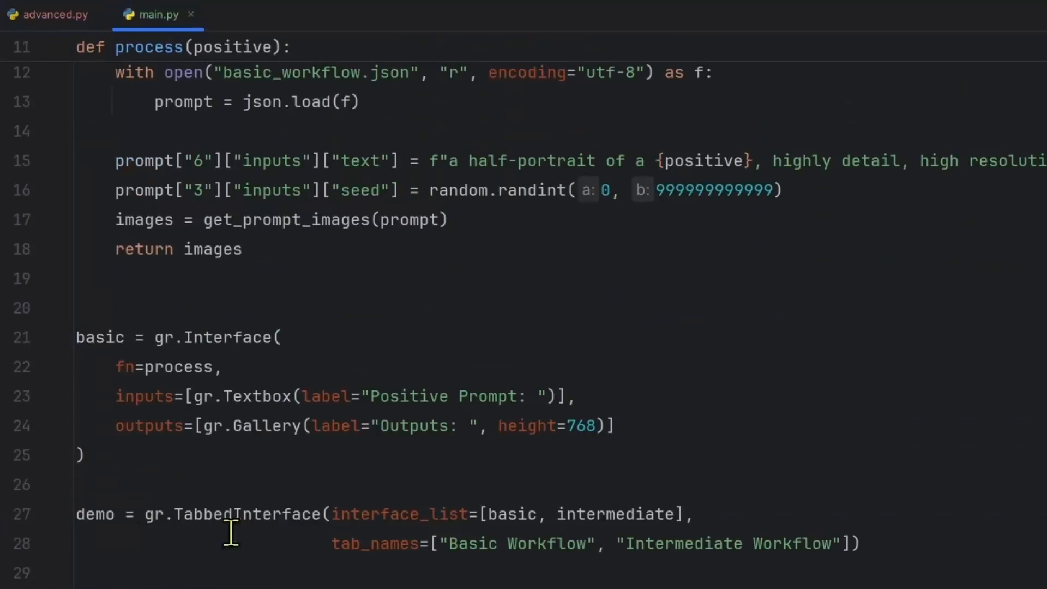
{"action": "double_click", "coordinate": [615, 514]}
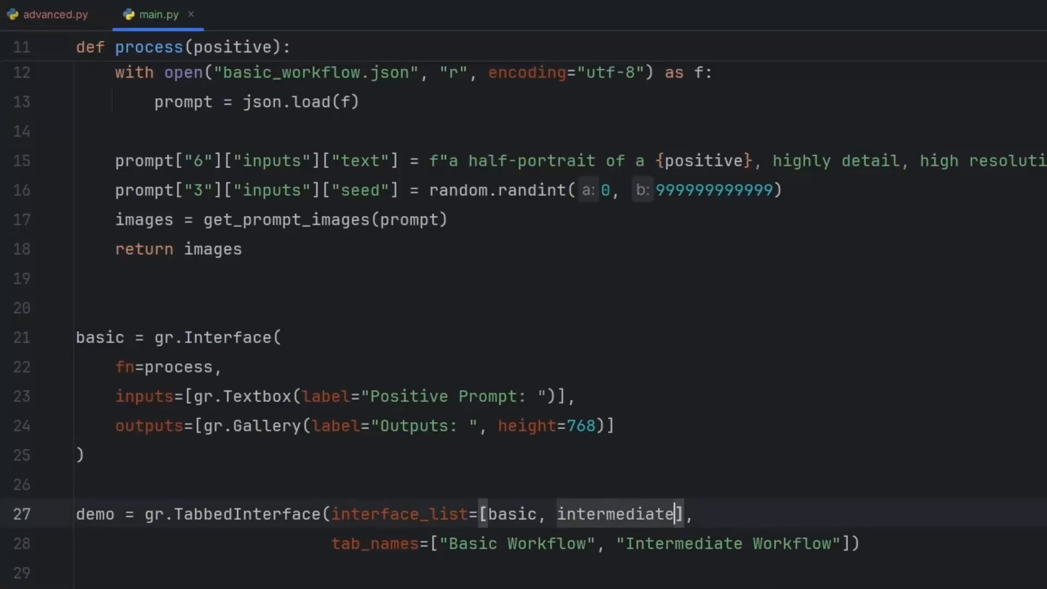
{"action": "key", "text": "Tab"}
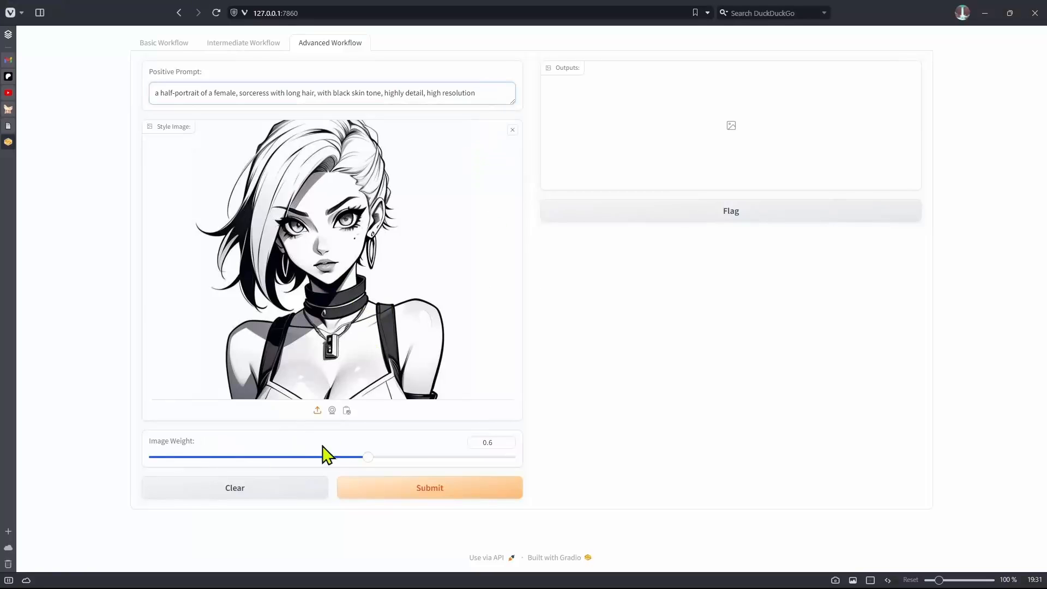
Submit the sorceress prompt with the style image and preview the portrait, background-removed copy and mask
{"action": "left_click", "coordinate": [430, 487]}
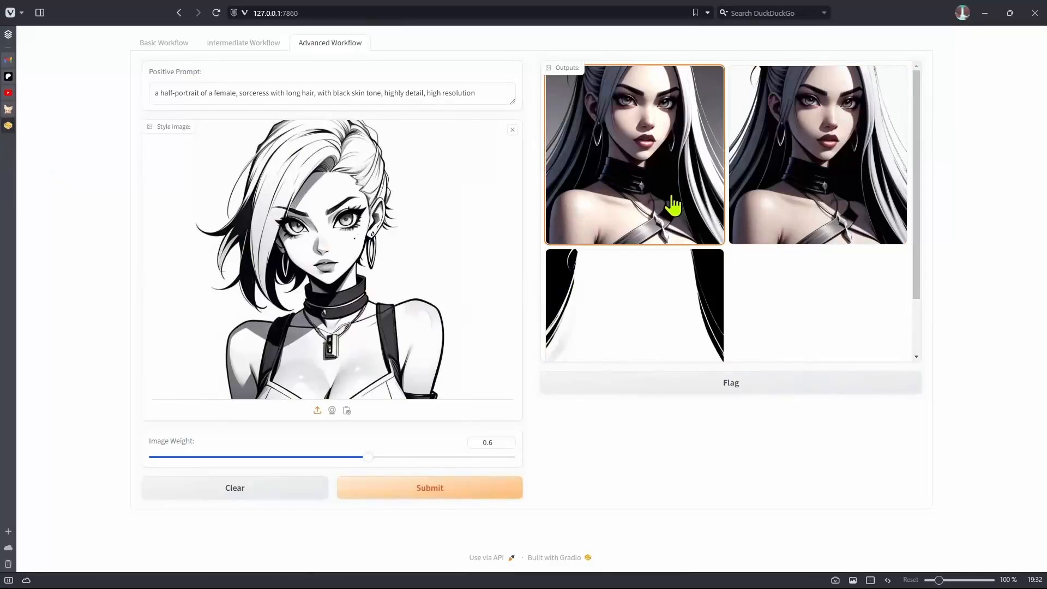
{"action": "left_click", "coordinate": [633, 155]}
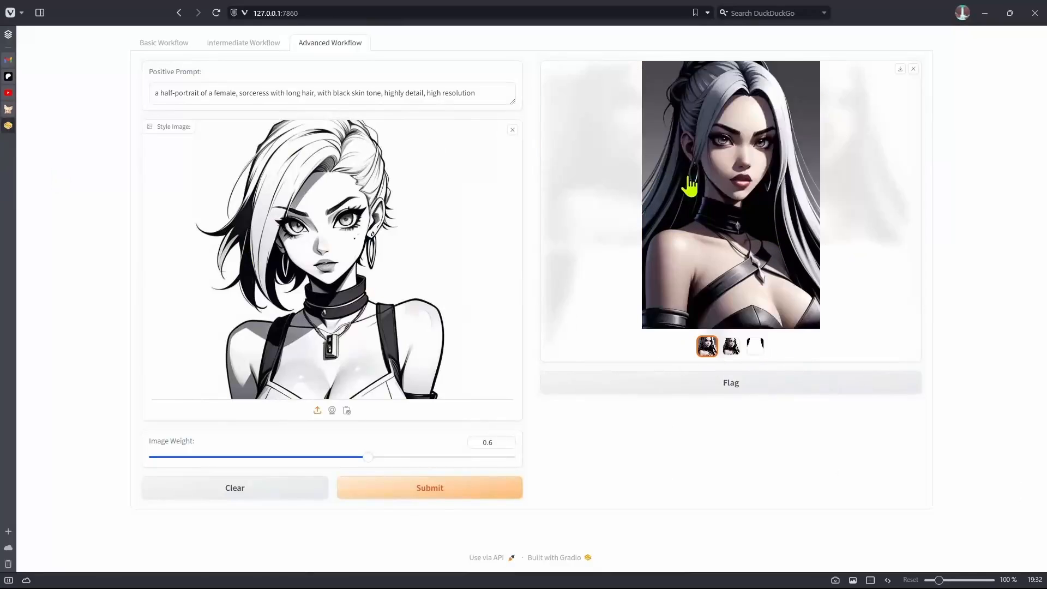
{"action": "left_click", "coordinate": [731, 346]}
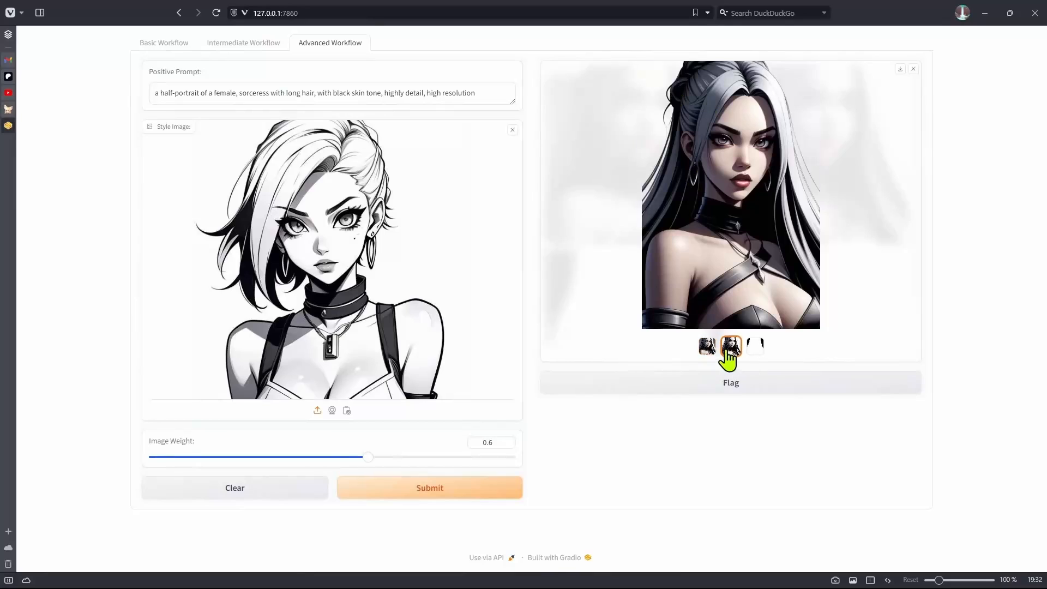
{"action": "left_click", "coordinate": [755, 346]}
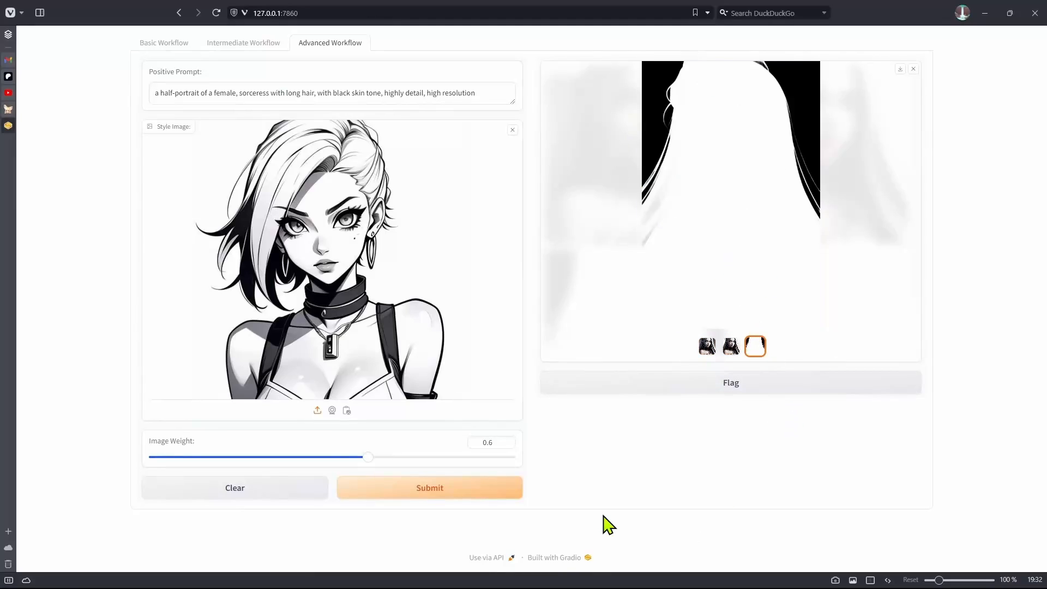
{"action": "mouse_move", "coordinate": [142, 523]}
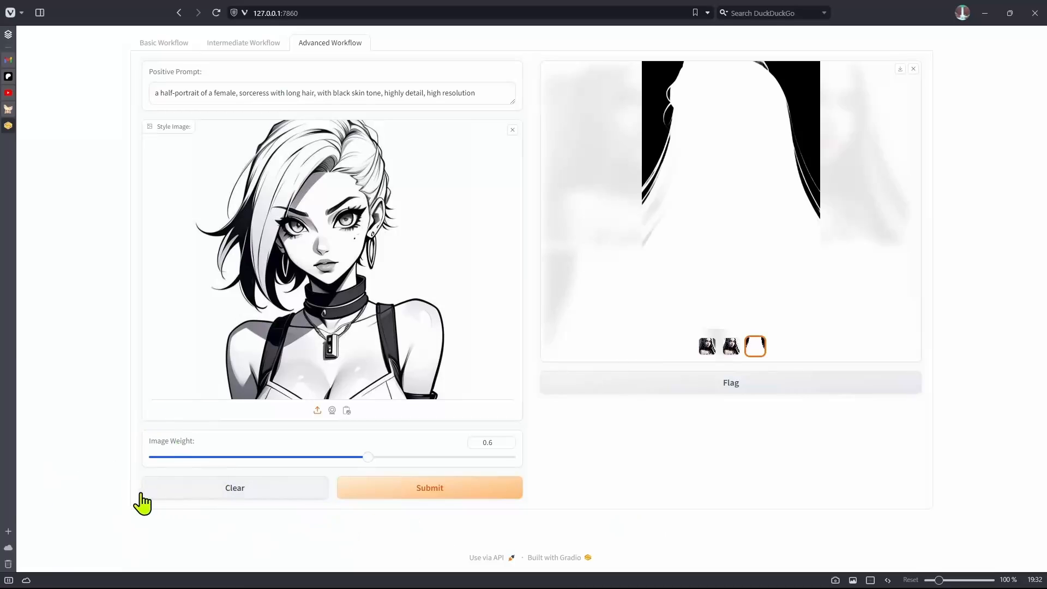
Review the three gallery outputs again: portrait, background-removed image and mask
{"action": "left_click", "coordinate": [707, 345]}
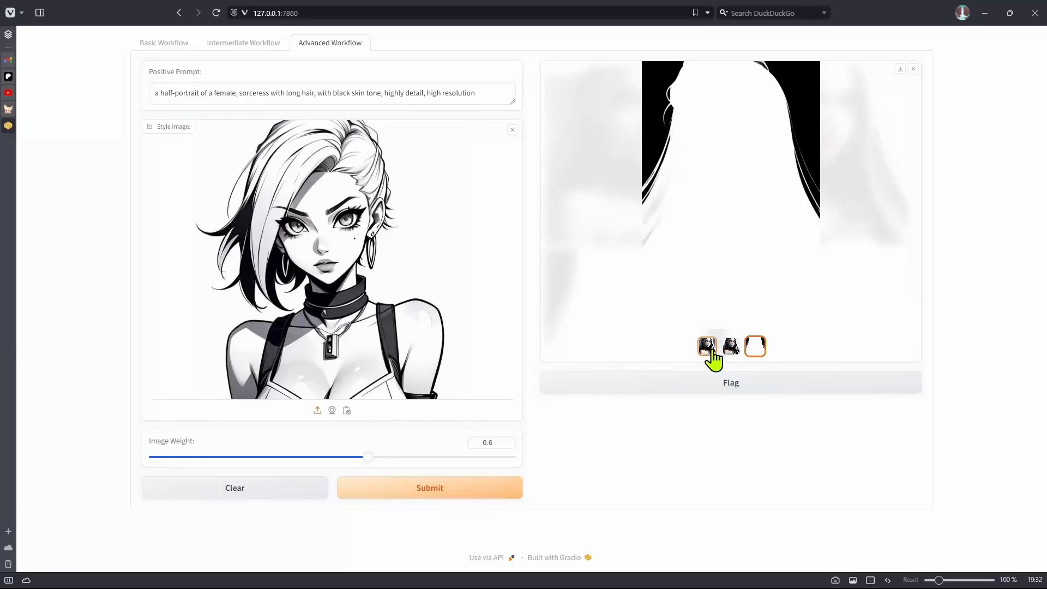
{"action": "left_click", "coordinate": [707, 346]}
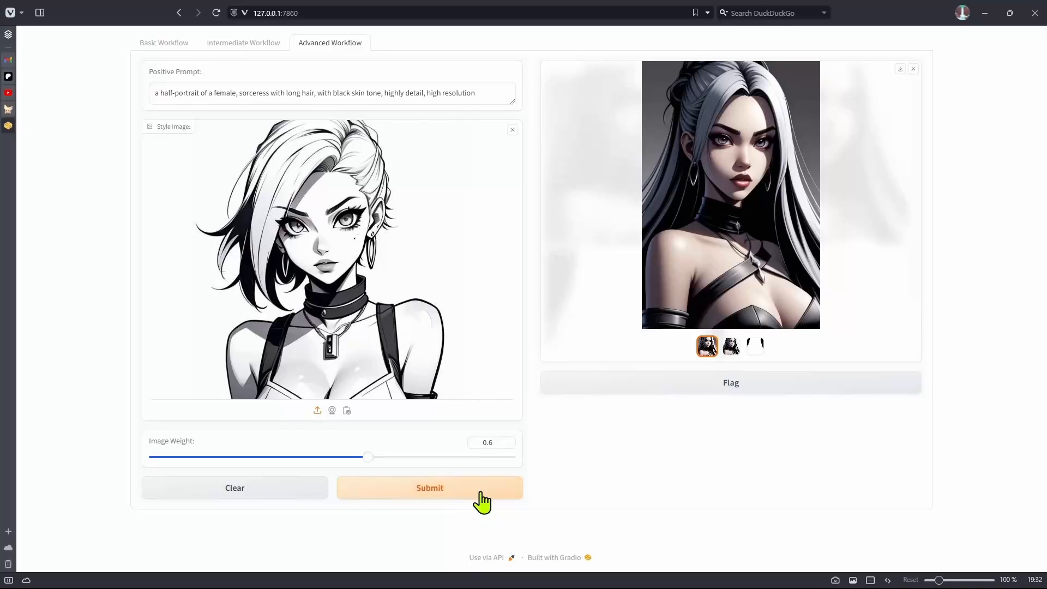
{"action": "mouse_move", "coordinate": [141, 513]}
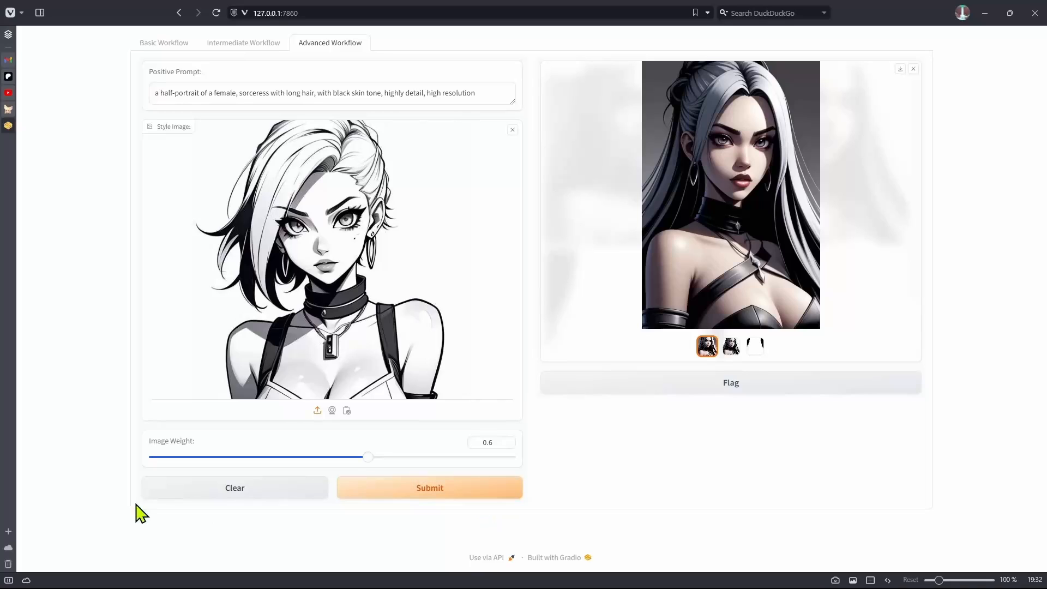
{"action": "mouse_move", "coordinate": [754, 374]}
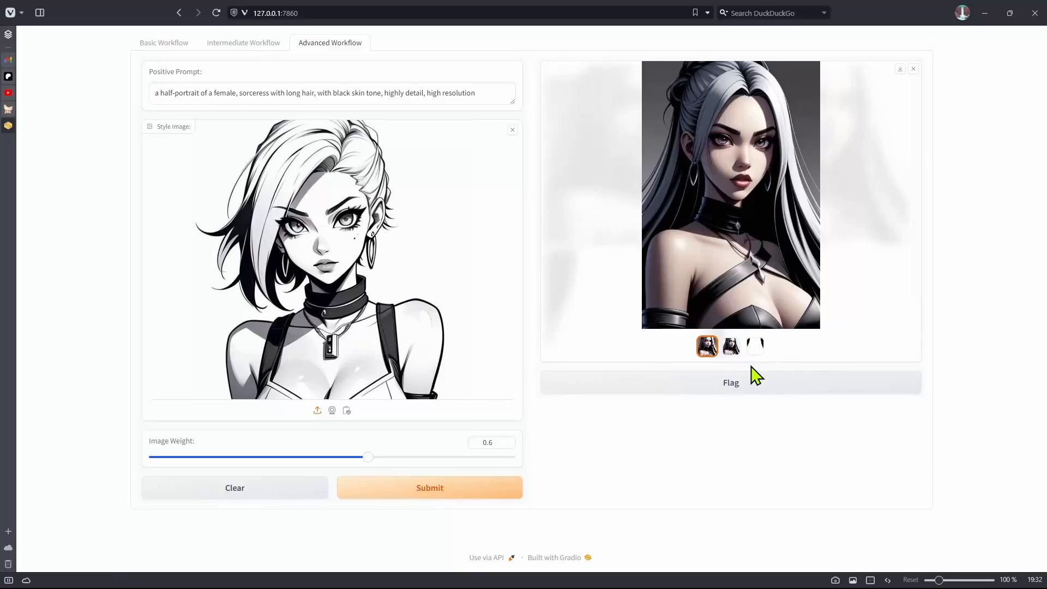
{"action": "left_click", "coordinate": [731, 346]}
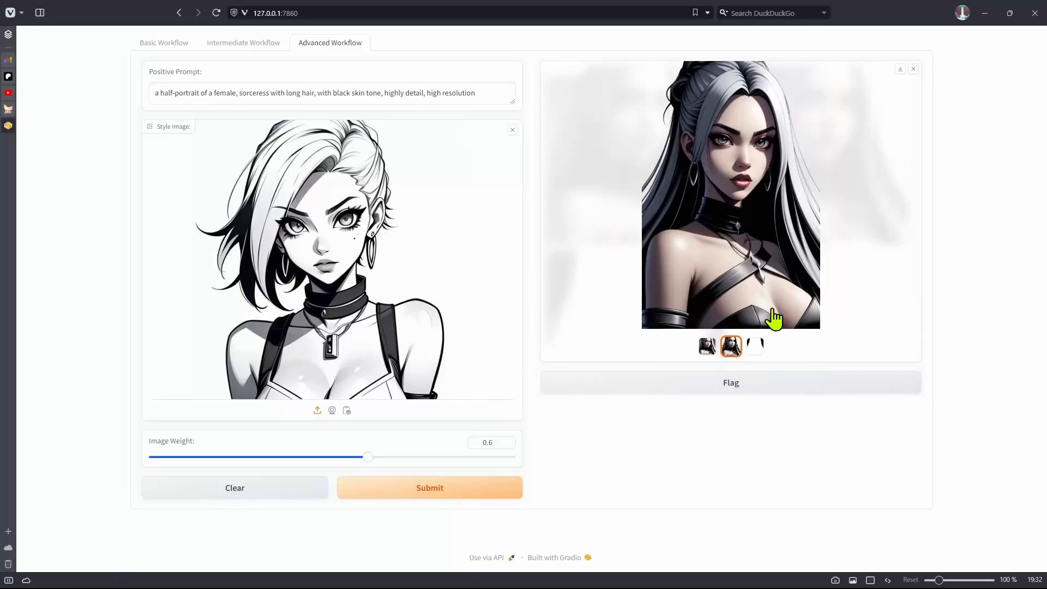
{"action": "left_click", "coordinate": [755, 346]}
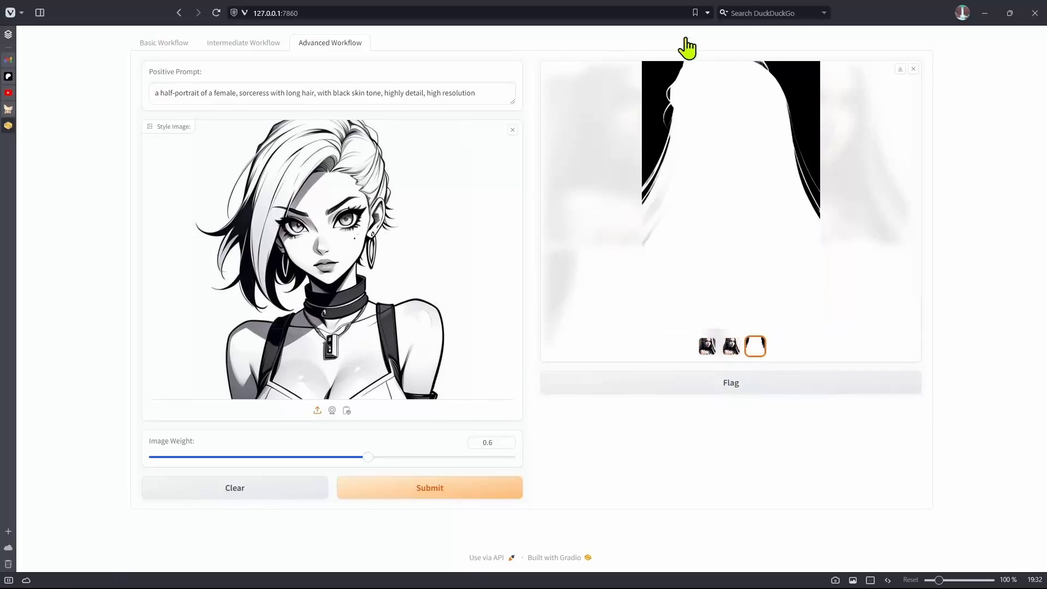
{"action": "mouse_move", "coordinate": [670, 434]}
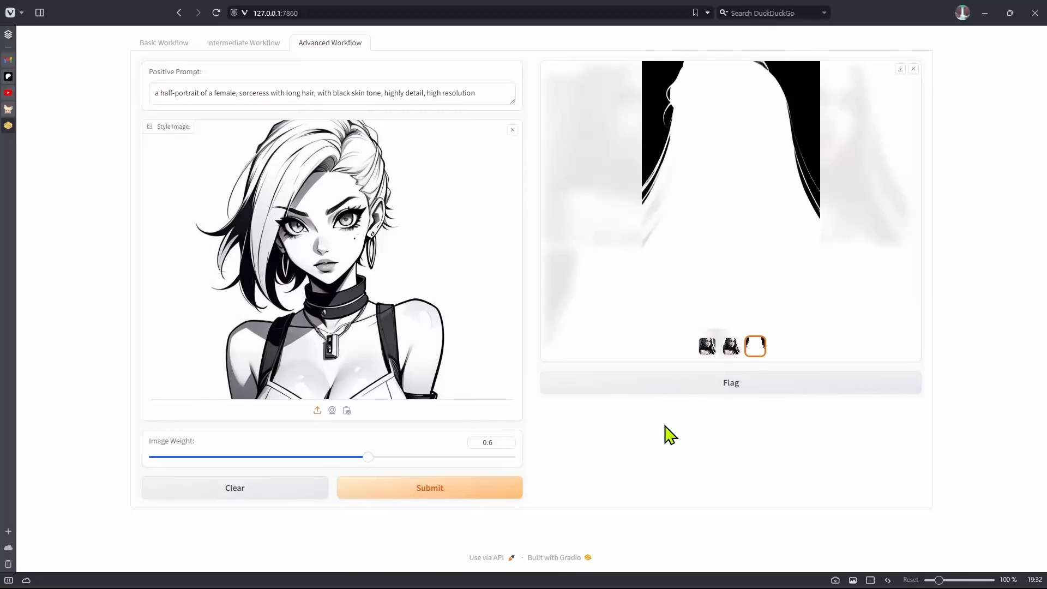
{"action": "mouse_move", "coordinate": [723, 419]}
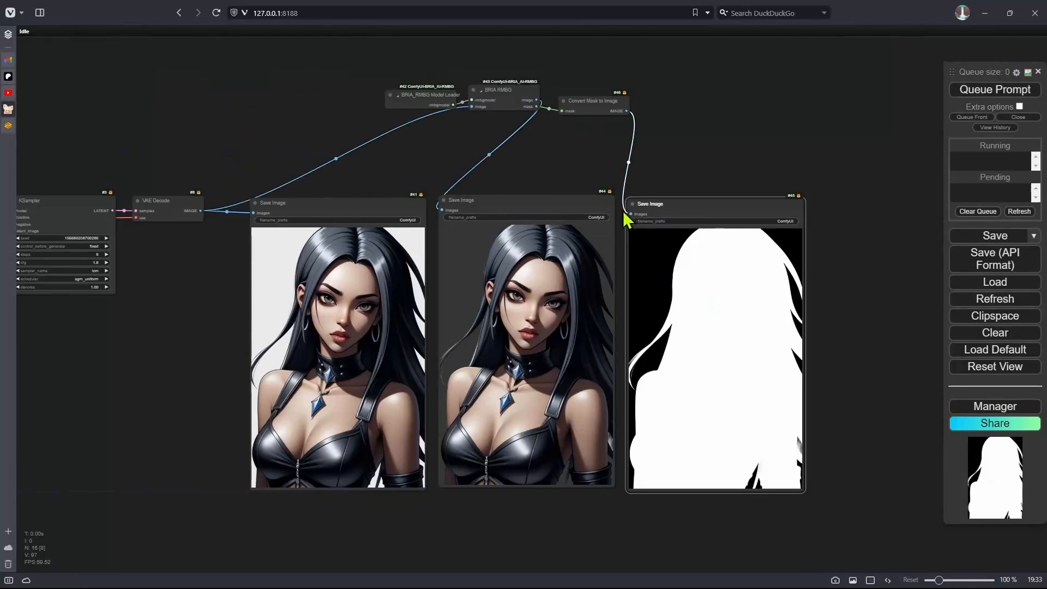
Pan the ComfyUI canvas over the sampler and BRIA nodes, then bring PyCharm back up
{"action": "left_click_drag", "start_coordinate": [628, 221], "coordinate": [517, 204]}
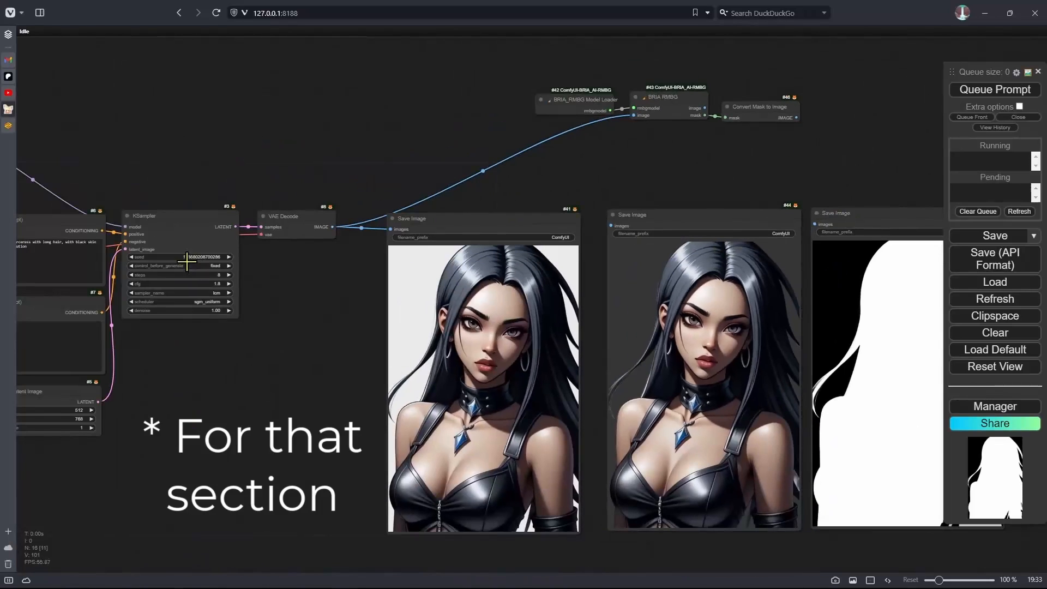
{"action": "left_click", "coordinate": [995, 88]}
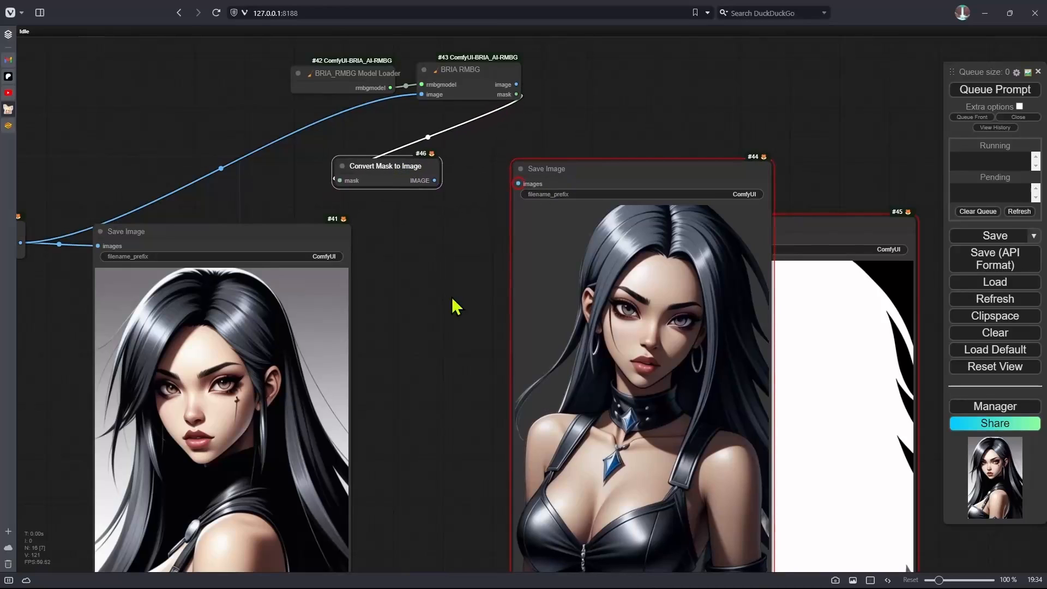
{"action": "mouse_move", "coordinate": [444, 334]}
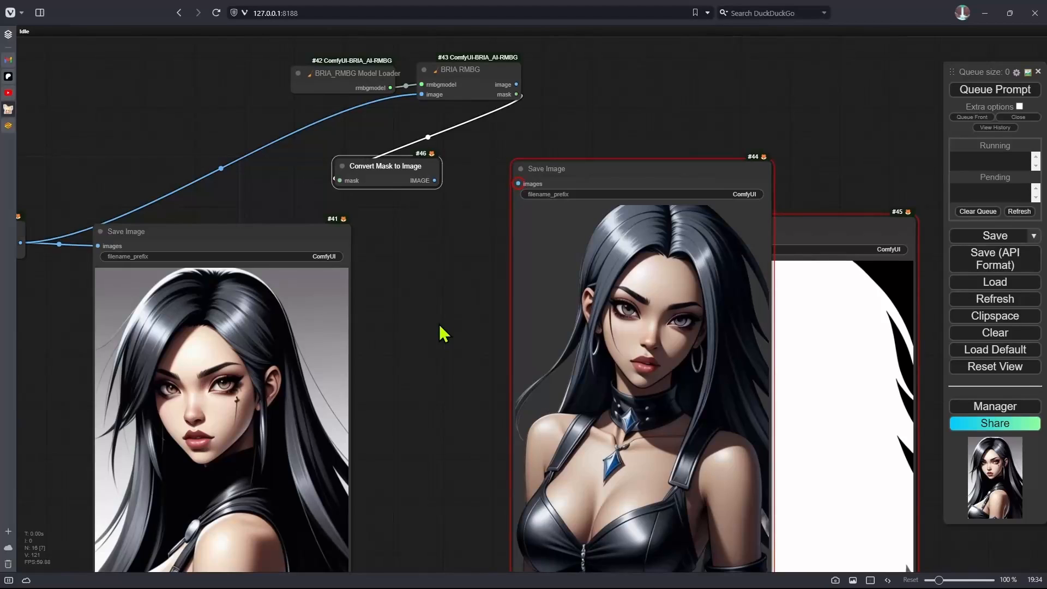
{"action": "mouse_move", "coordinate": [542, 224]}
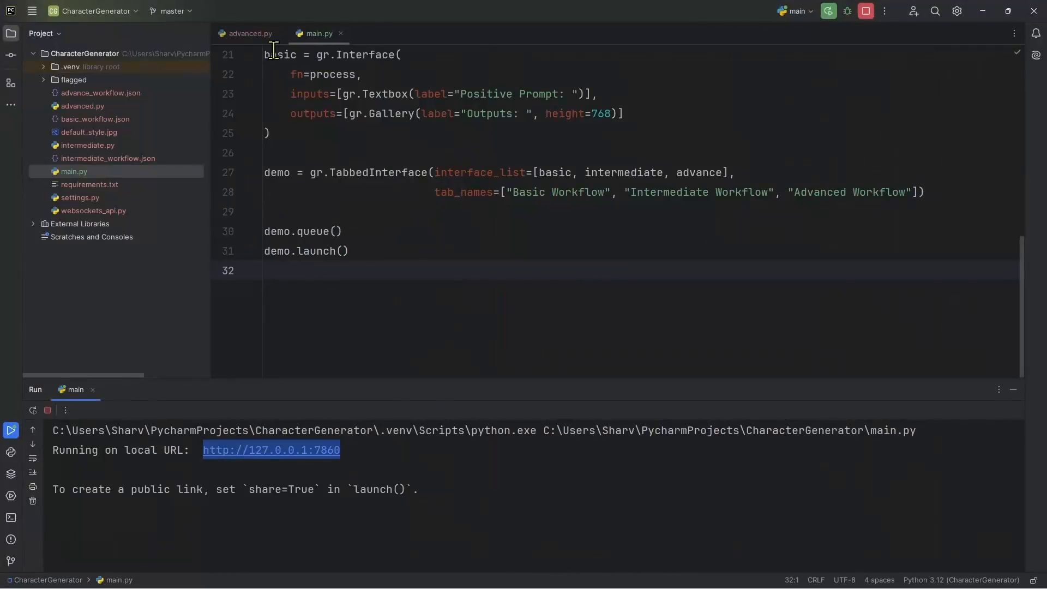
In advance_workflow.json, select node 46's MaskToImage class type and its mask input from node 43
{"action": "left_click", "coordinate": [100, 92]}
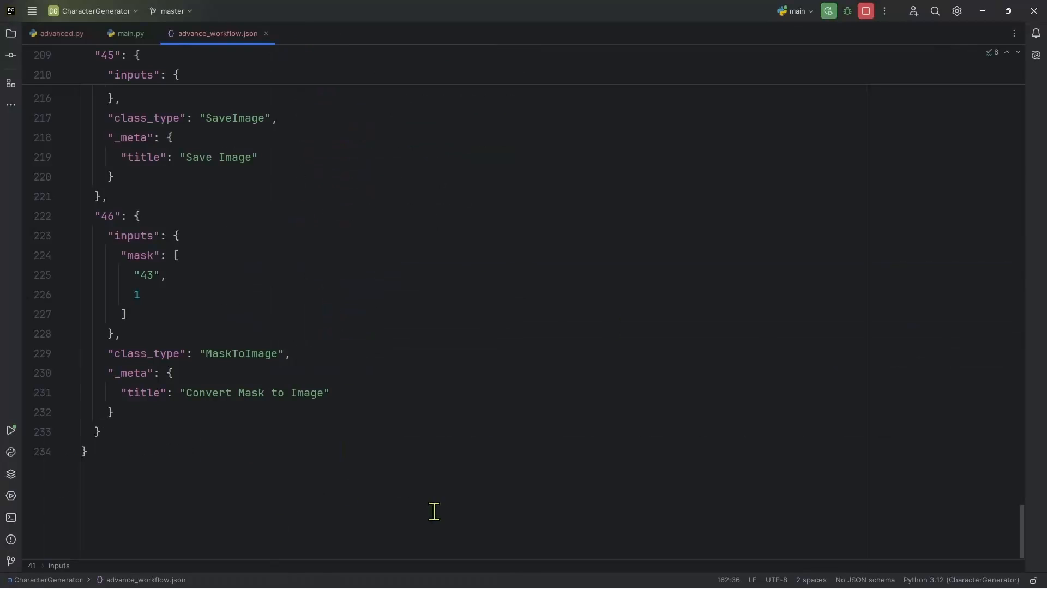
{"action": "mouse_move", "coordinate": [198, 354]}
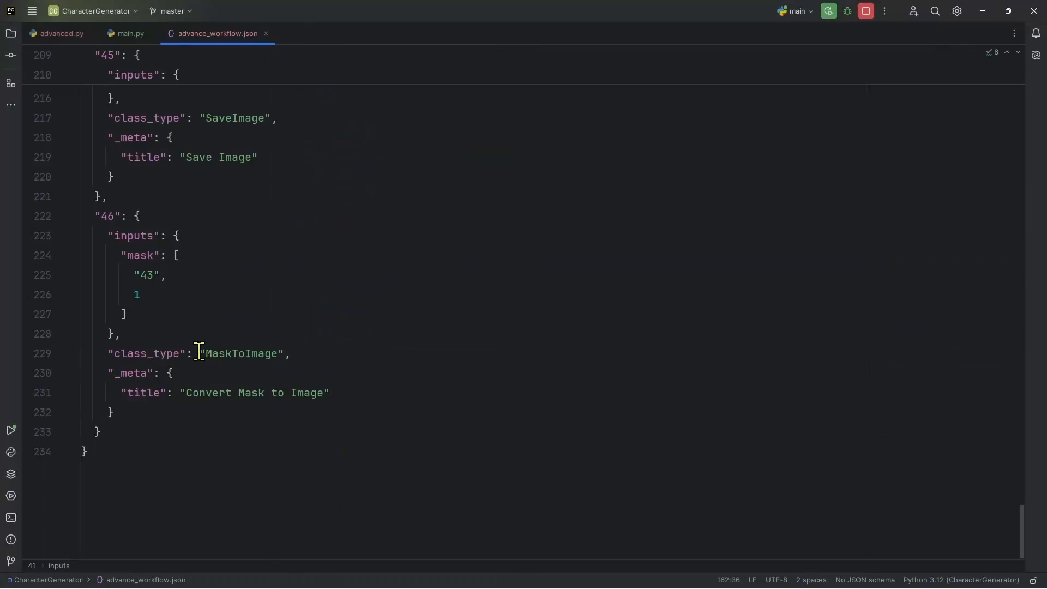
{"action": "double_click", "coordinate": [240, 353]}
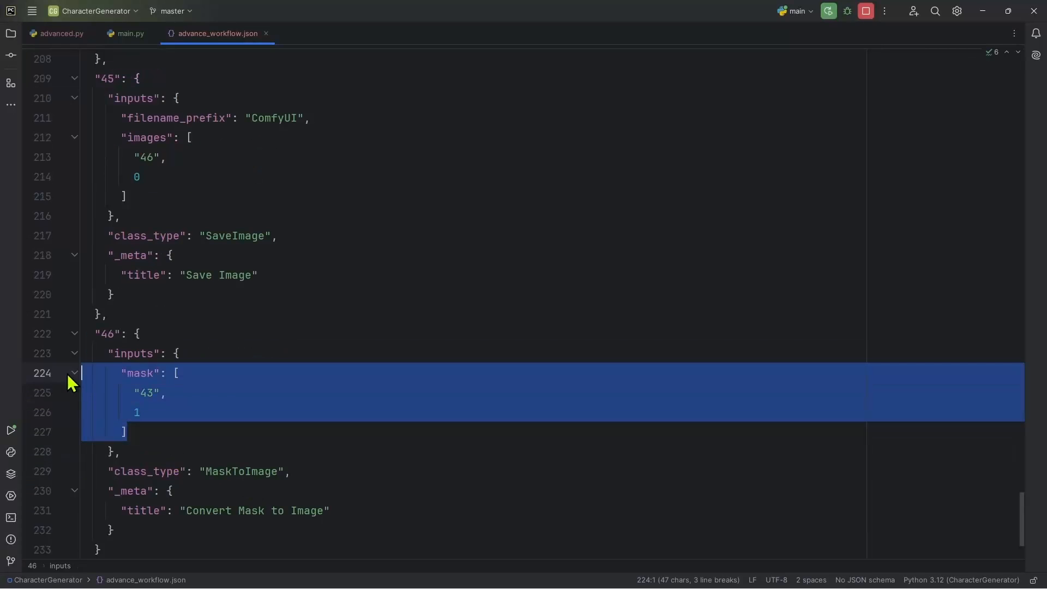
{"action": "left_click", "coordinate": [122, 432]}
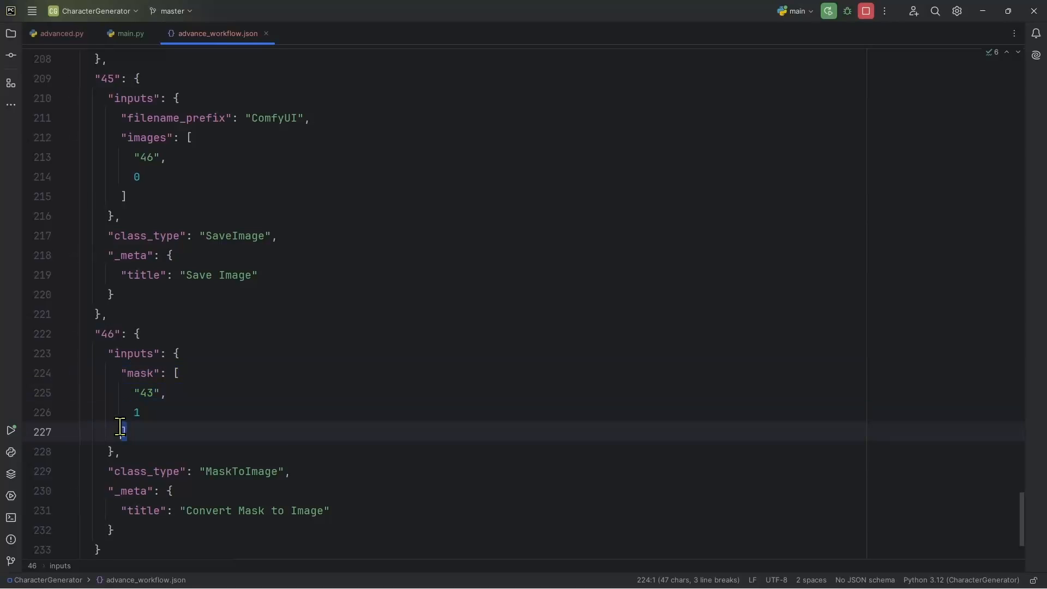
{"action": "double_click", "coordinate": [140, 373]}
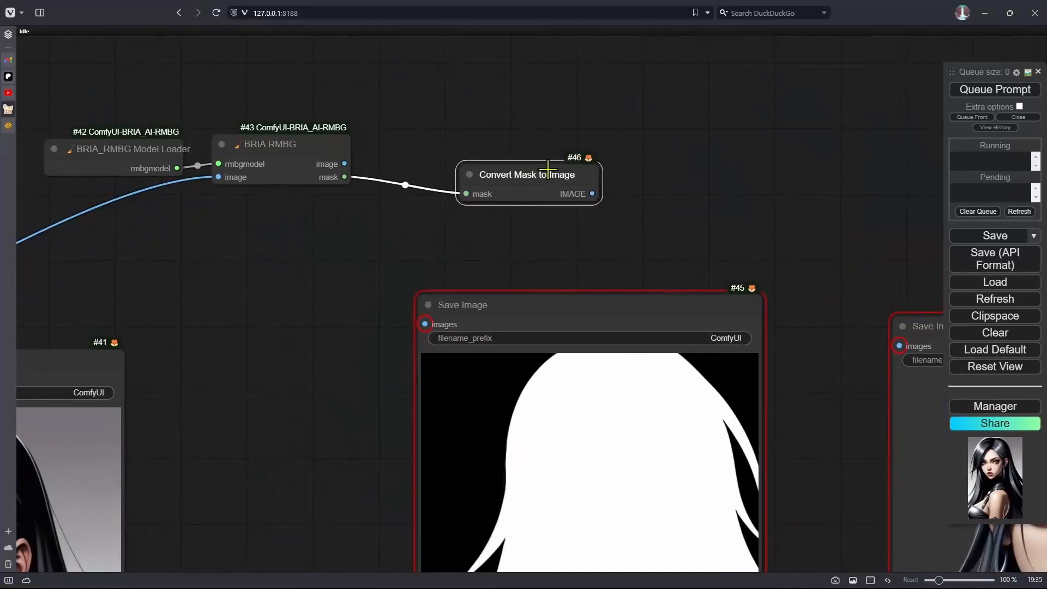
Pan the ComfyUI canvas to the BRIA RMBG, Convert Mask to Image and Save Image nodes
{"action": "left_click_drag", "start_coordinate": [528, 175], "coordinate": [552, 153]}
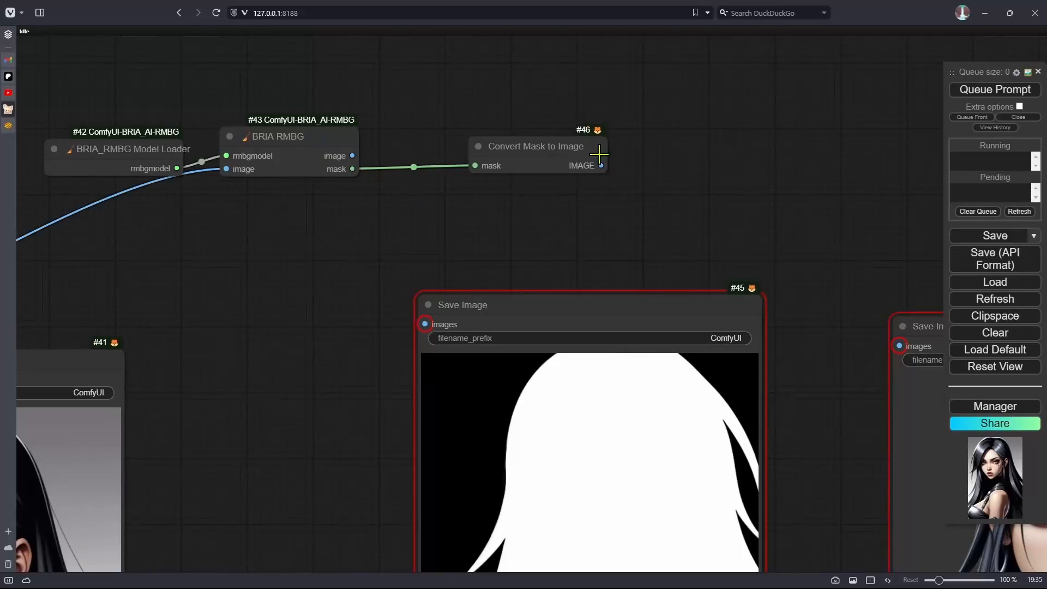
{"action": "mouse_move", "coordinate": [320, 112]}
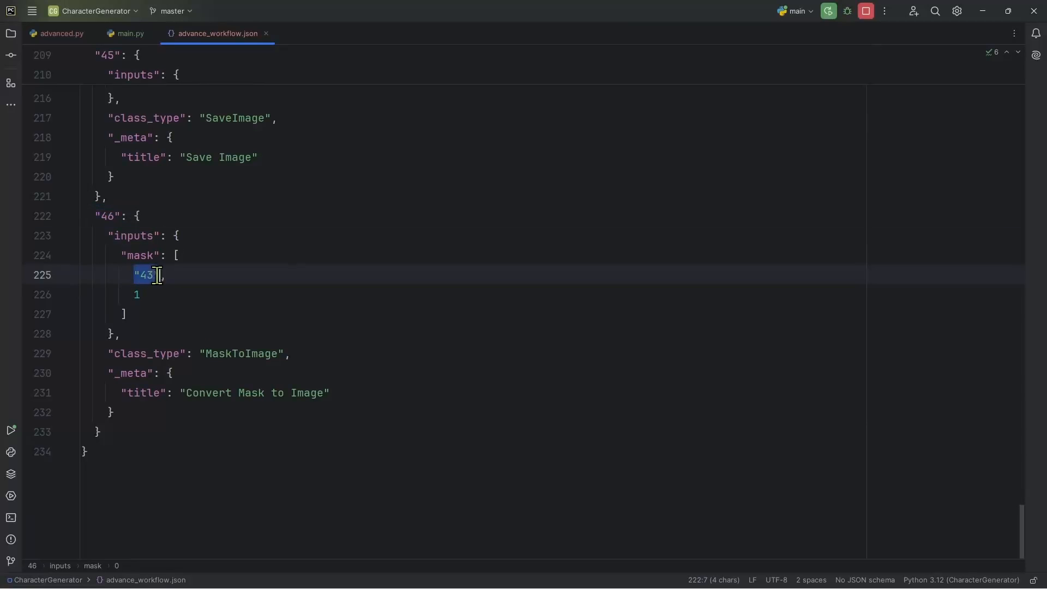
Switch from advance_workflow.json to the advanced.py script with the process function
{"action": "left_click", "coordinate": [60, 34]}
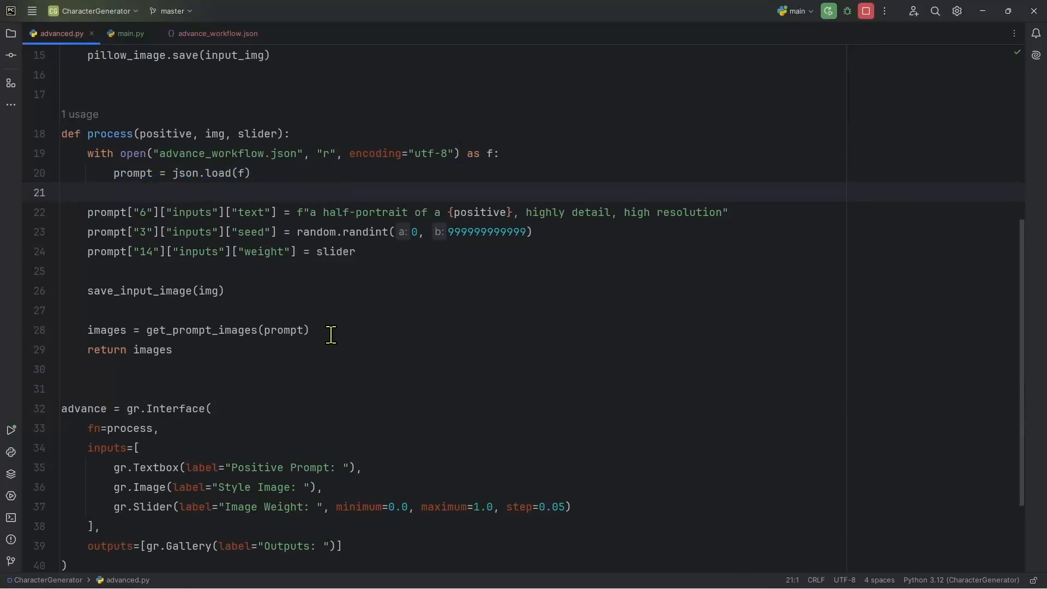
{"action": "mouse_move", "coordinate": [11, 516]}
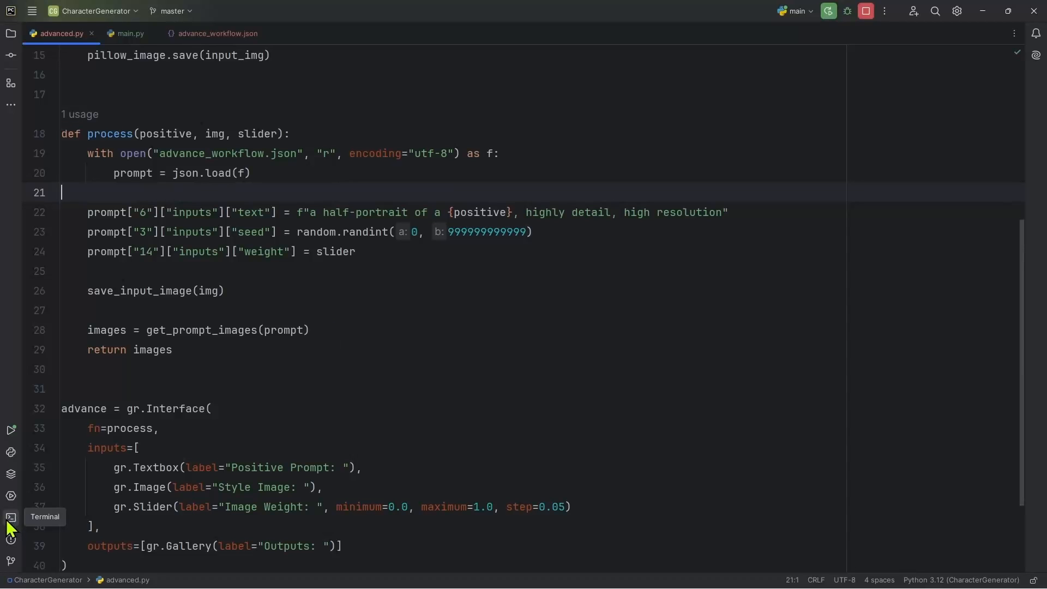
In a terminal Python session, define temp with node "39" holding filename_prefix "ComfyUI" and images ["36", 0]
{"action": "left_click", "coordinate": [10, 516]}
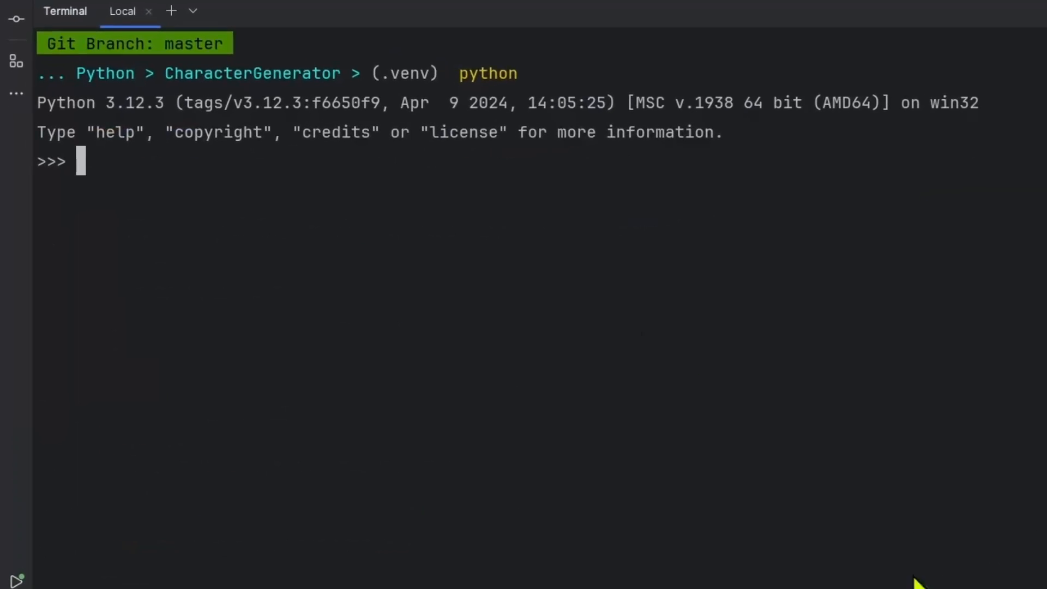
{"action": "type", "text": "temp = {\"39\": {\"inputs\": {\"filename_prefix\": \"ComfyUI\",\"images\": [\"36\",0]}}"}
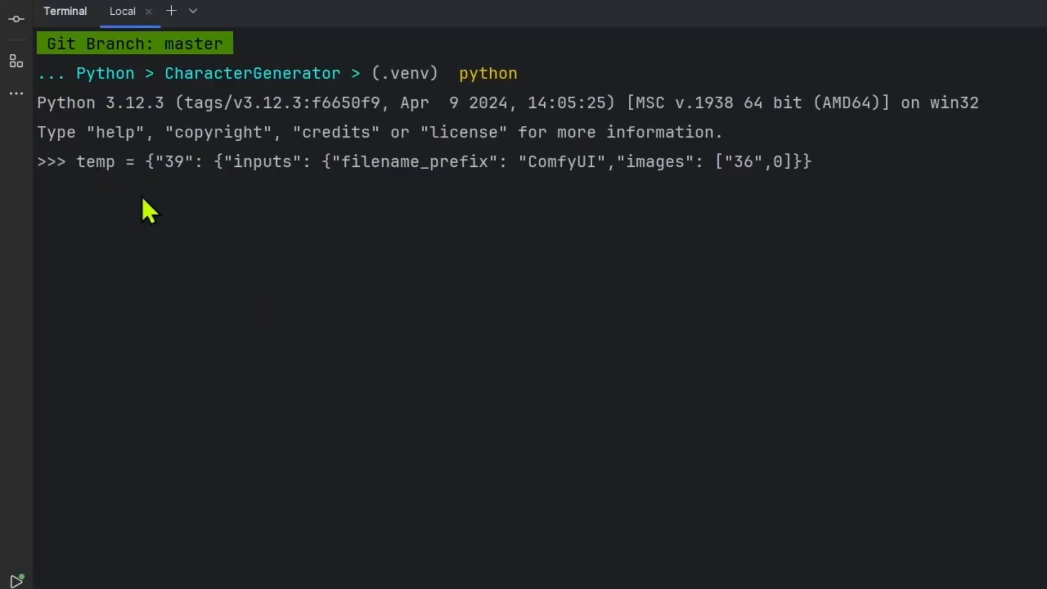
{"action": "mouse_move", "coordinate": [182, 186]}
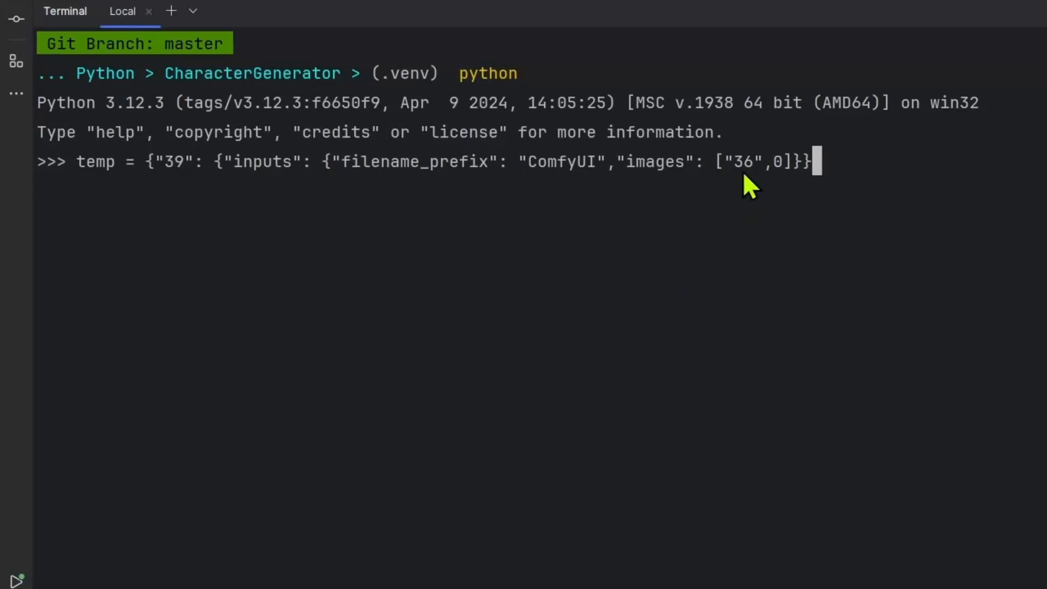
{"action": "mouse_move", "coordinate": [661, 198]}
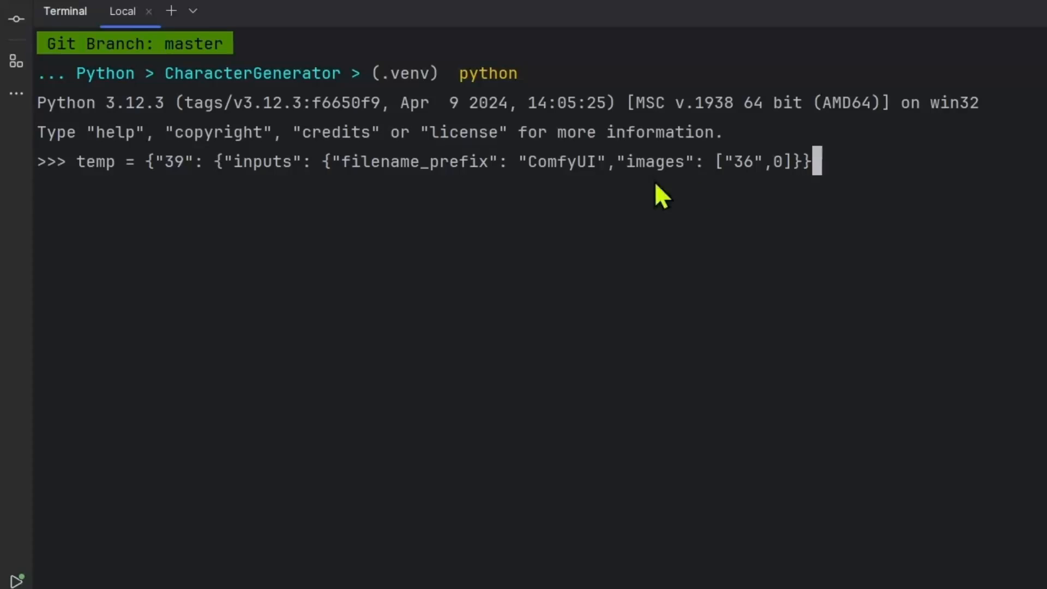
{"action": "key", "text": "enter"}
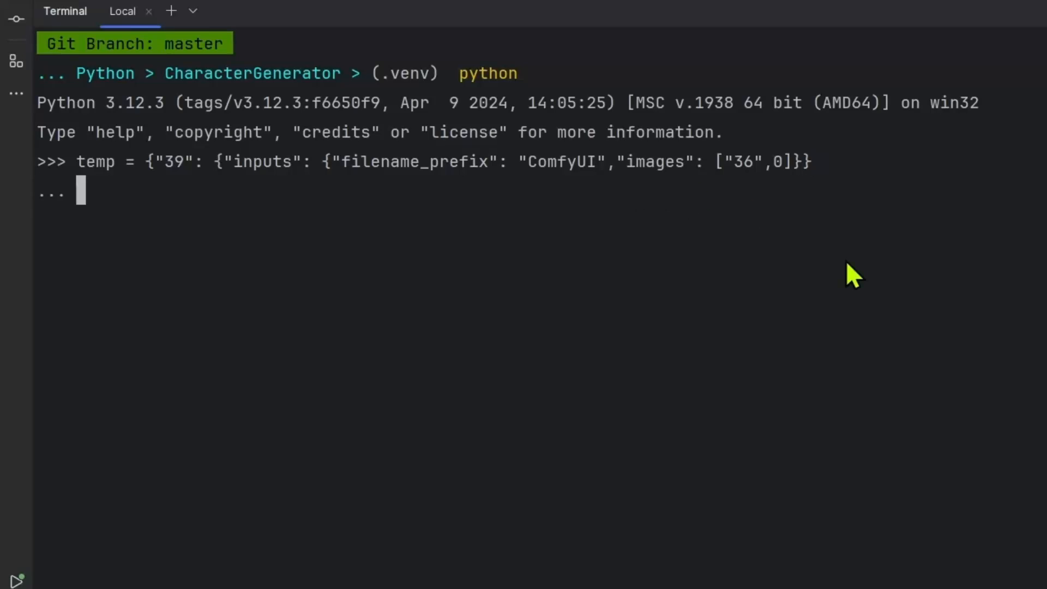
{"action": "type", "text": "}"}
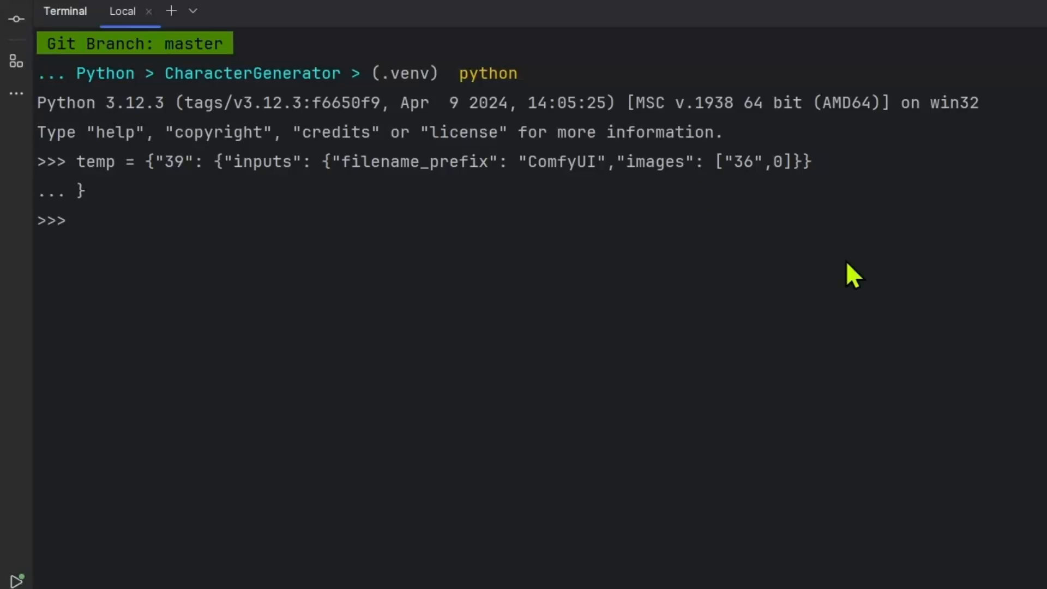
{"action": "mouse_move", "coordinate": [629, 174]}
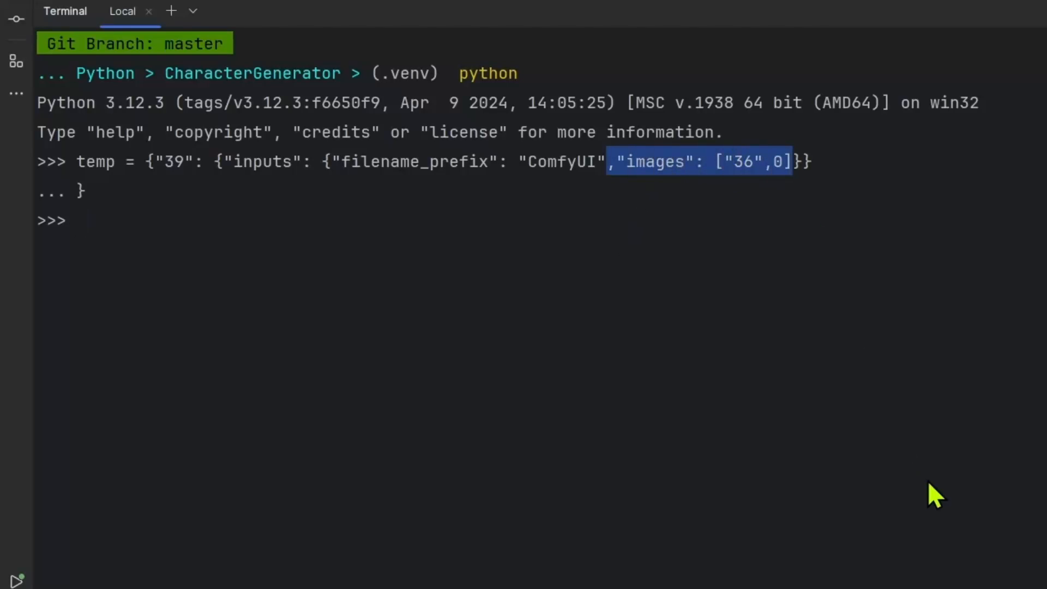
Delete temp["39"]["inputs"]["images"] and print temp to confirm the entry is gone
{"action": "type", "text": "del"}
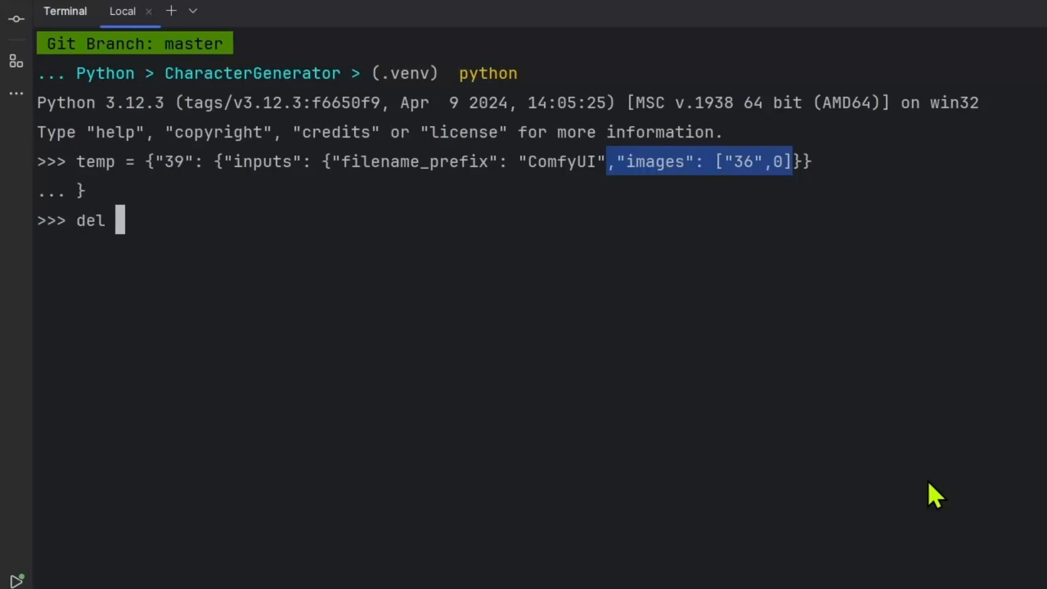
{"action": "type", "text": "temp"}
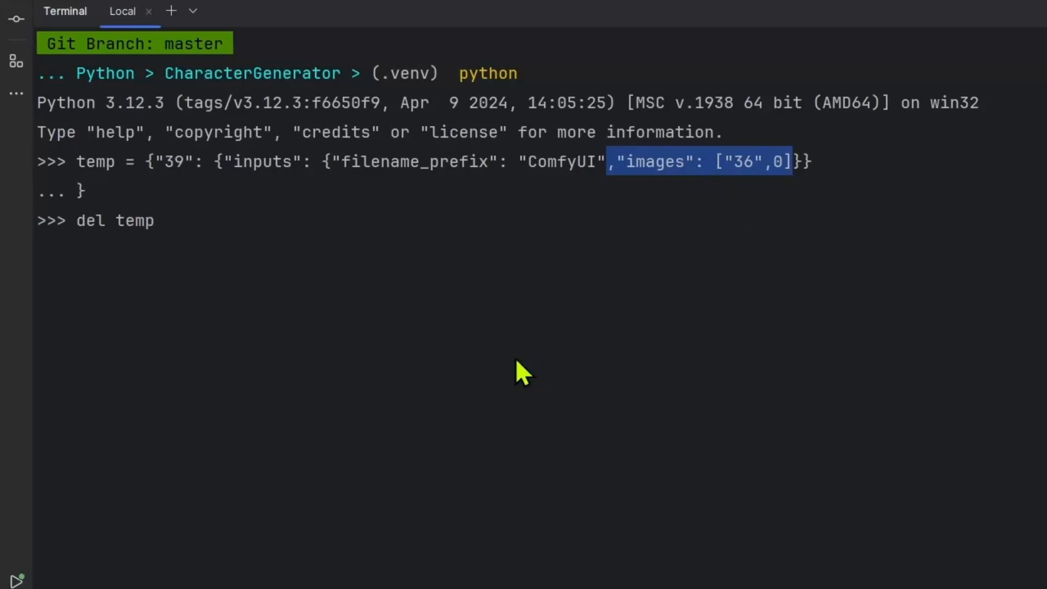
{"action": "mouse_move", "coordinate": [602, 477]}
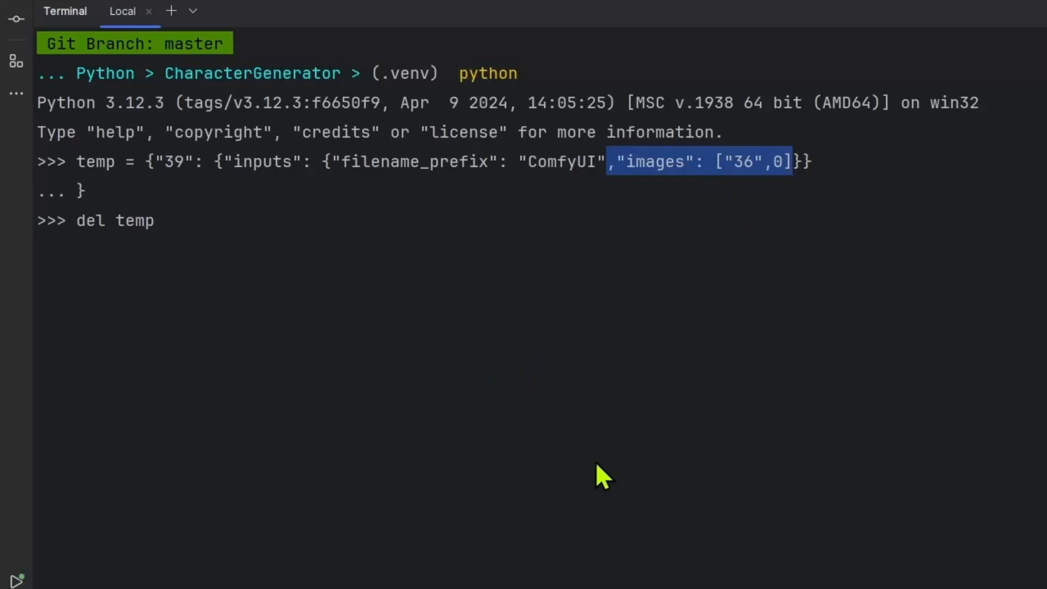
{"action": "type", "text": "[\"3\"]"}
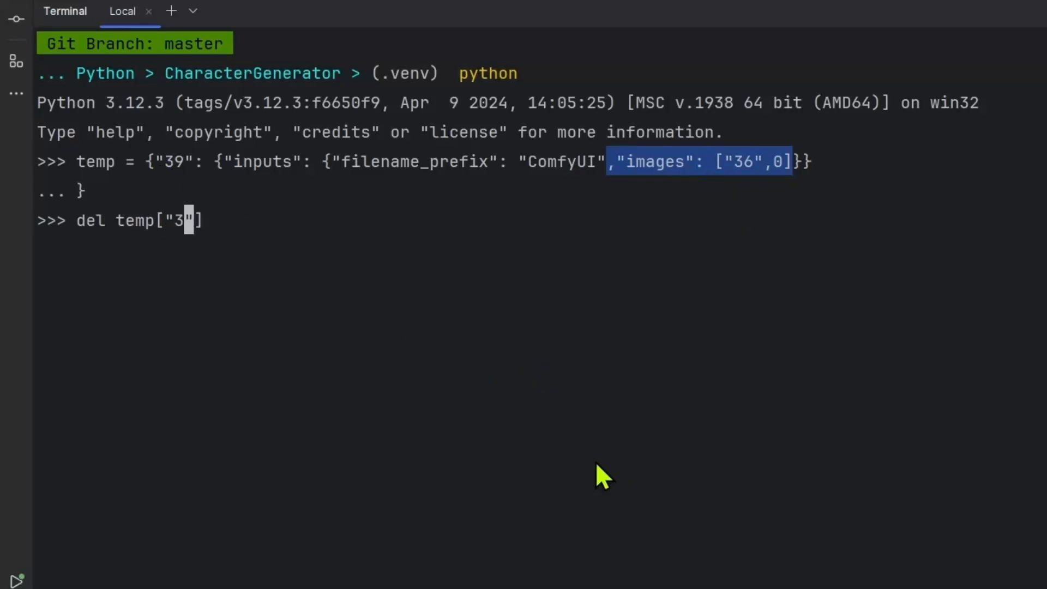
{"action": "type", "text": "9"}
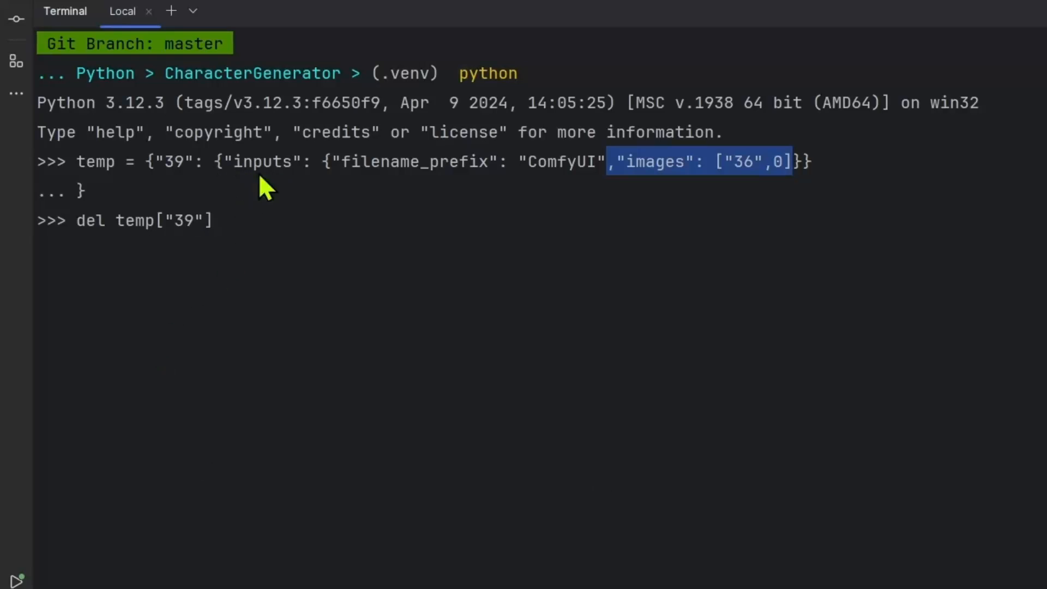
{"action": "type", "text": "[\"inputs\"][]"}
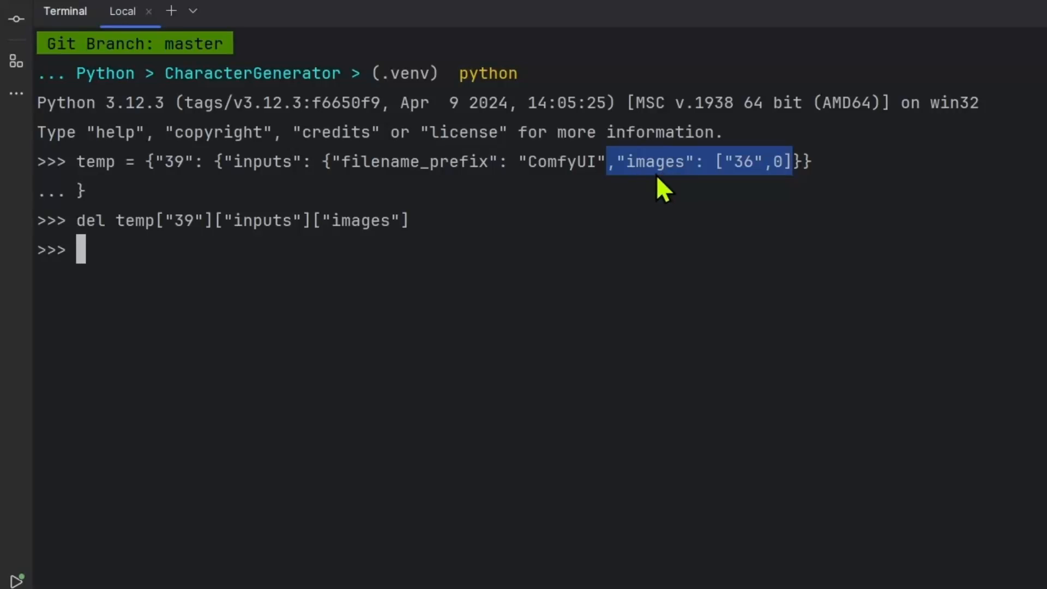
{"action": "type", "text": "temp"}
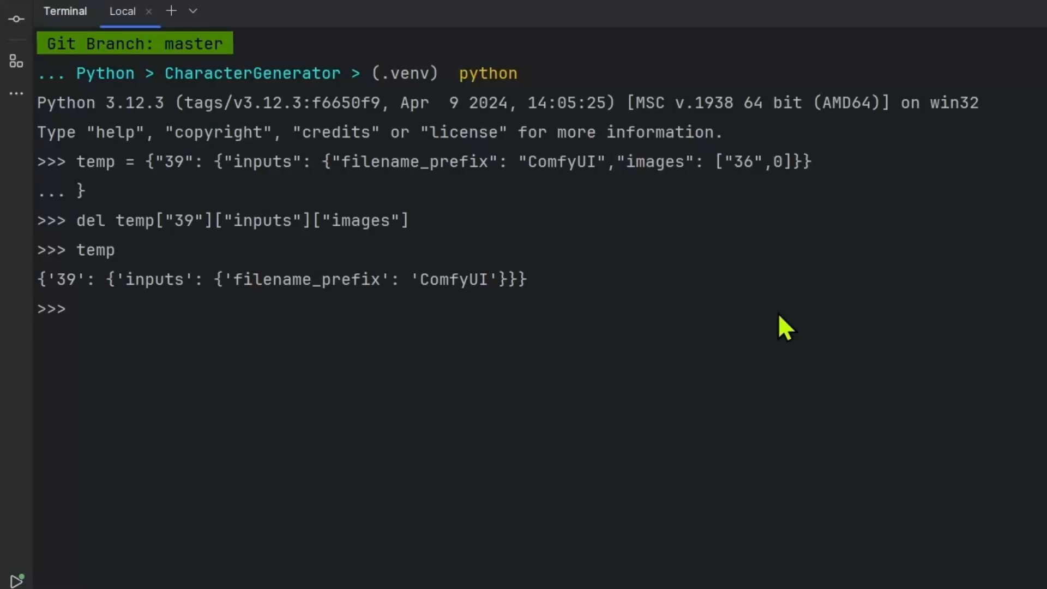
Reassign temp["39"]["inputs"]["images"] = ["36", 0] to restore the entry
{"action": "type", "text": "temp[\"39\"][\"inputs\"][\"images\"] ="}
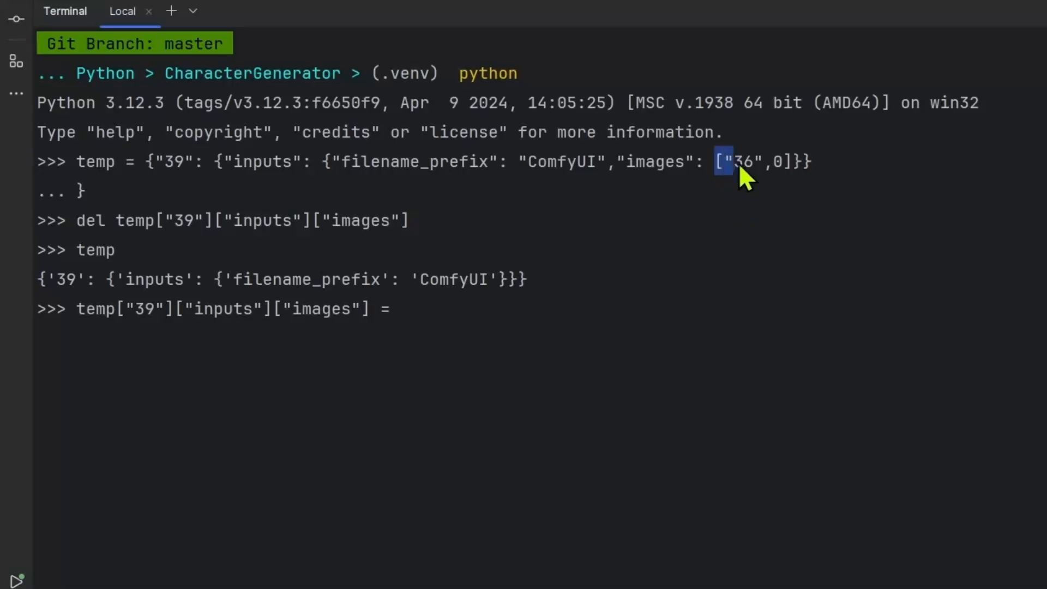
{"action": "type", "text": "[]"}
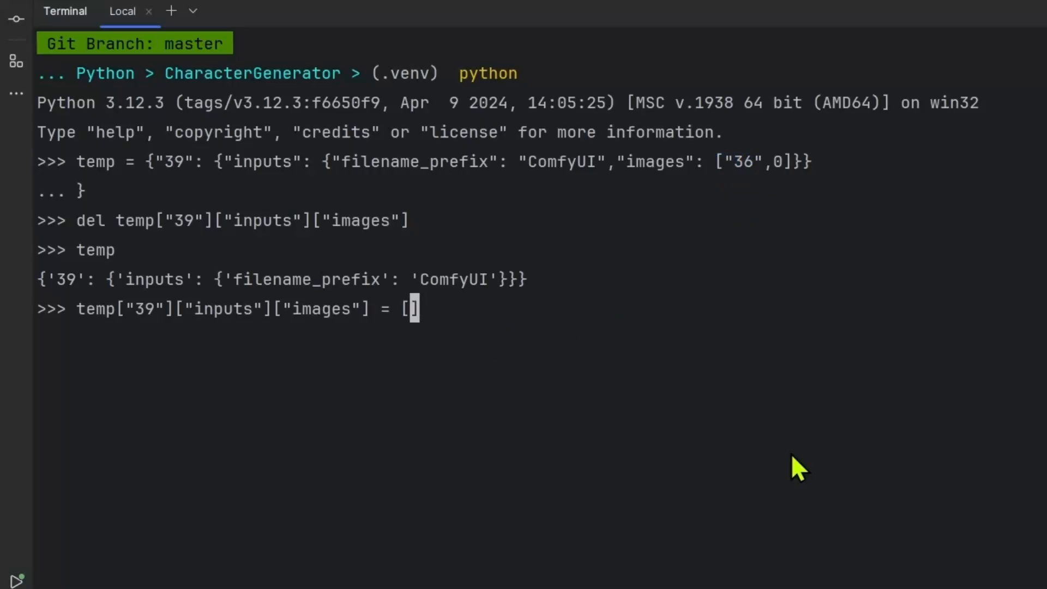
{"action": "type", "text": "\"\""}
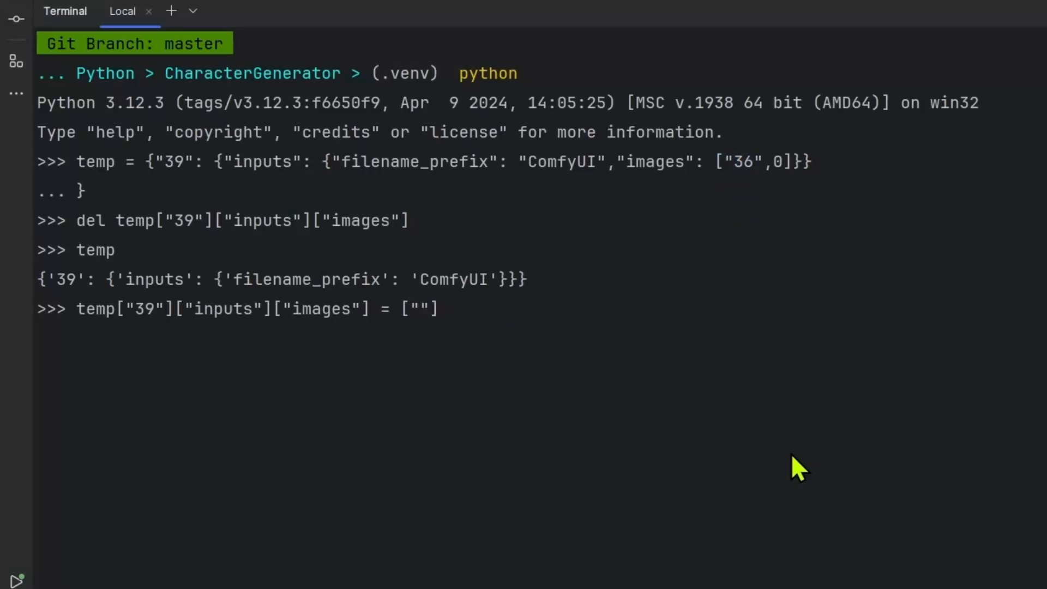
{"action": "type", "text": "36"}
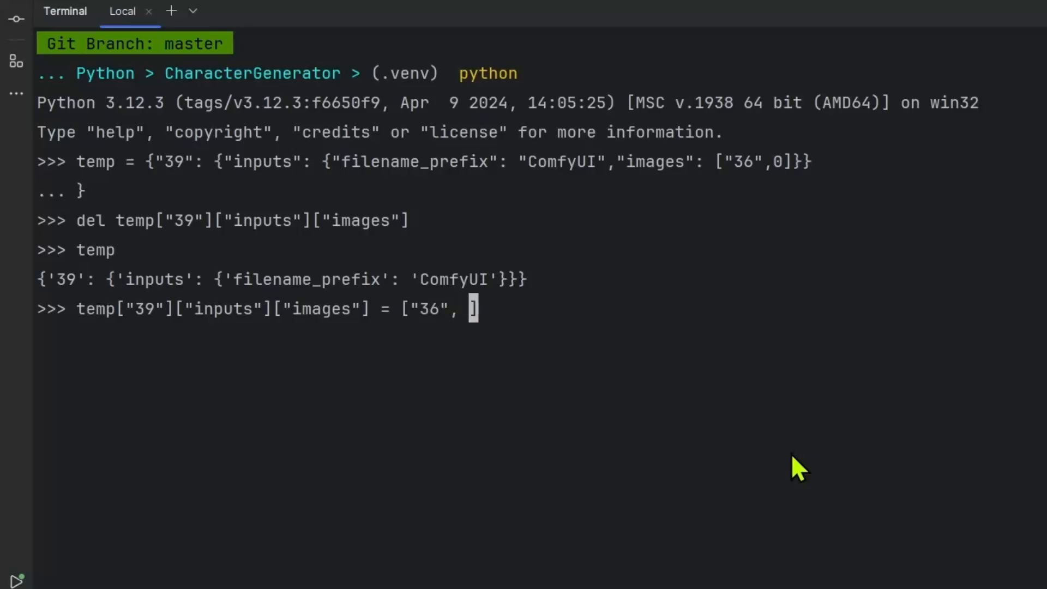
{"action": "type", "text": "0]"}
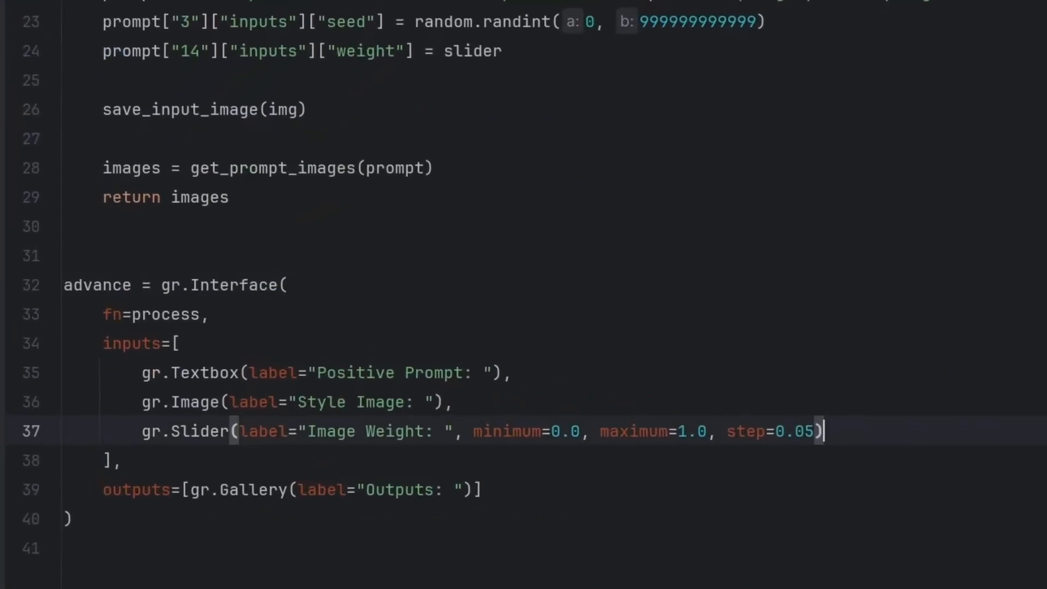
Add a 'Remove BG' Checkbox input and a remove_bg parameter to the process function
{"action": "type", "text": ","}
{"action": "type", "text": "gr.C"}
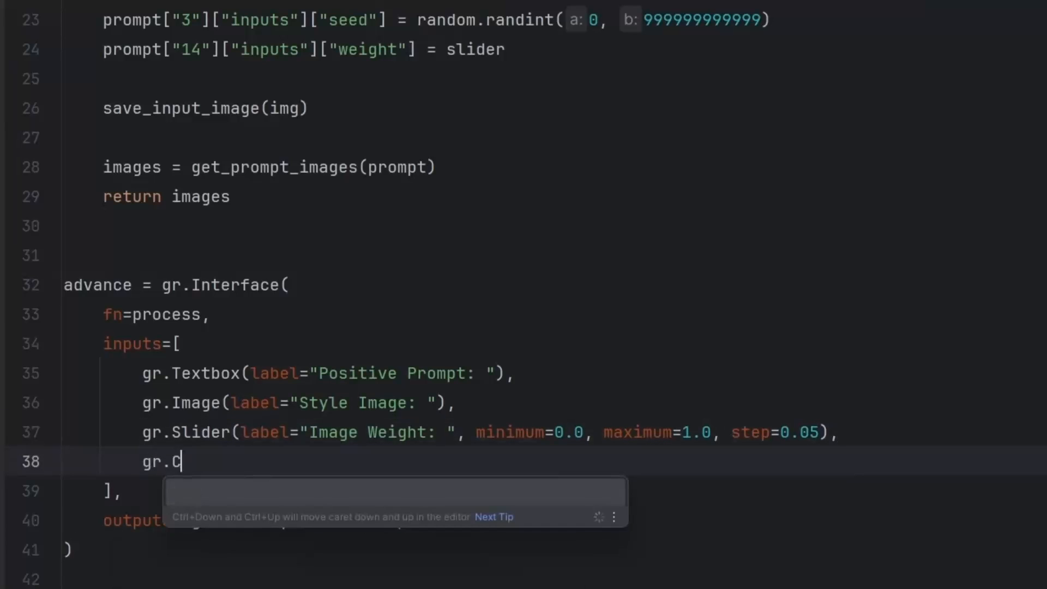
{"action": "type", "text": "heckbox(label=\""}
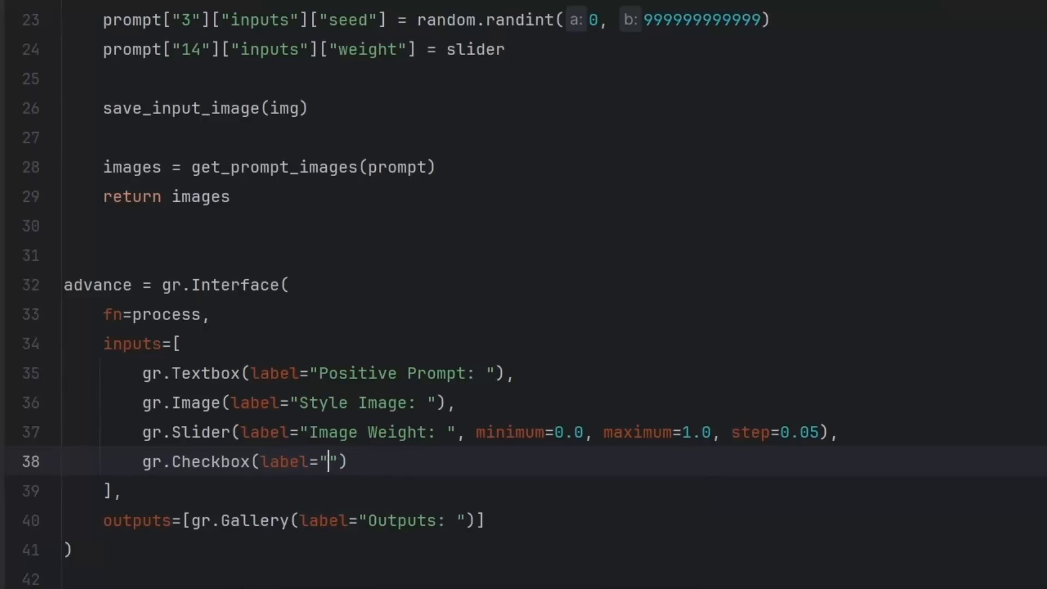
{"action": "type", "text": "Remove BG"}
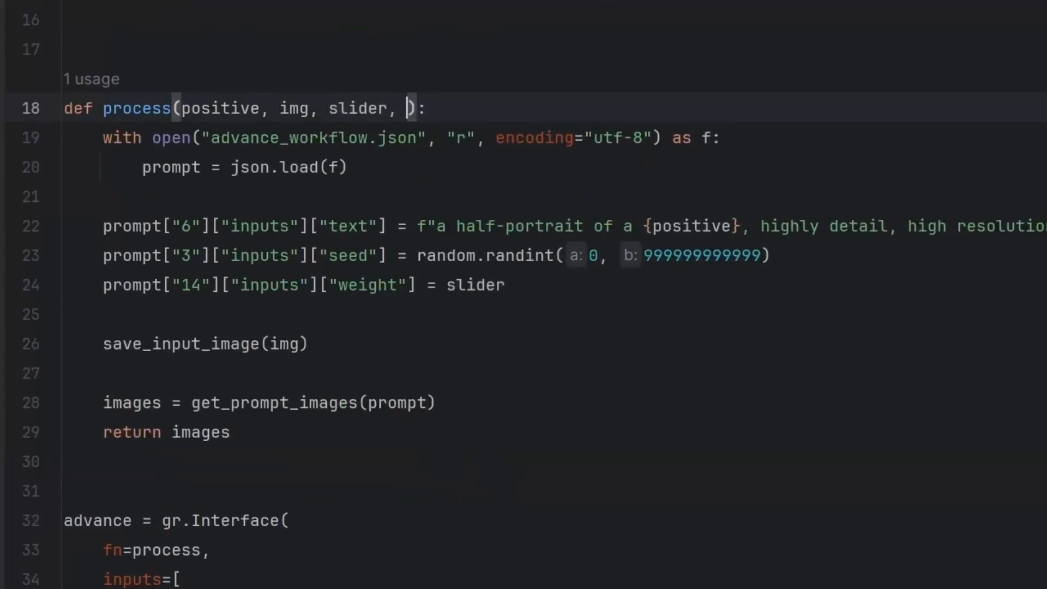
{"action": "type", "text": "remove_bg"}
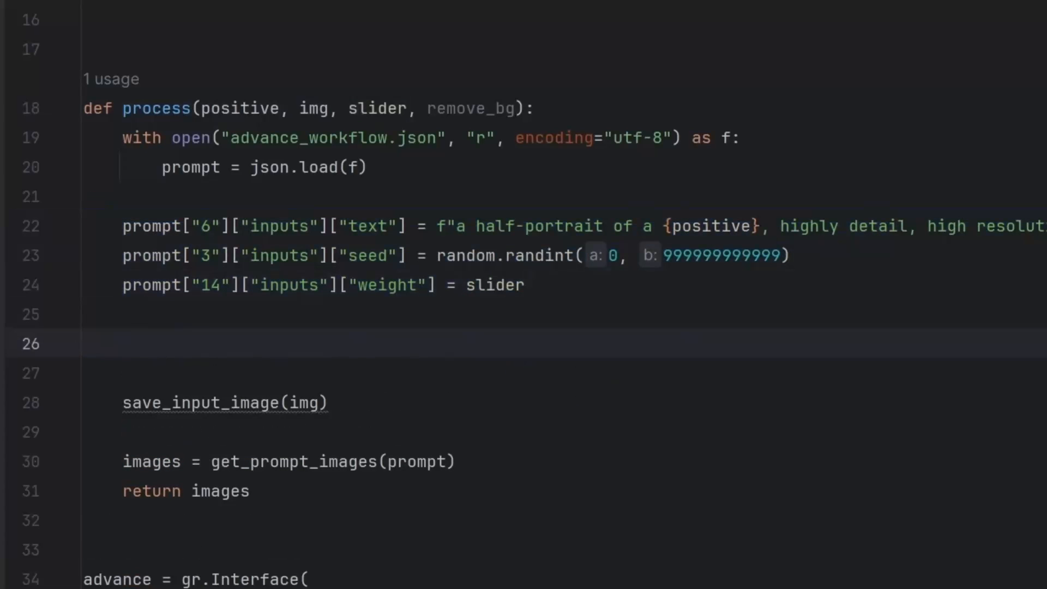
Add an `if remove_bg:` block below the prompt assignments with a new line inside it
{"action": "type", "text": "if remove_bg:"}
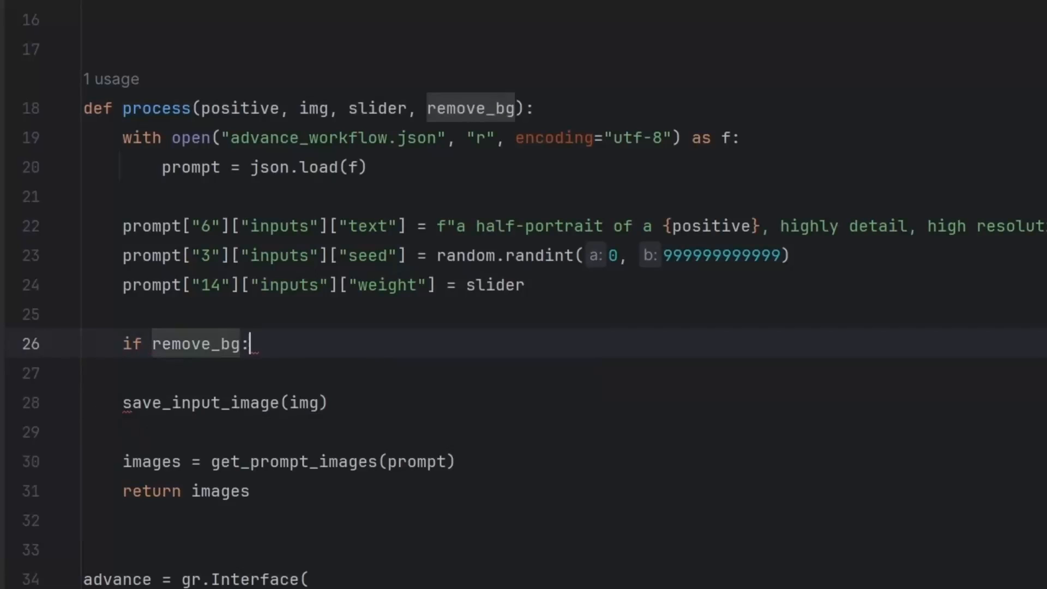
{"action": "double_click", "coordinate": [178, 343]}
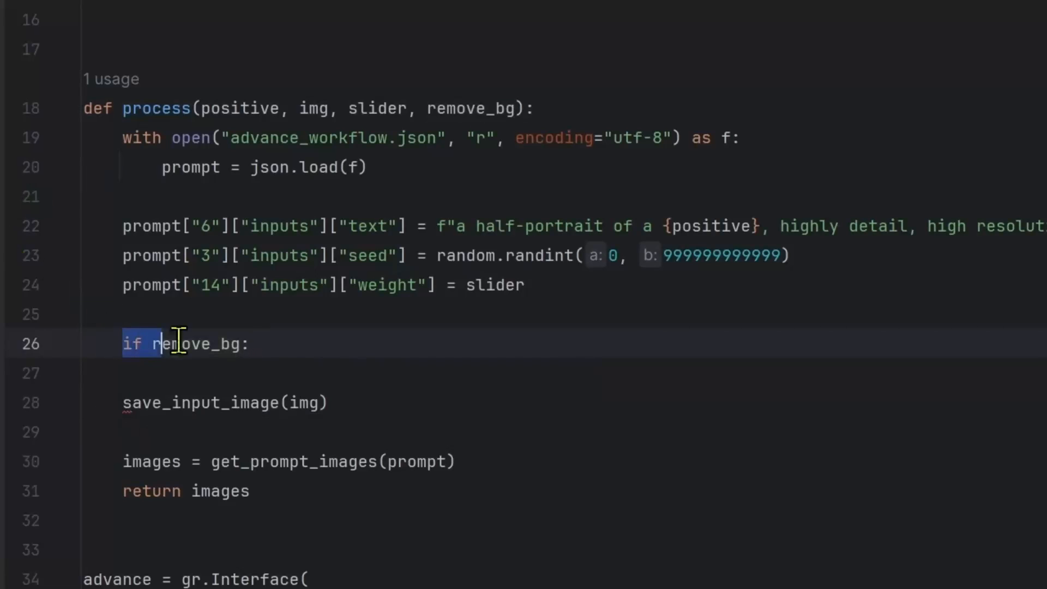
{"action": "scroll", "scroll_direction": "down", "scroll_amount": 3}
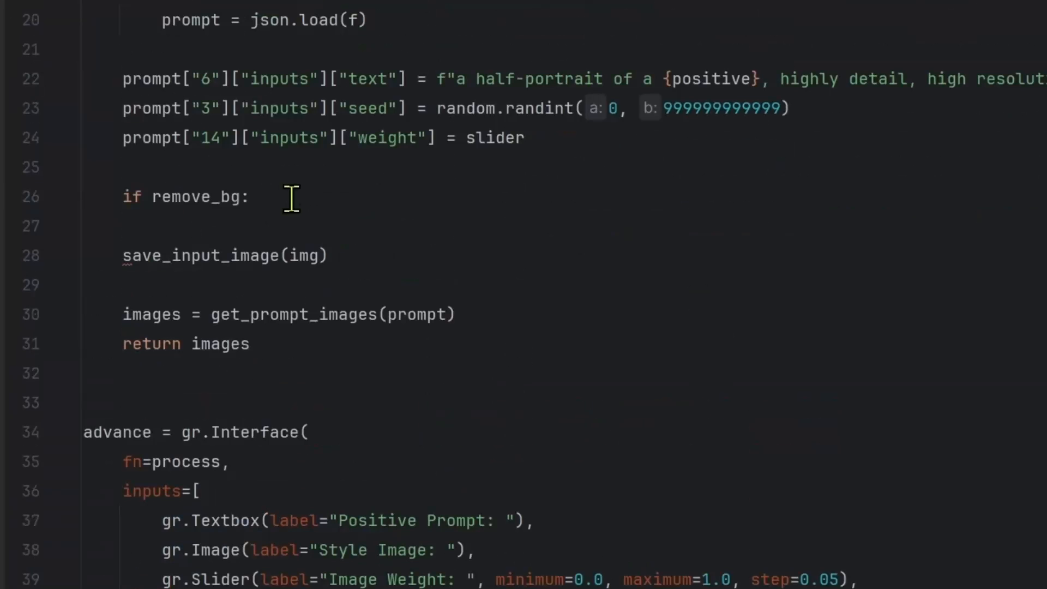
{"action": "left_click", "coordinate": [261, 197]}
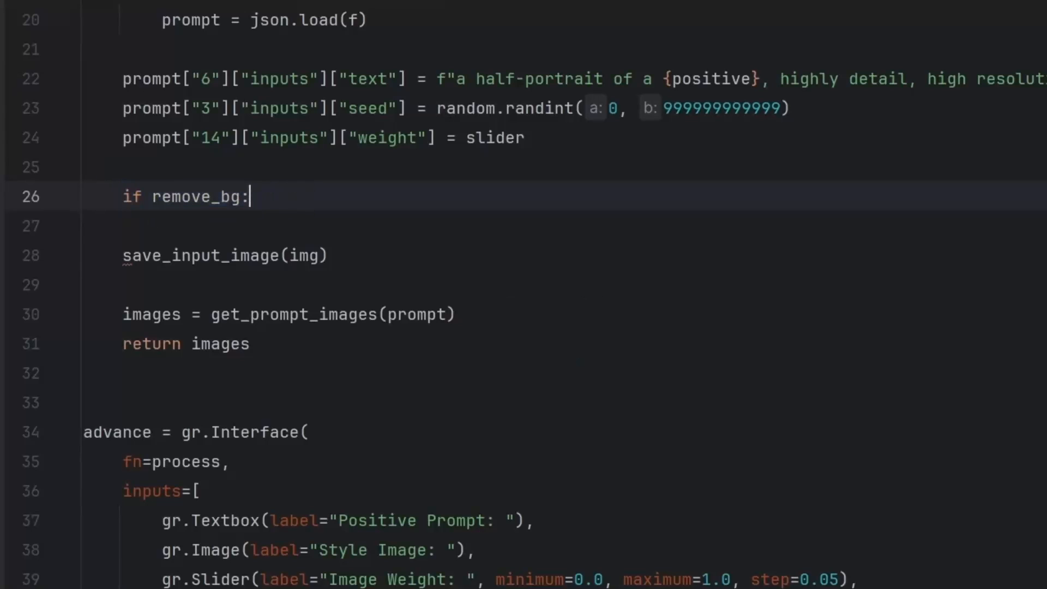
{"action": "key", "text": "enter"}
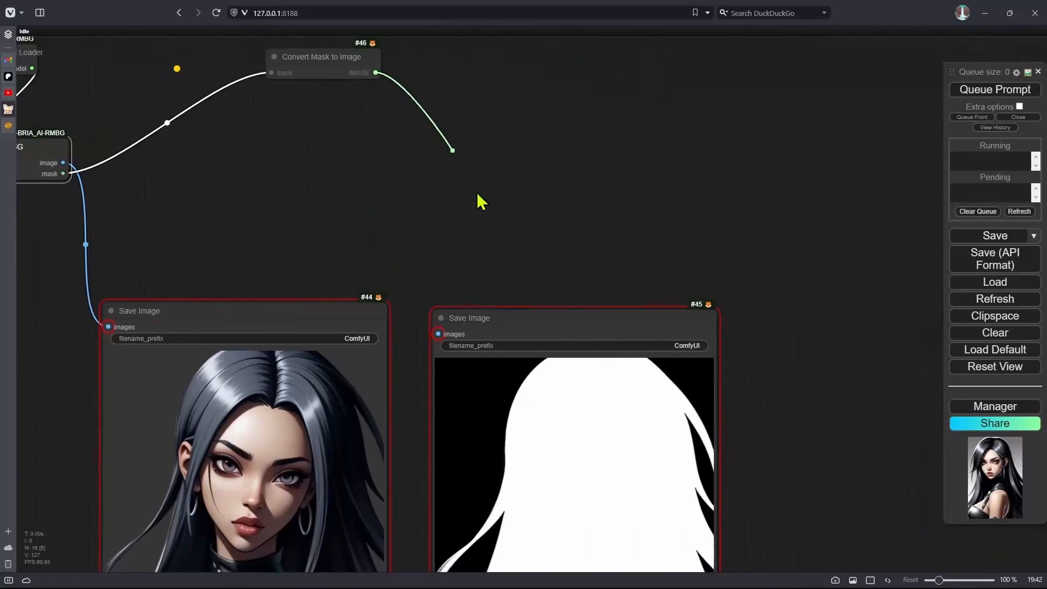
Pan the ComfyUI canvas to Save Image nodes #44, #45 and Convert Mask to Image #46
{"action": "left_click_drag", "start_coordinate": [482, 201], "coordinate": [254, 187]}
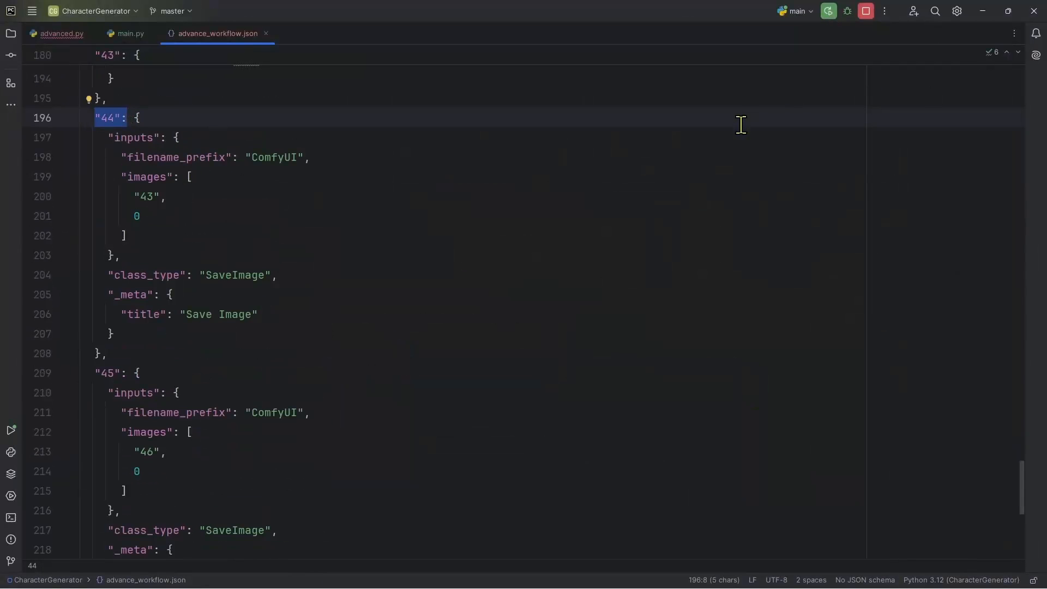
{"action": "mouse_move", "coordinate": [882, 308]}
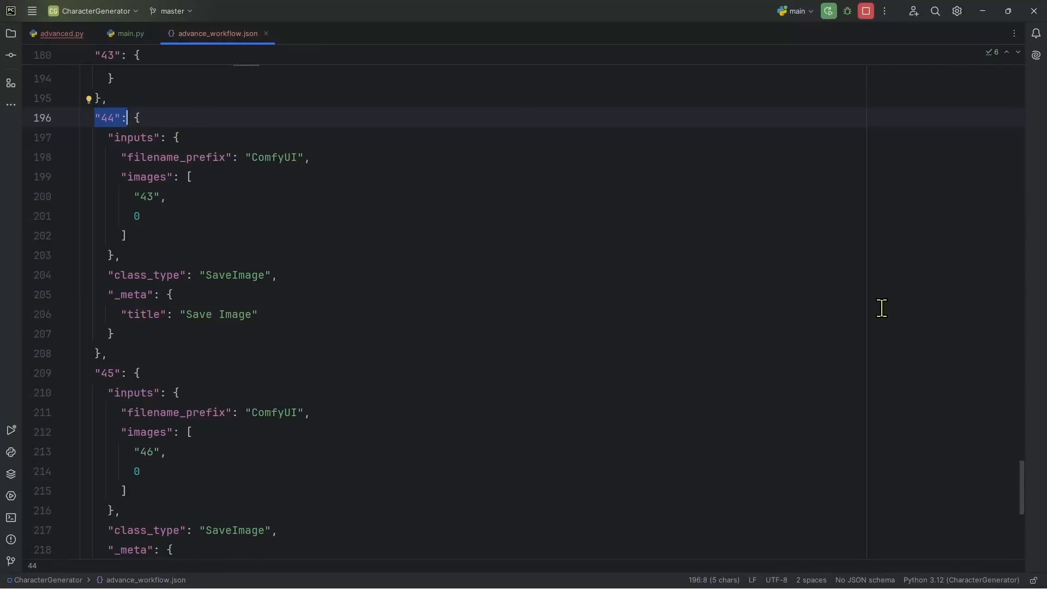
Show advanced.py beside advance_workflow.json with node 44's entry visible
{"action": "left_click", "coordinate": [61, 34]}
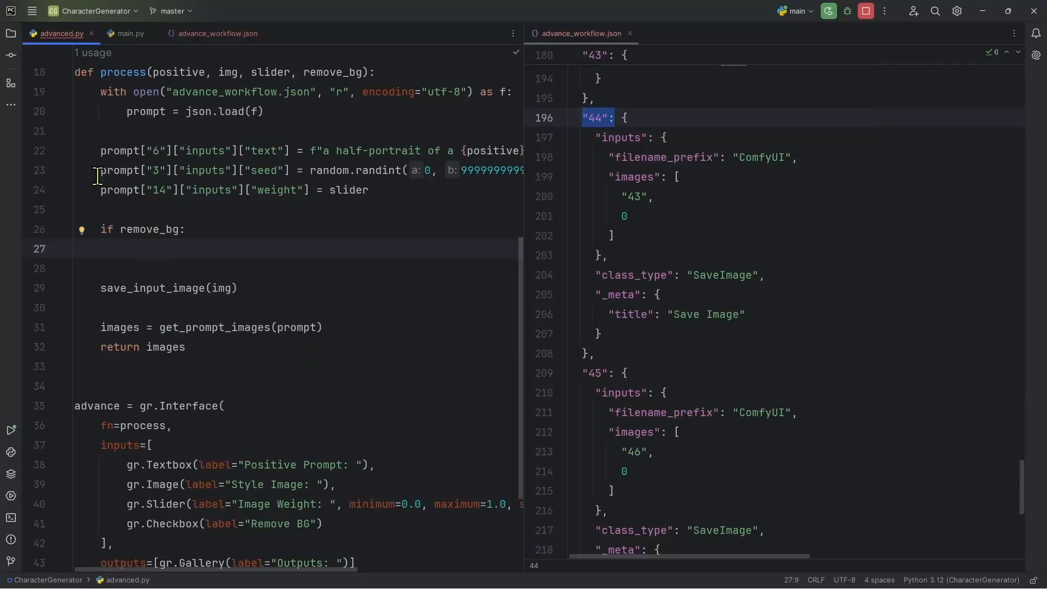
{"action": "mouse_move", "coordinate": [11, 517]}
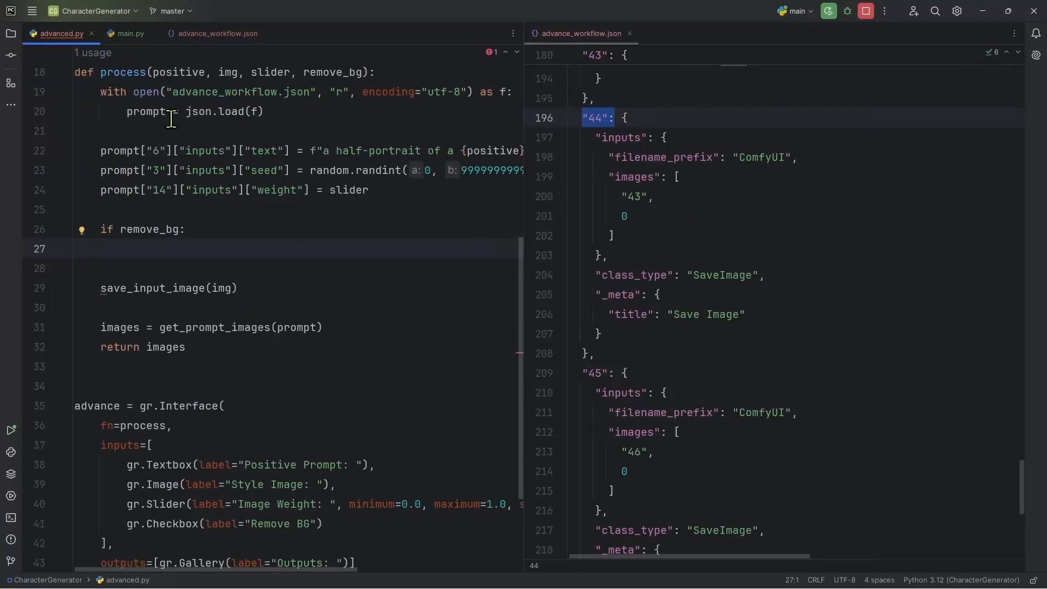
Under if remove_bg, set prompt["44"]["inputs"]["images"] = ["43", 0]
{"action": "double_click", "coordinate": [144, 111]}
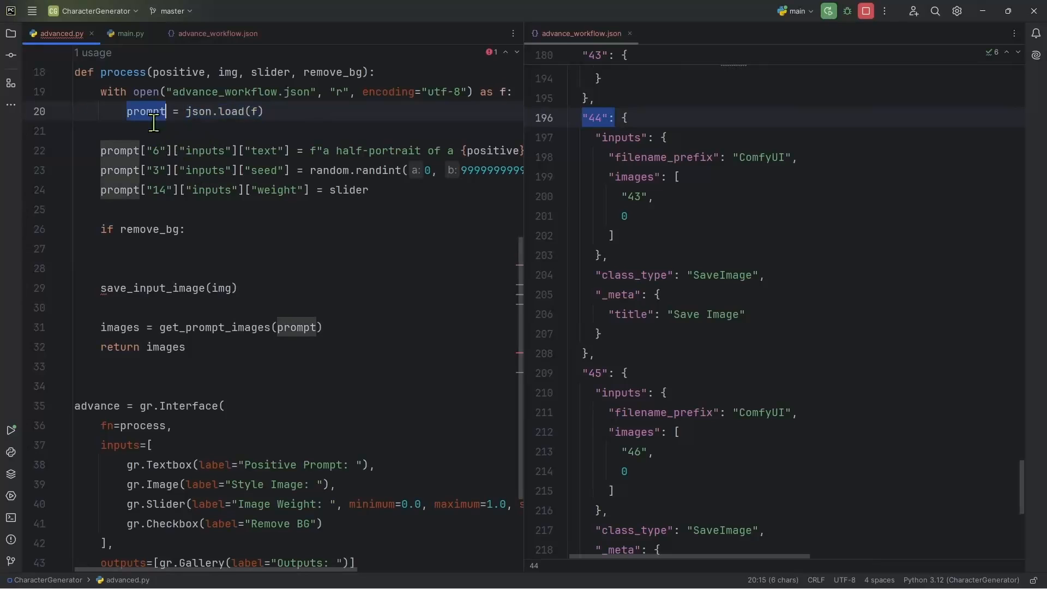
{"action": "left_click", "coordinate": [101, 249]}
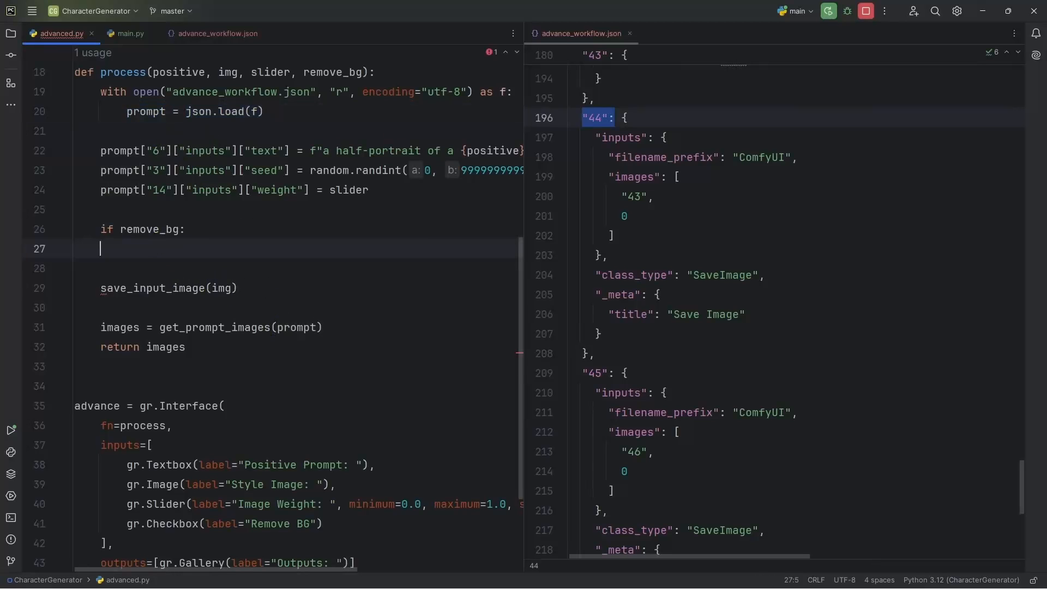
{"action": "type", "text": "prompt[]"}
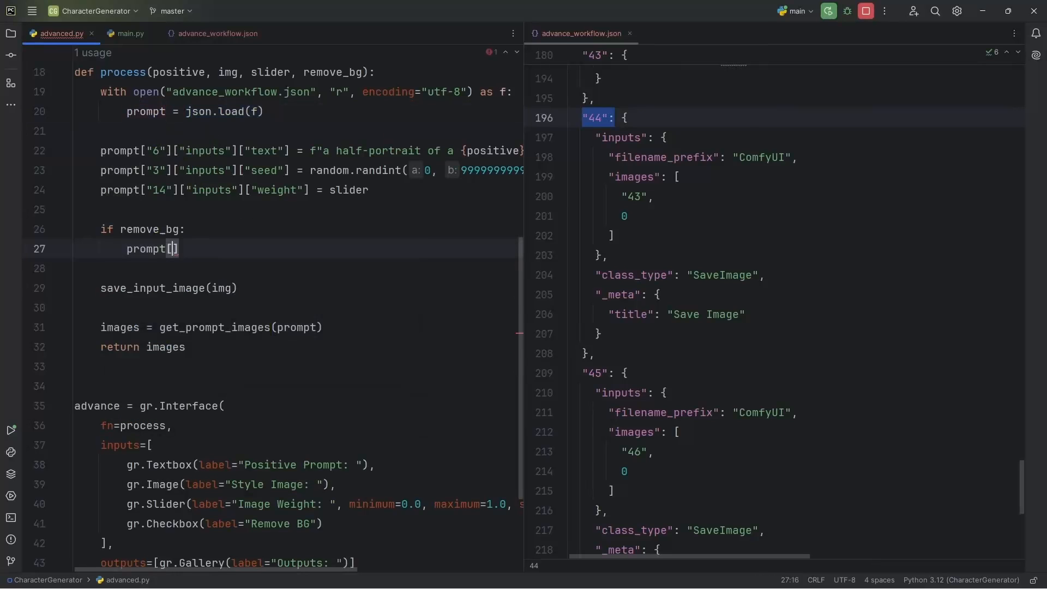
{"action": "type", "text": "\"44\""}
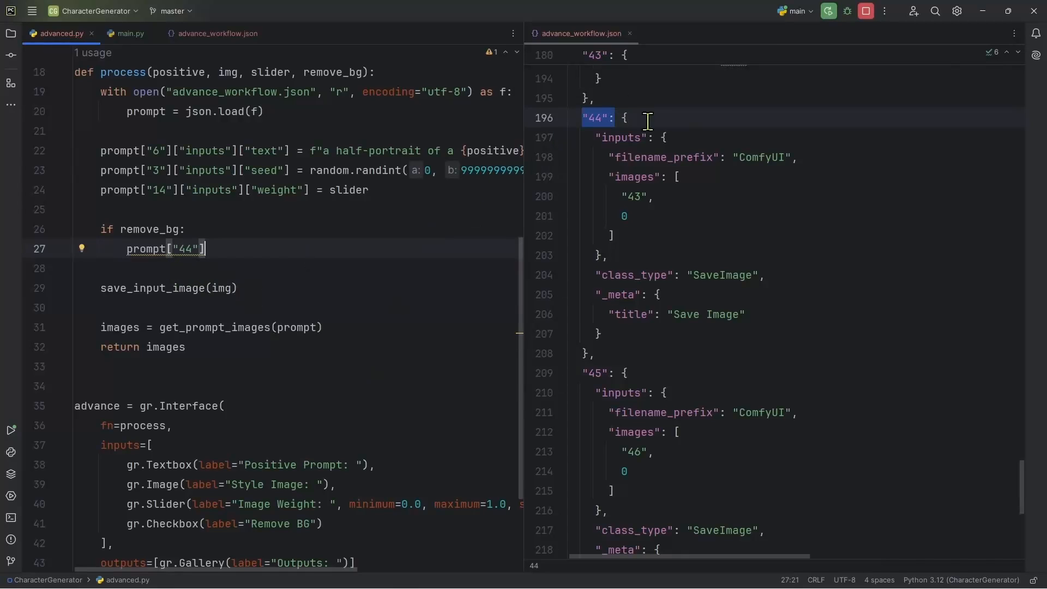
{"action": "type", "text": "[\"inputs\"]"}
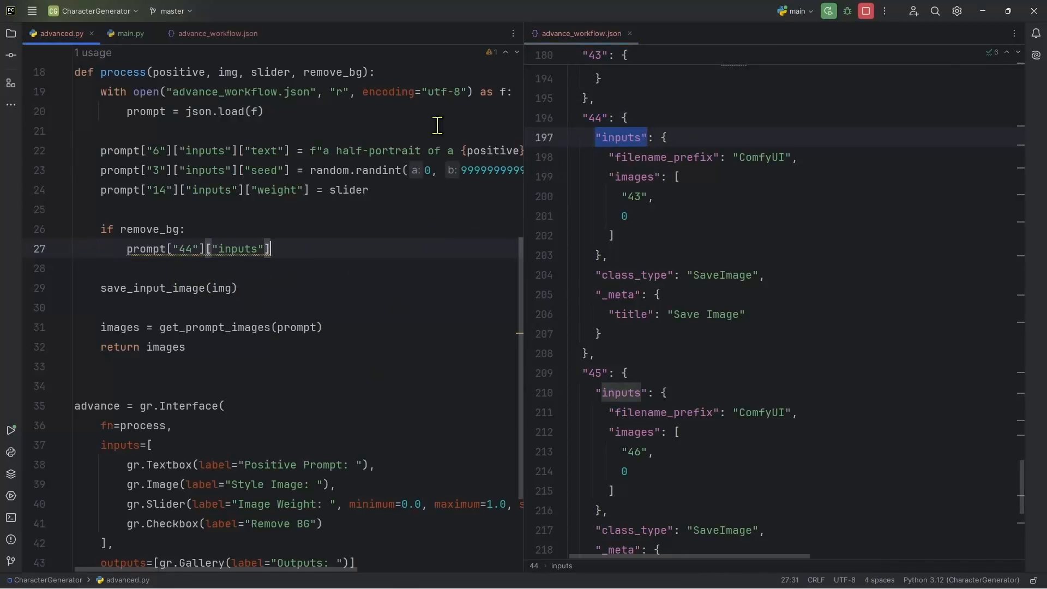
{"action": "double_click", "coordinate": [635, 176]}
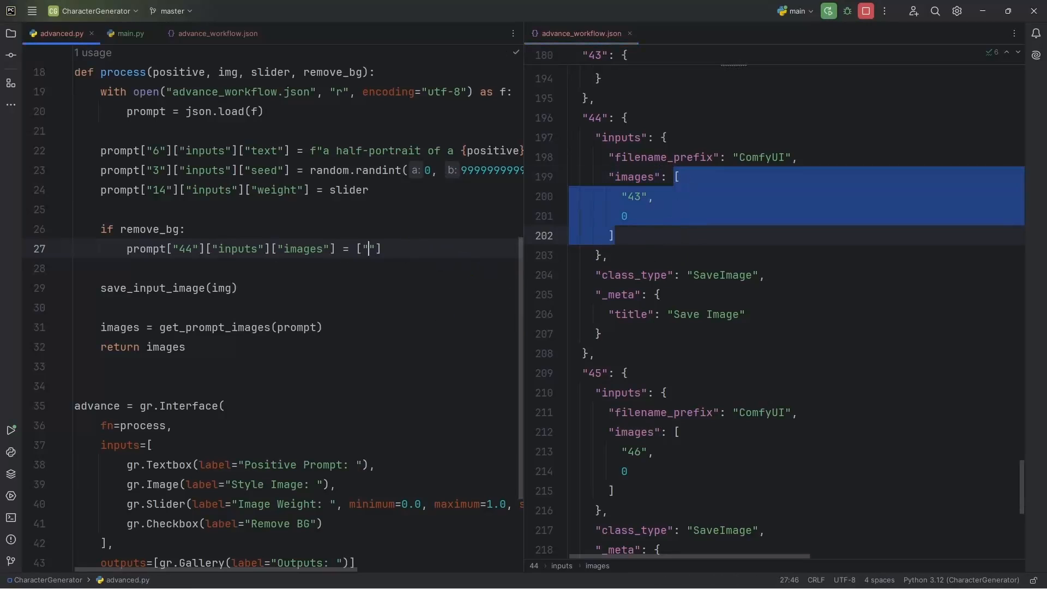
{"action": "type", "text": "43"}
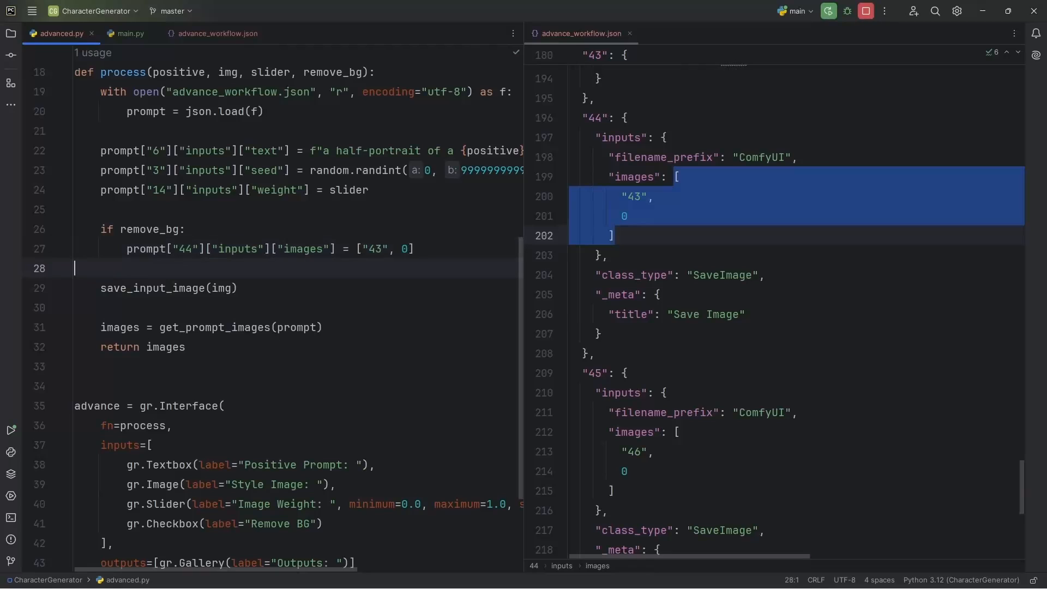
Duplicate the line for node 45 with images ["46", 0] and start an else: branch
{"action": "left_click", "coordinate": [127, 249]}
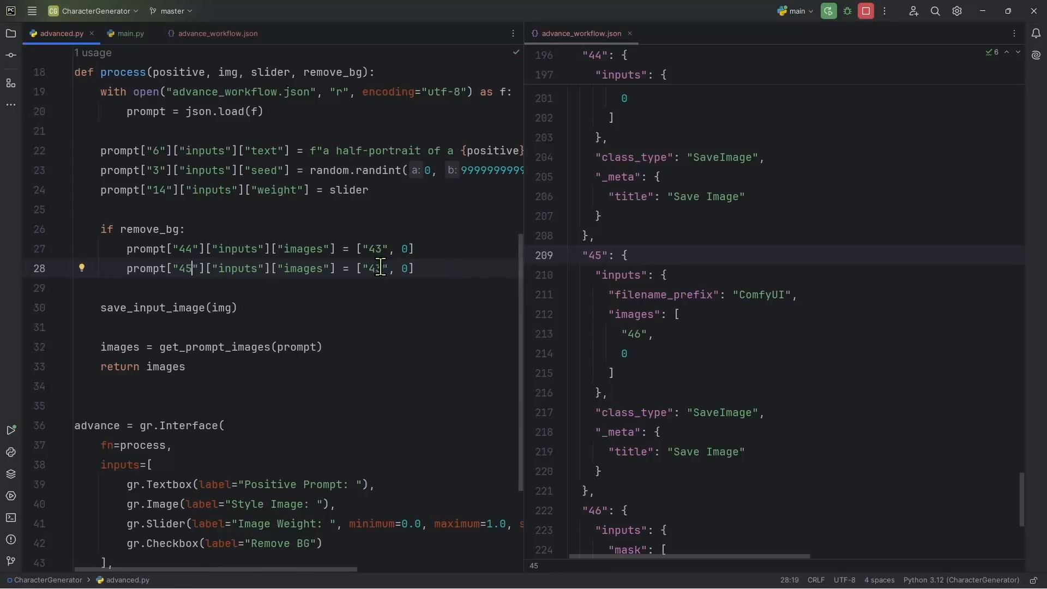
{"action": "type", "text": "46"}
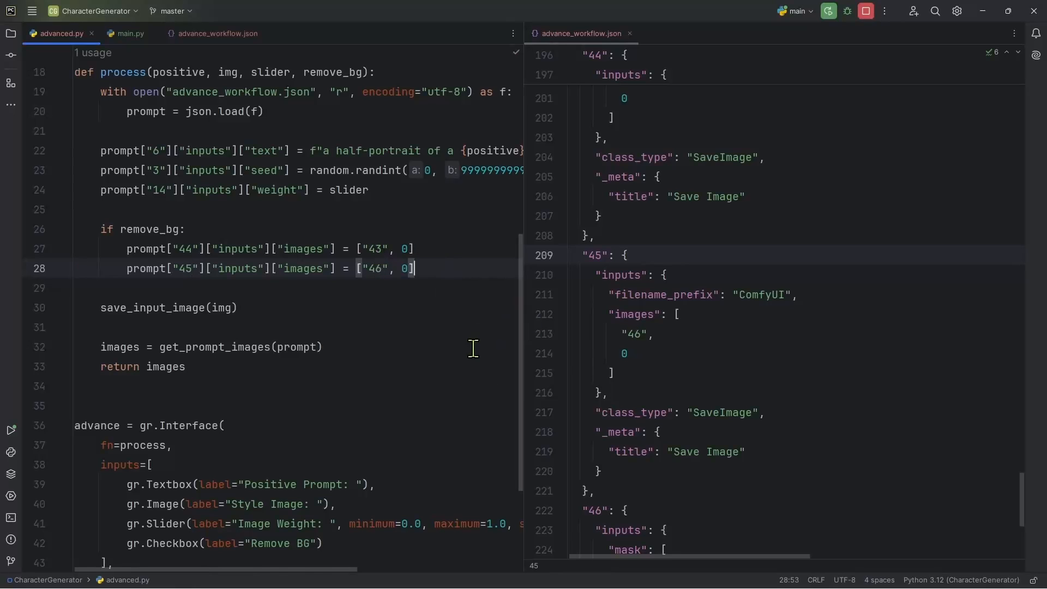
{"action": "type", "text": "else:"}
{"action": "type", "text": "del prompt[\"44\"][\"inputs\"][\"images\"]"}
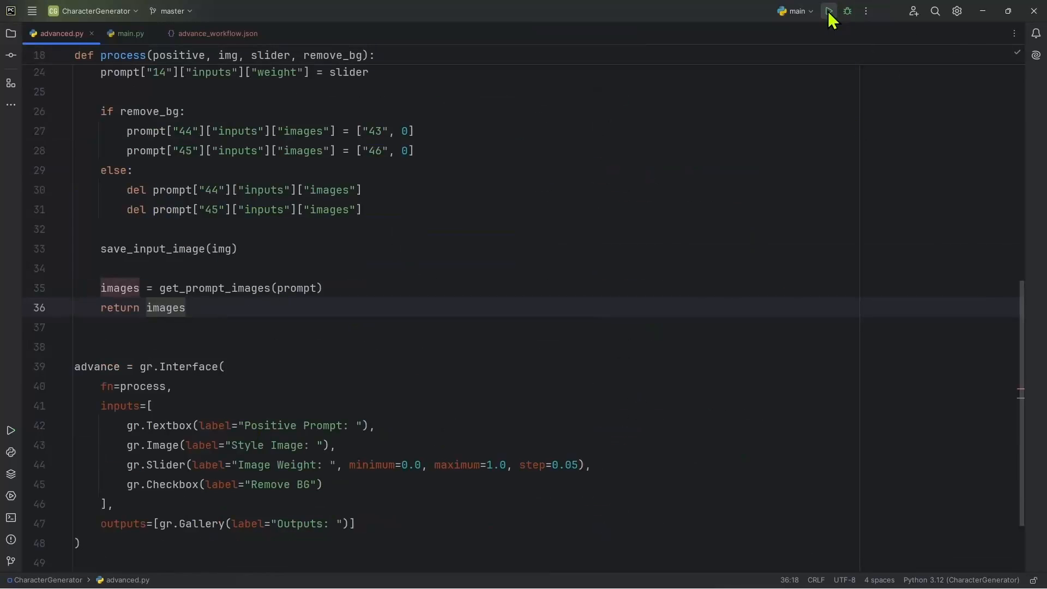
Relaunch the Gradio app after adding the else branch deleting nodes 44 and 45 images inputs
{"action": "left_click", "coordinate": [828, 11]}
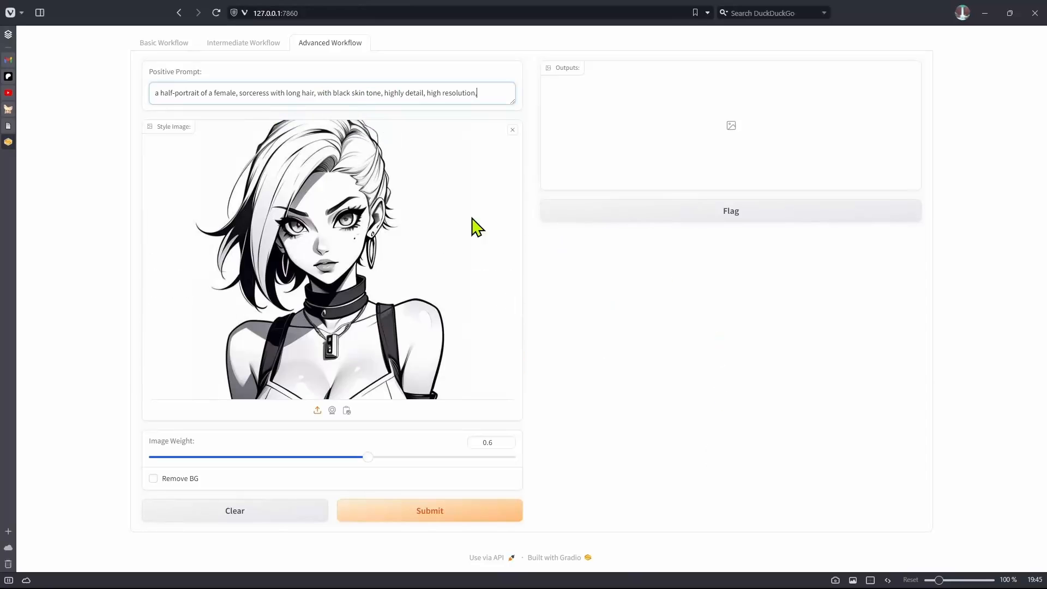
{"action": "mouse_move", "coordinate": [503, 448]}
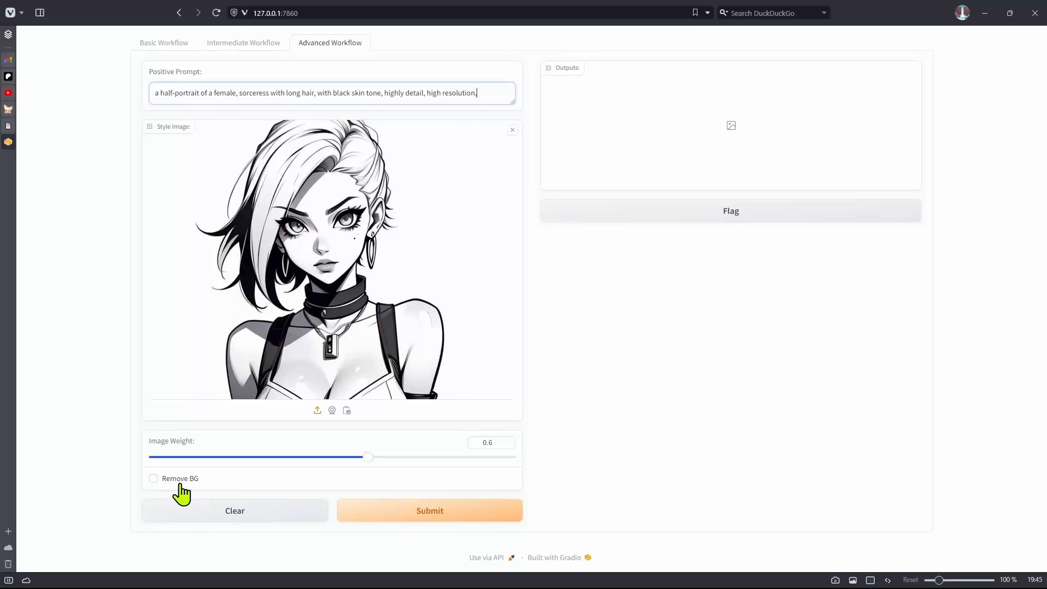
{"action": "mouse_move", "coordinate": [190, 493]}
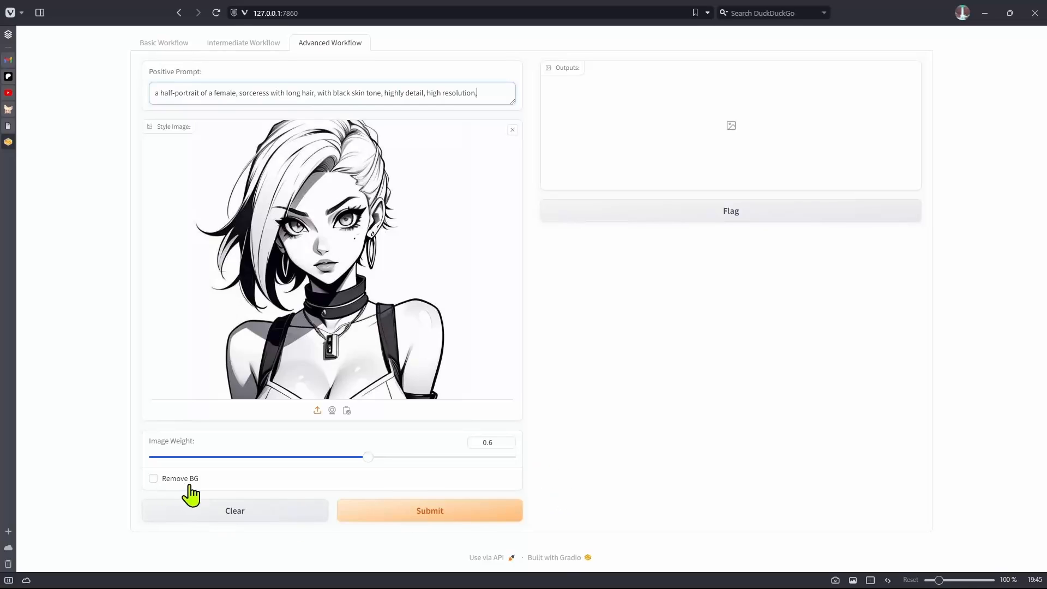
Submit the sorceress prompt with Remove BG unchecked to generate a portrait
{"action": "left_click", "coordinate": [429, 510]}
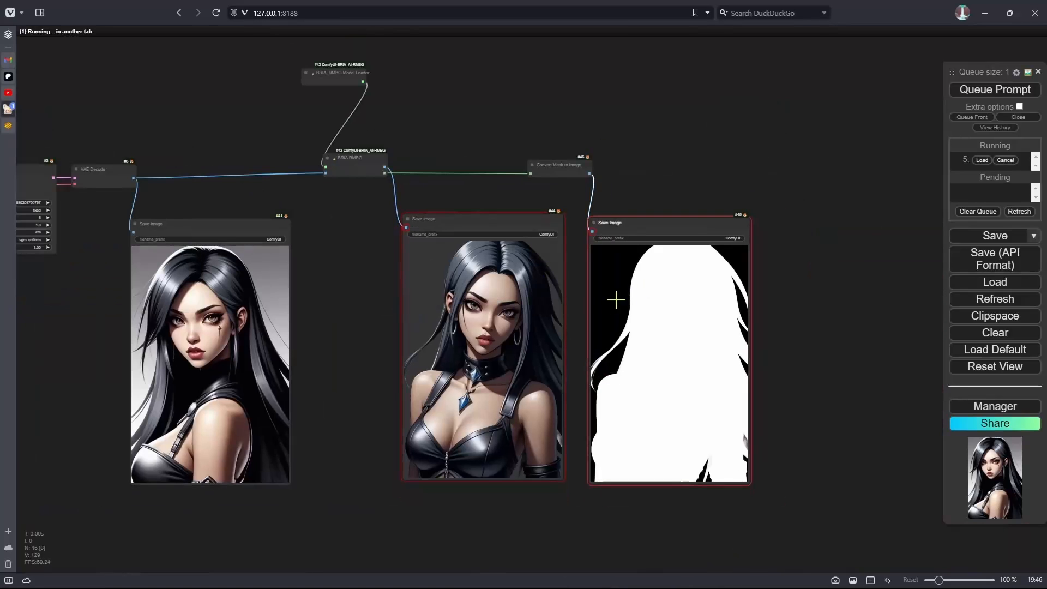
{"action": "mouse_move", "coordinate": [687, 380]}
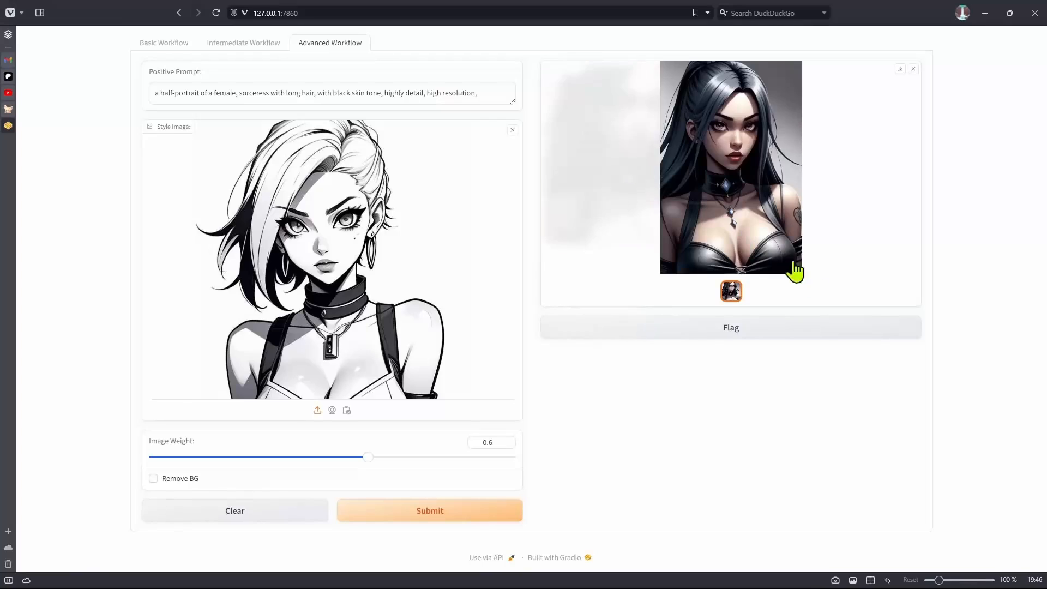
{"action": "mouse_move", "coordinate": [734, 391]}
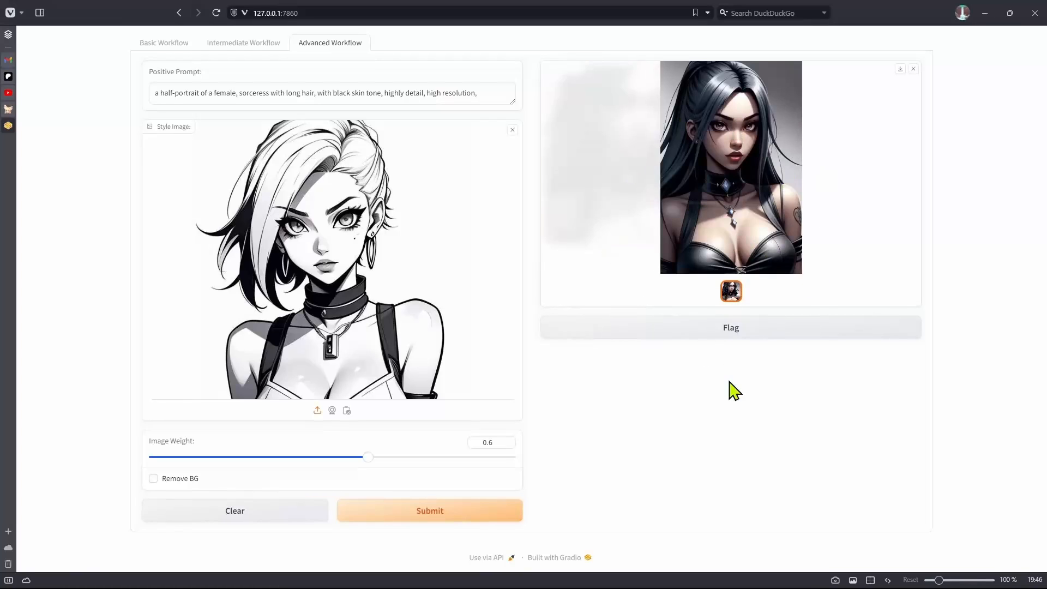
{"action": "mouse_move", "coordinate": [758, 243]}
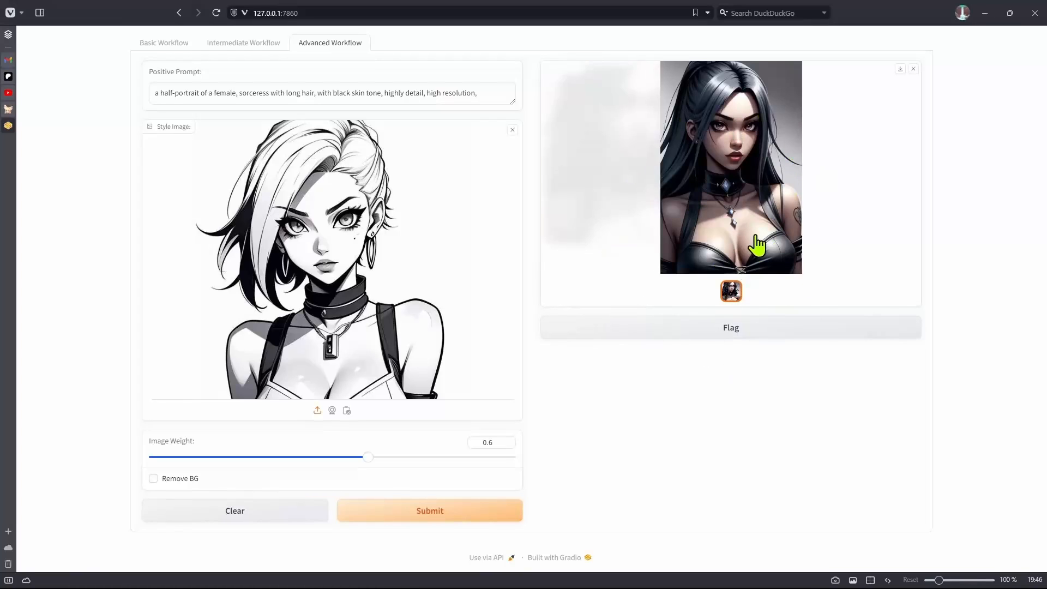
Turn on Remove BG and submit to generate portraits with the background removed
{"action": "left_click", "coordinate": [153, 478]}
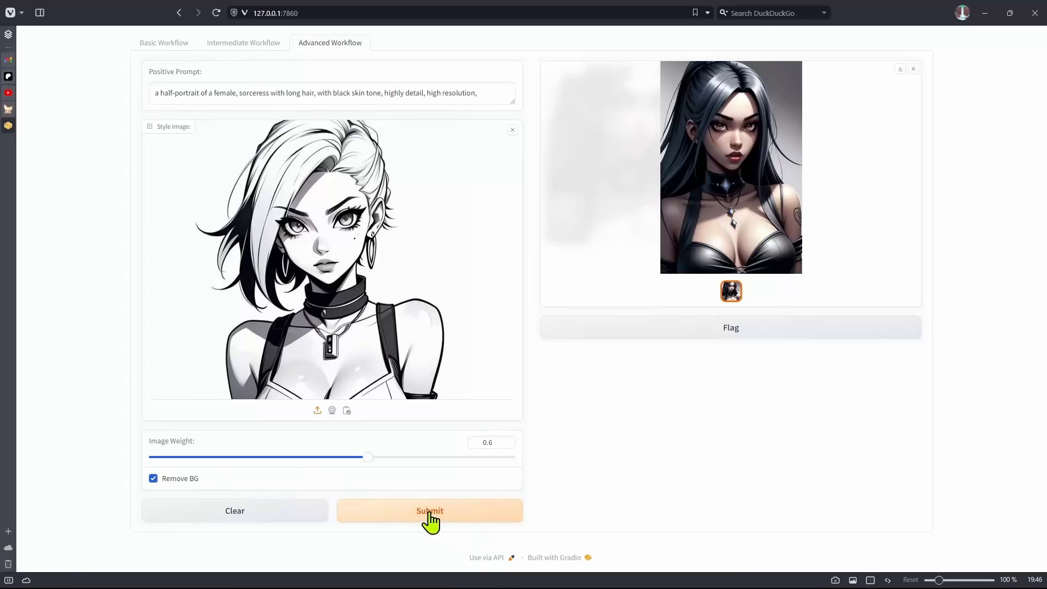
{"action": "left_click", "coordinate": [430, 511]}
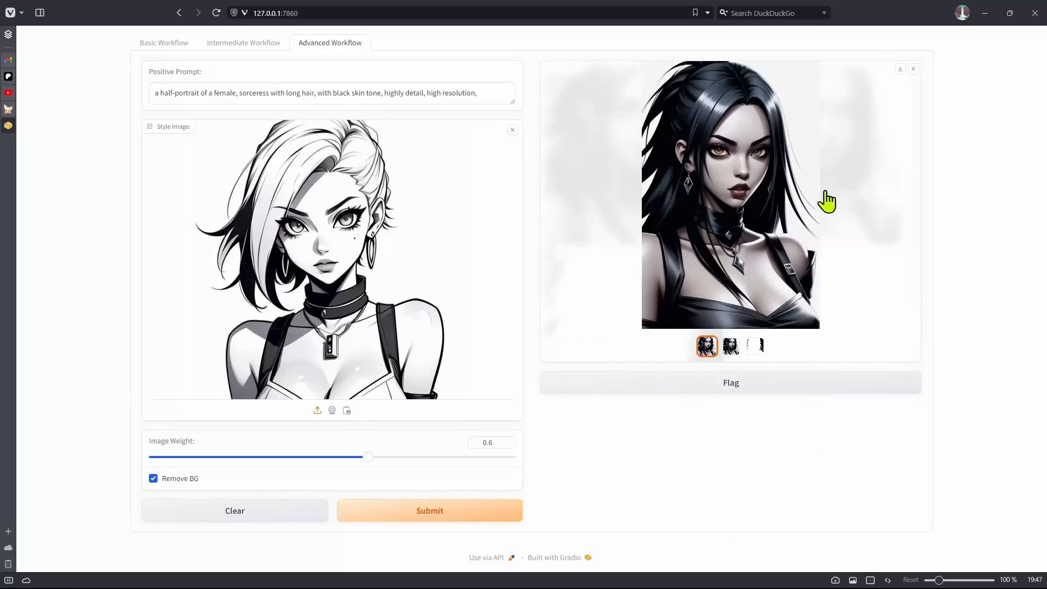
{"action": "mouse_move", "coordinate": [804, 249]}
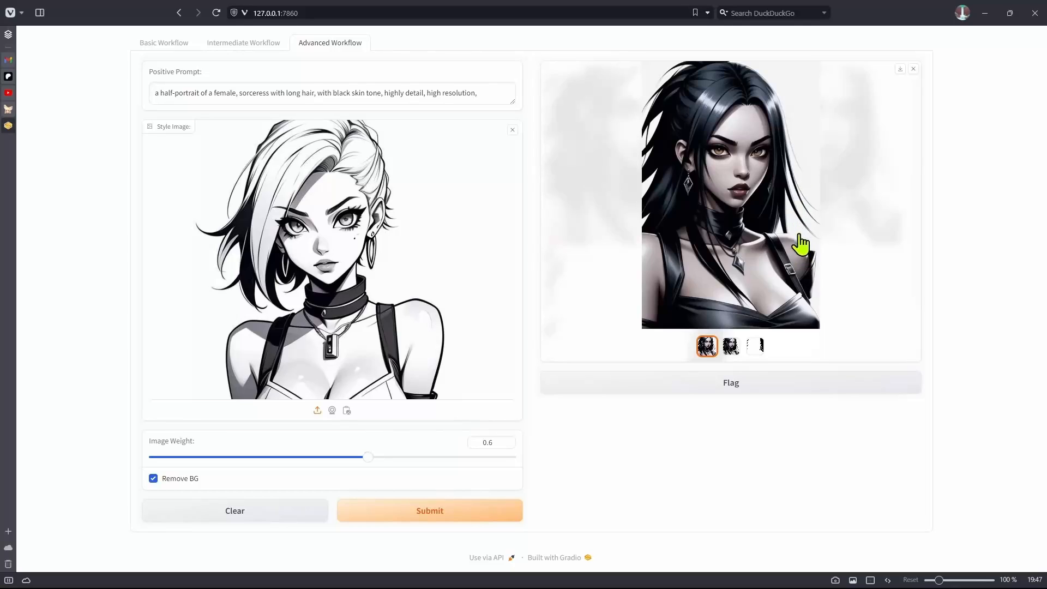
Preview the second generated portrait and another result in the output gallery
{"action": "left_click", "coordinate": [731, 346]}
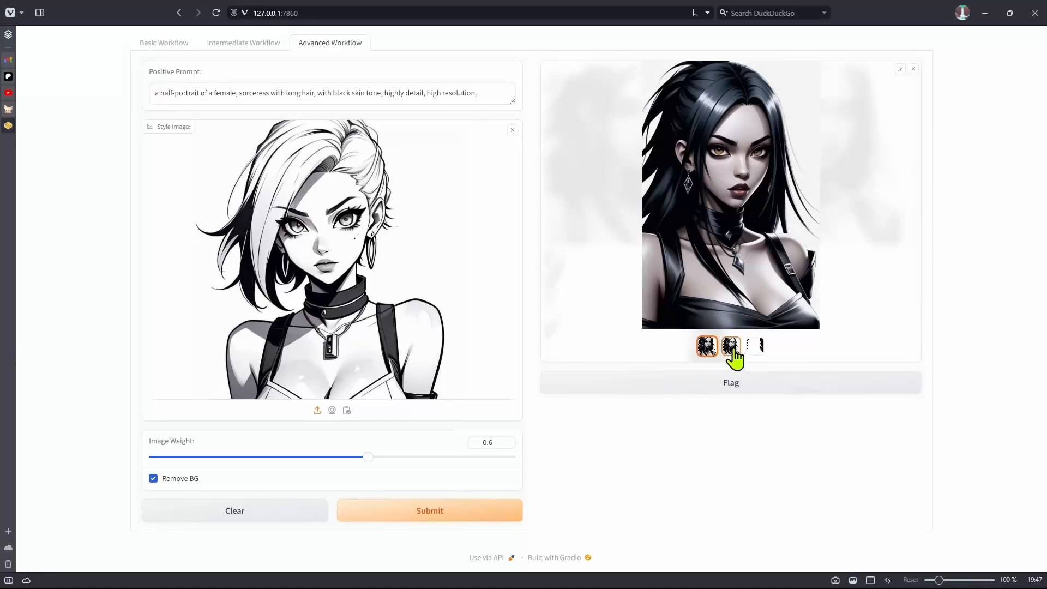
{"action": "left_click", "coordinate": [731, 346]}
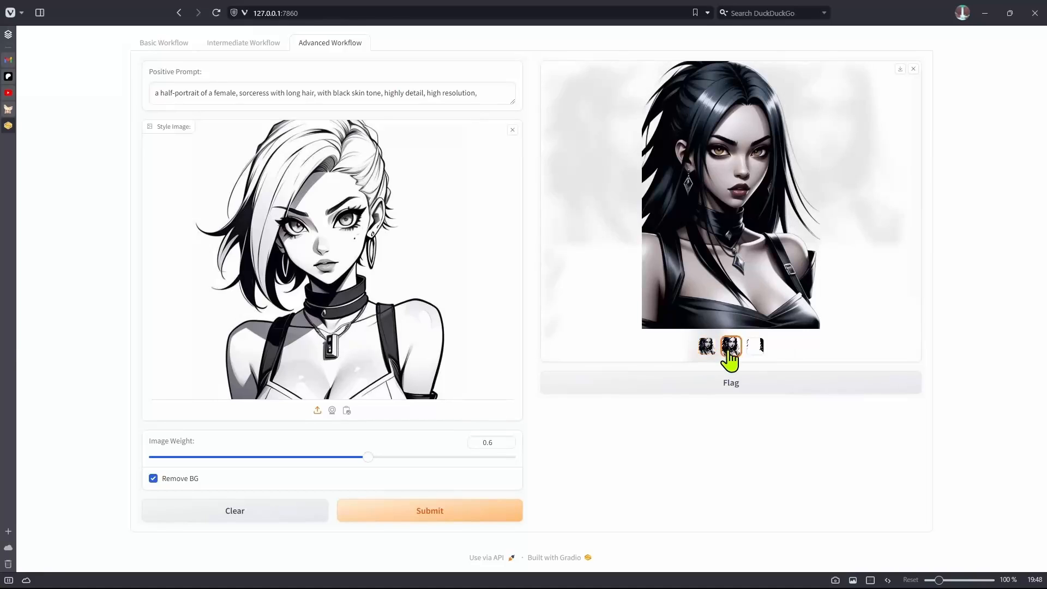
{"action": "left_click", "coordinate": [755, 346]}
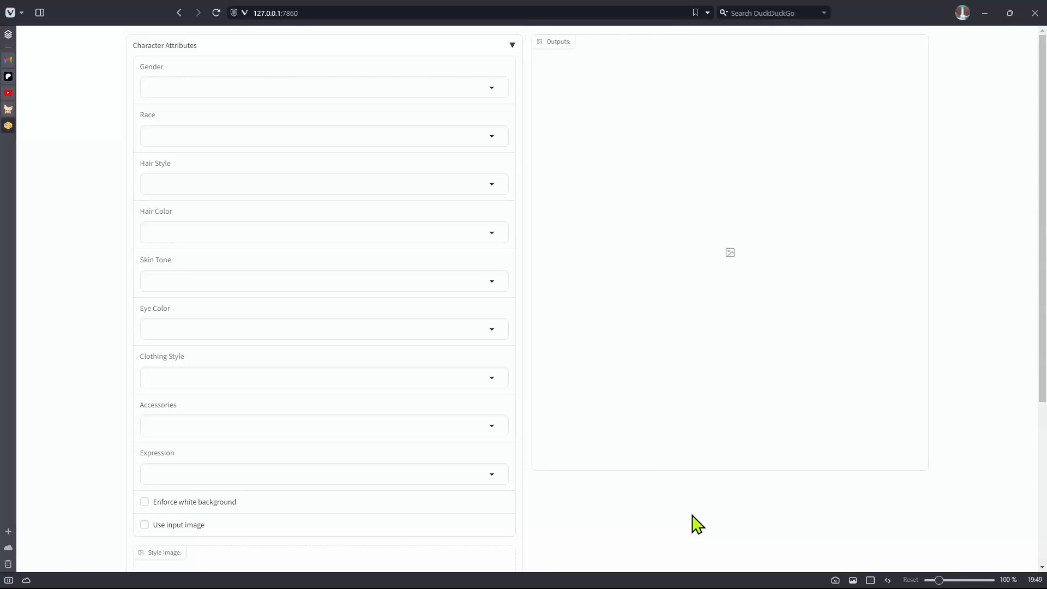
{"action": "mouse_move", "coordinate": [692, 519]}
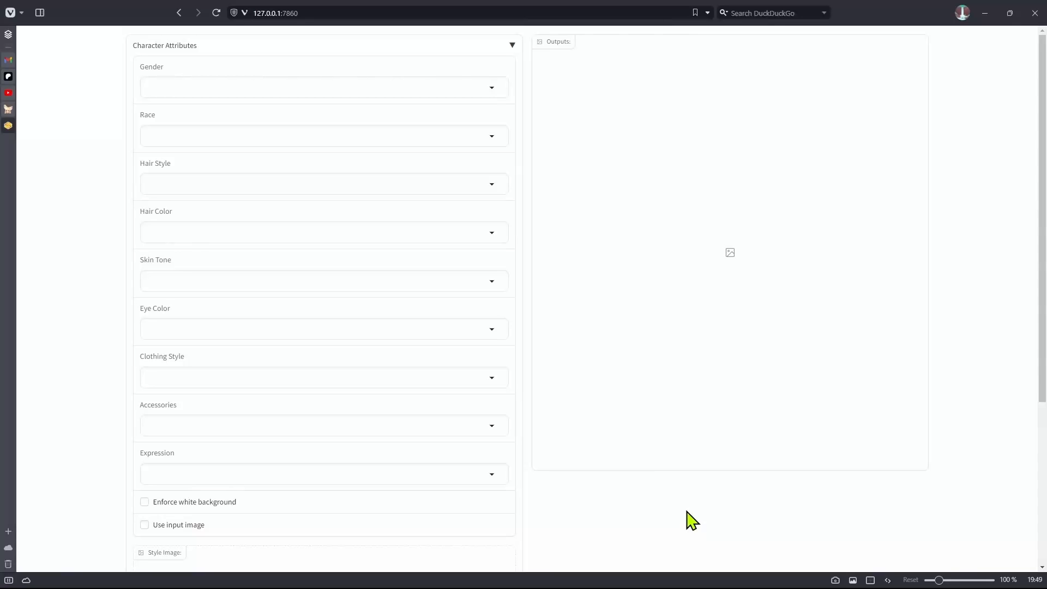
Set the character to a male orc with curly red hair, olive skin, amber eyes, sporty clothes, earrings and a surprised expression
{"action": "scroll", "scroll_direction": "down", "scroll_amount": 3}
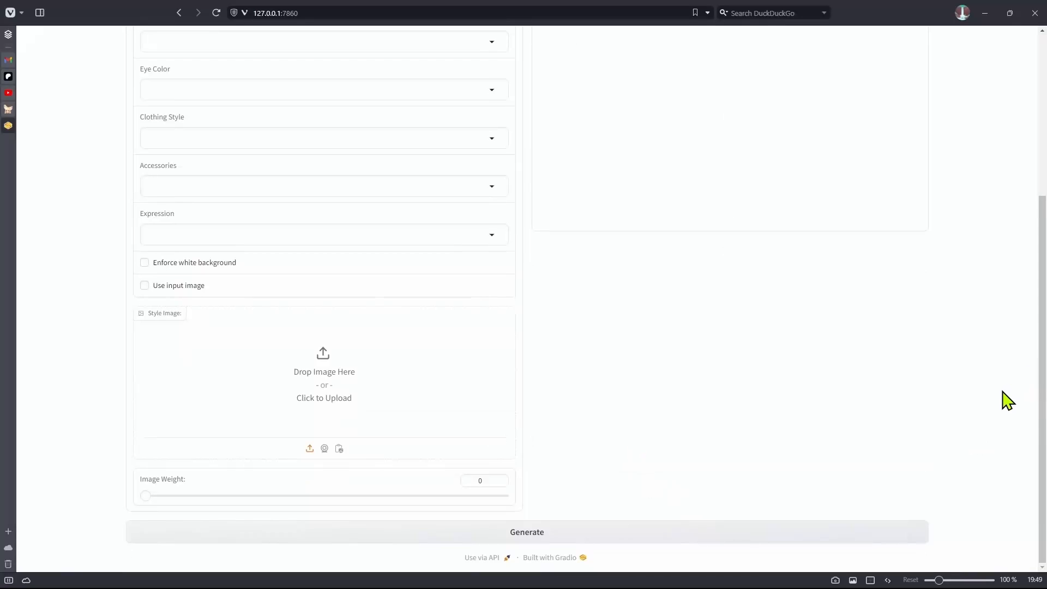
{"action": "scroll", "scroll_direction": "up", "scroll_amount": 3}
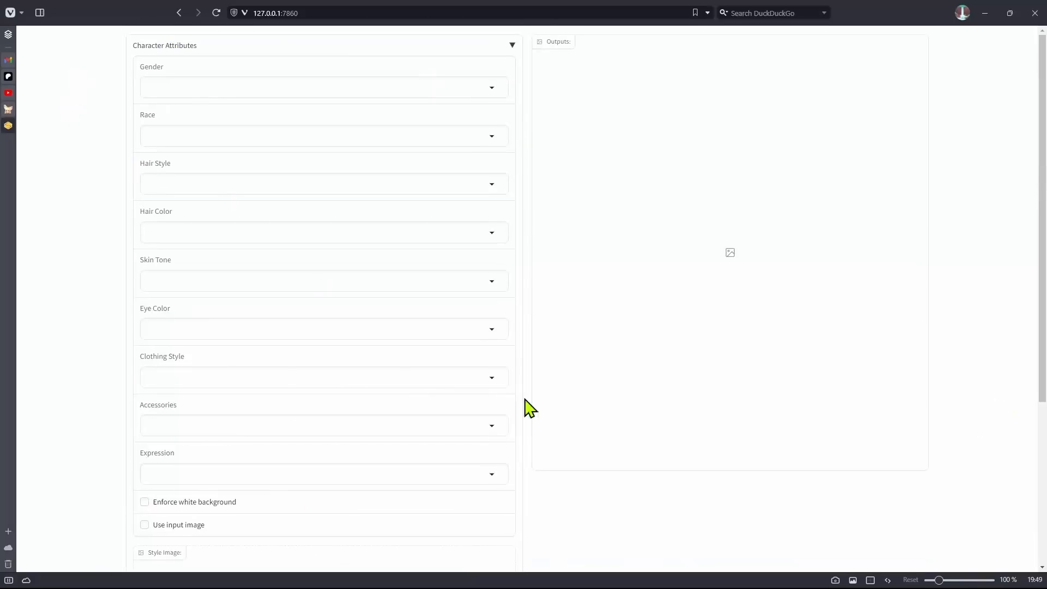
{"action": "left_click", "coordinate": [323, 87]}
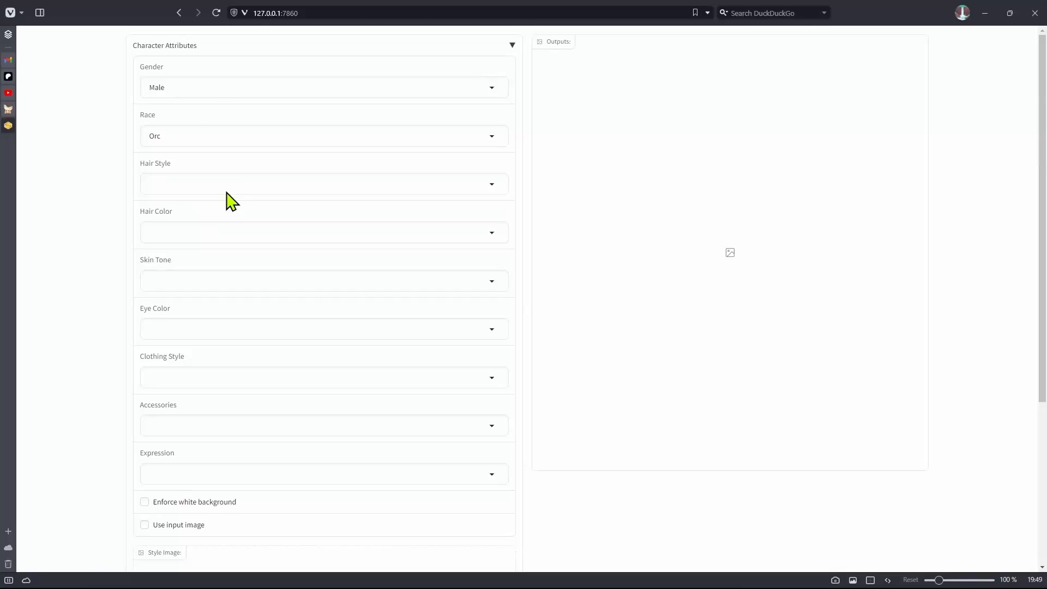
{"action": "left_click", "coordinate": [323, 280]}
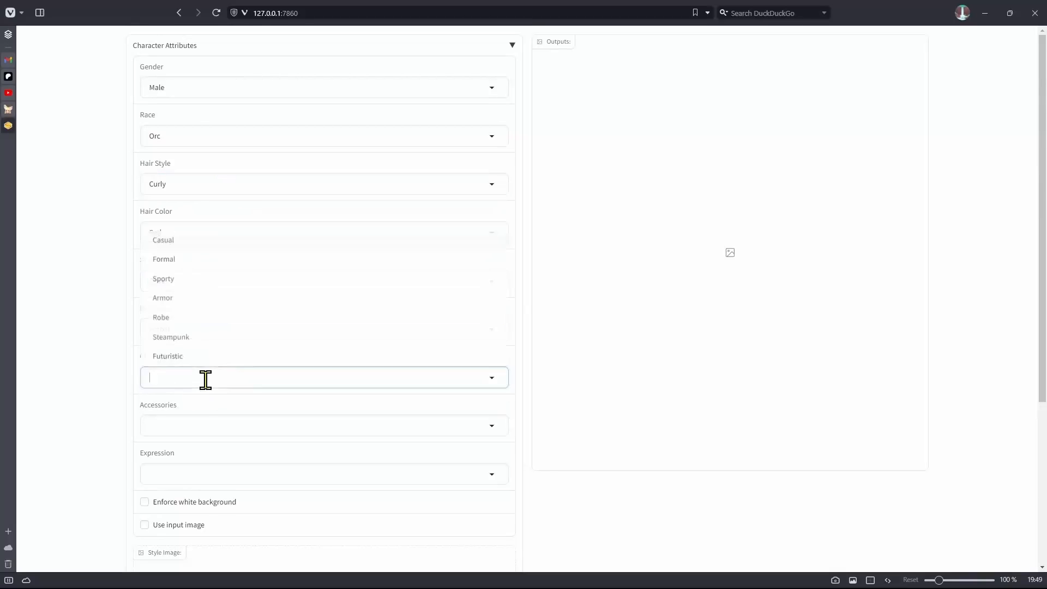
{"action": "left_click", "coordinate": [162, 278]}
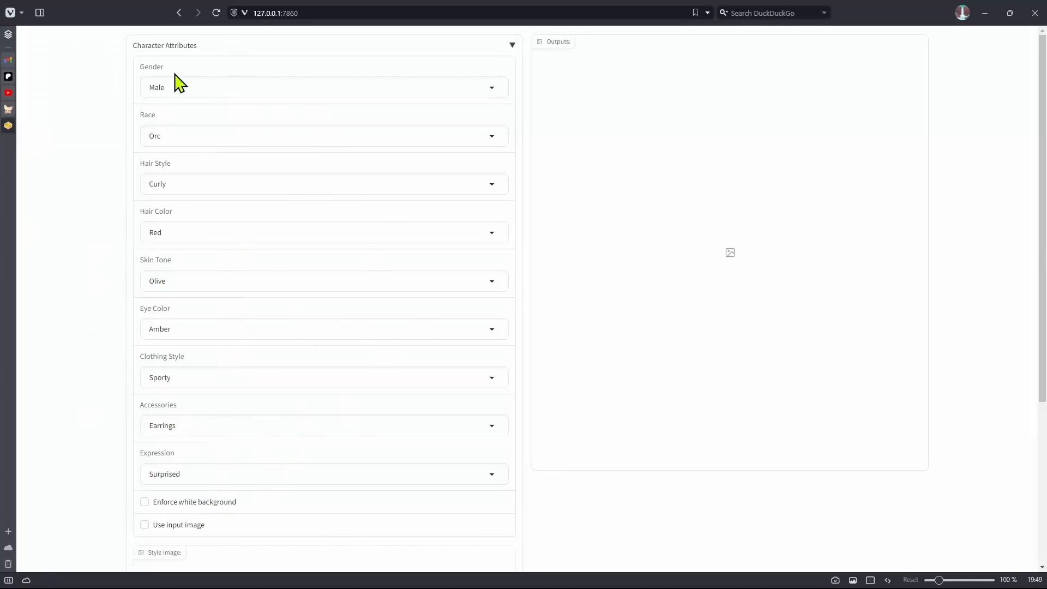
{"action": "scroll", "scroll_direction": "down", "scroll_amount": 3}
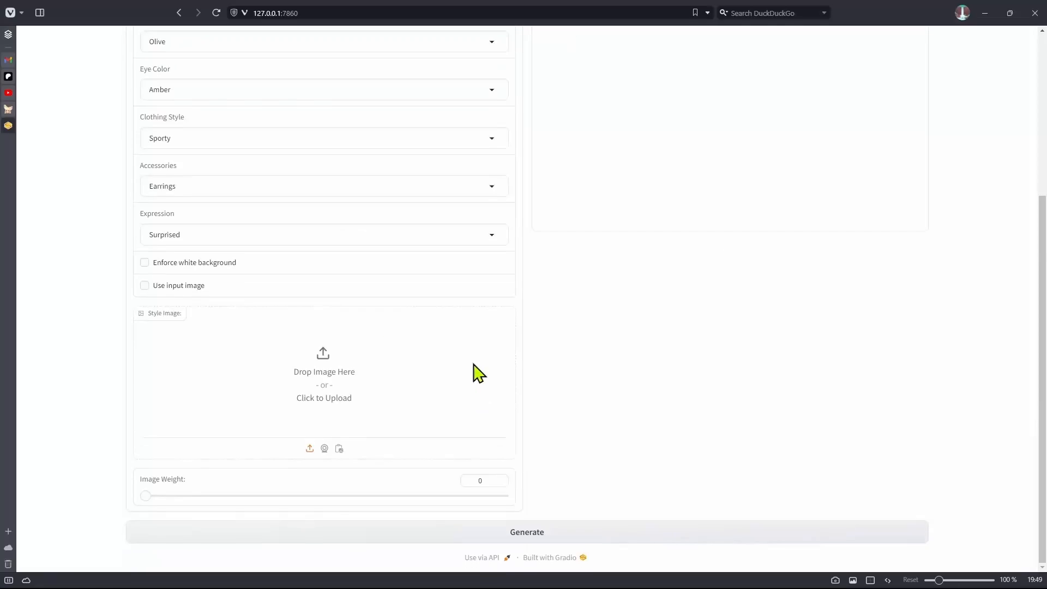
{"action": "mouse_move", "coordinate": [165, 294]}
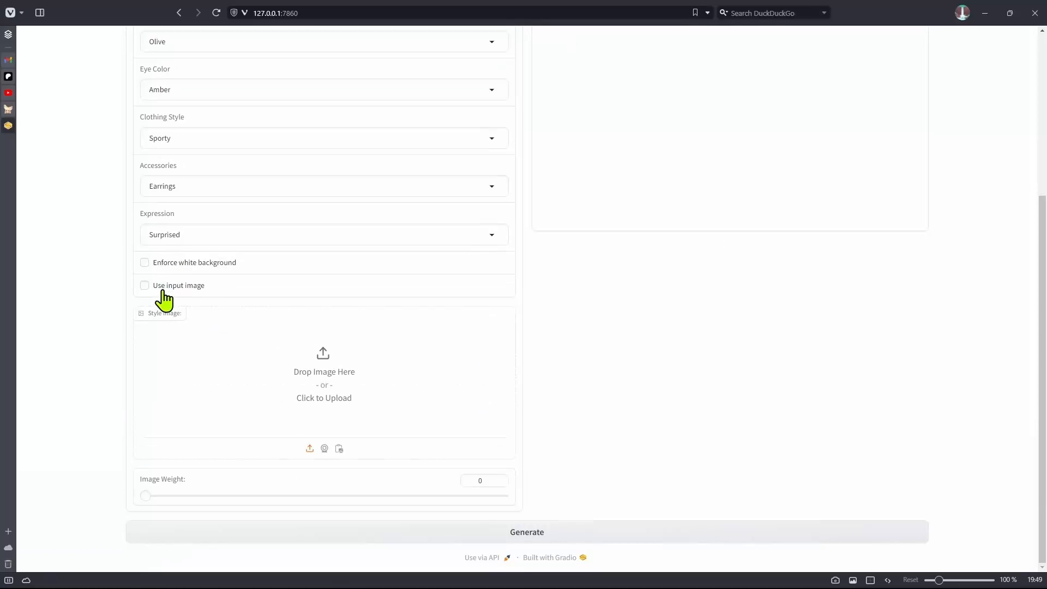
{"action": "mouse_move", "coordinate": [230, 279]}
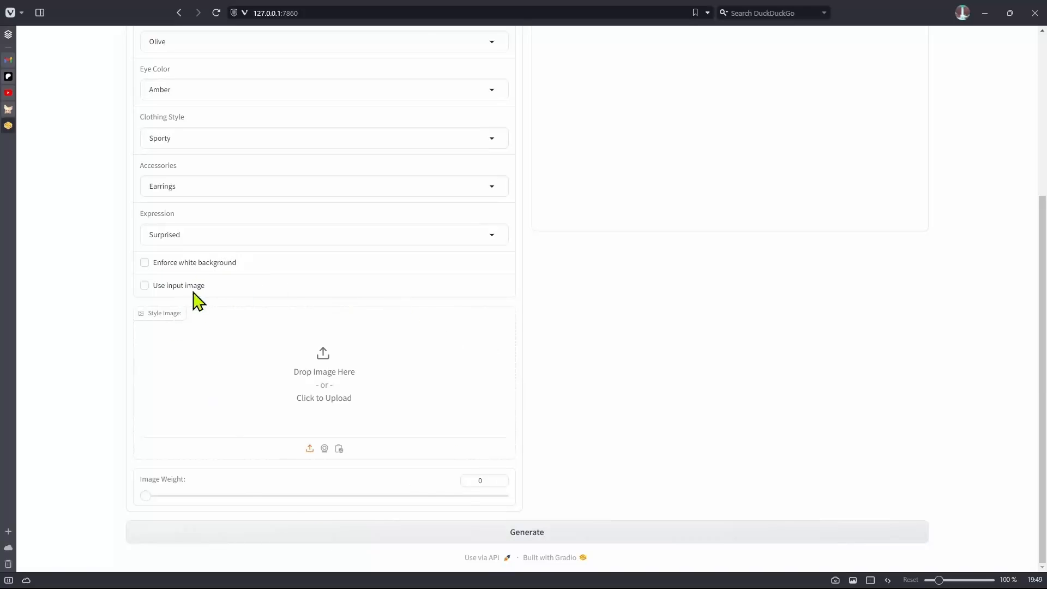
{"action": "mouse_move", "coordinate": [388, 503]}
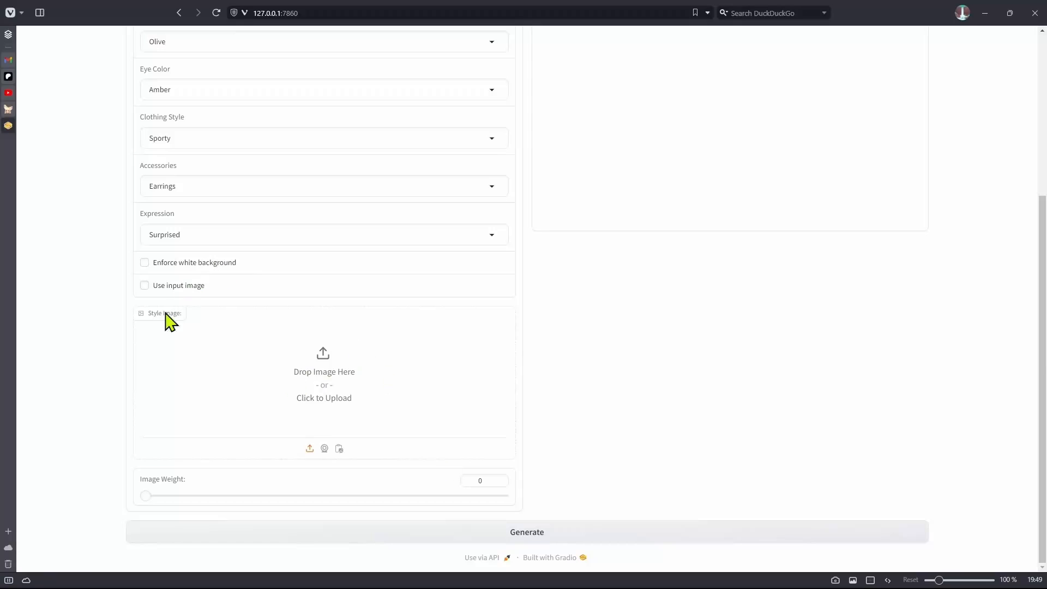
{"action": "mouse_move", "coordinate": [566, 538]}
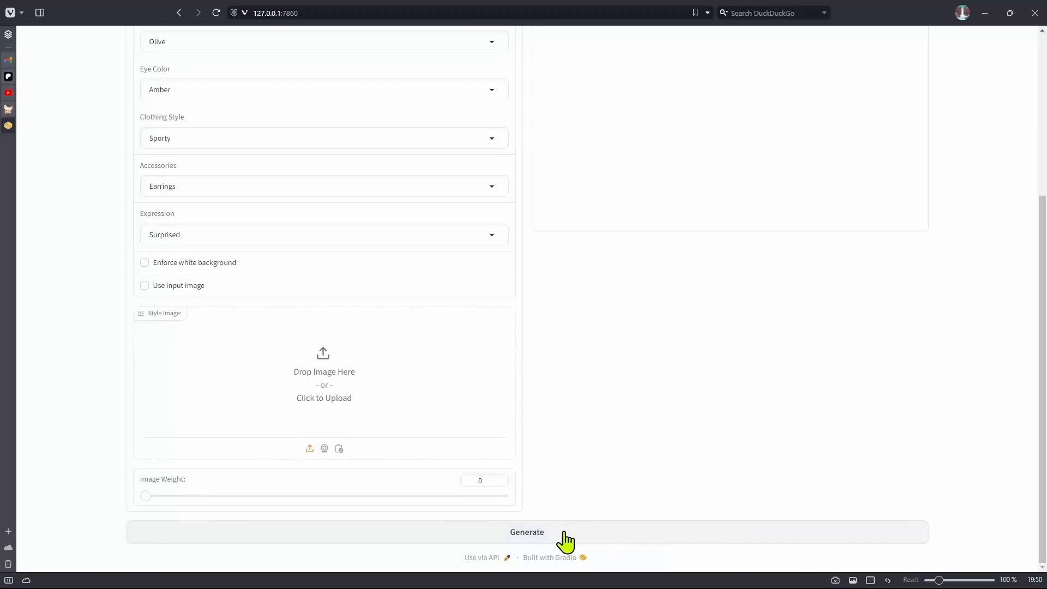
Generate the orc portrait and view the result enlarged
{"action": "left_click", "coordinate": [527, 533]}
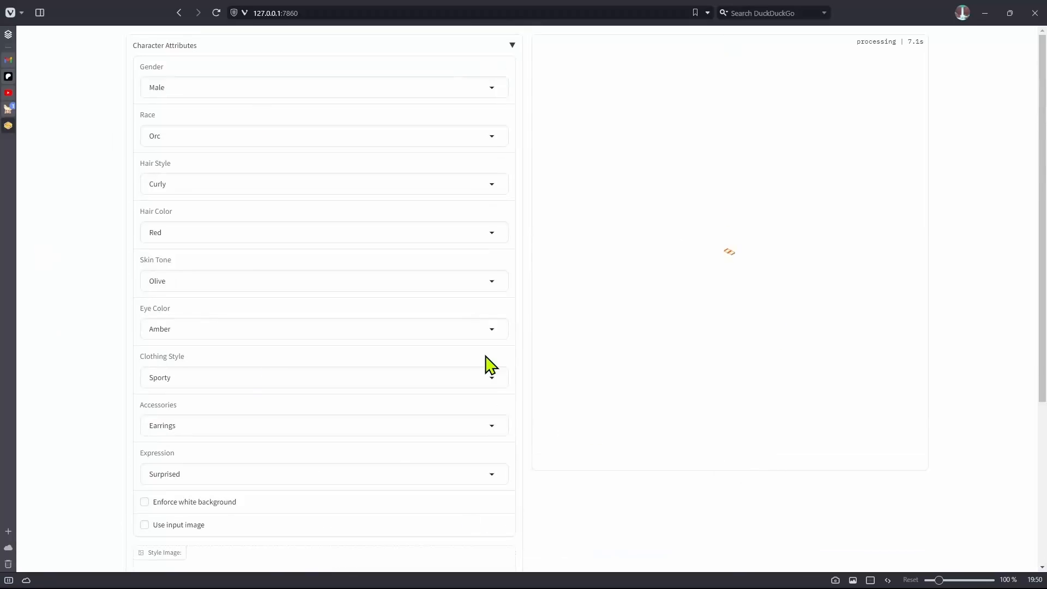
{"action": "mouse_move", "coordinate": [267, 72]}
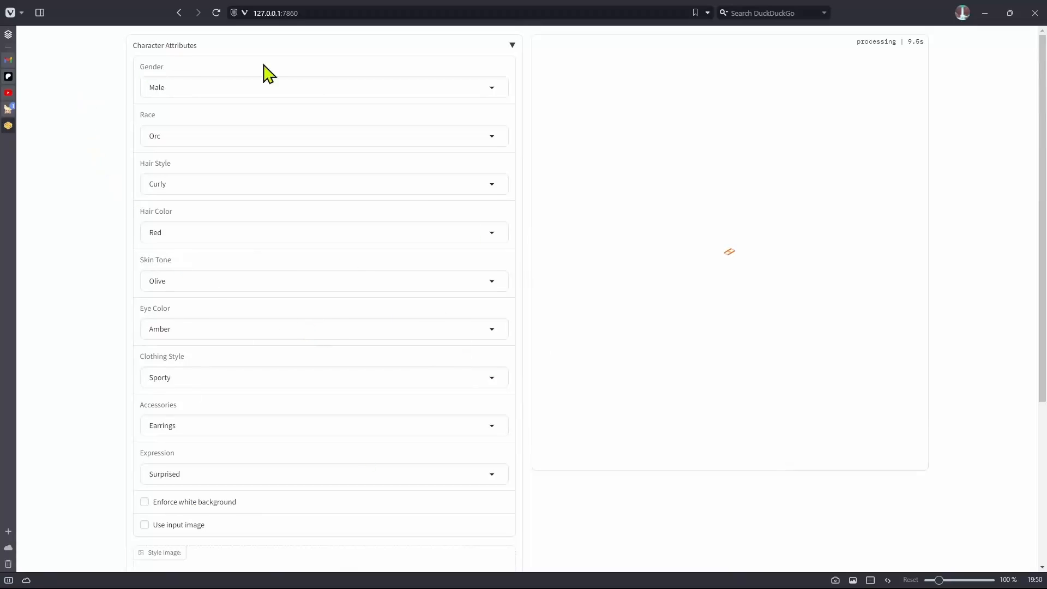
{"action": "mouse_move", "coordinate": [54, 163]}
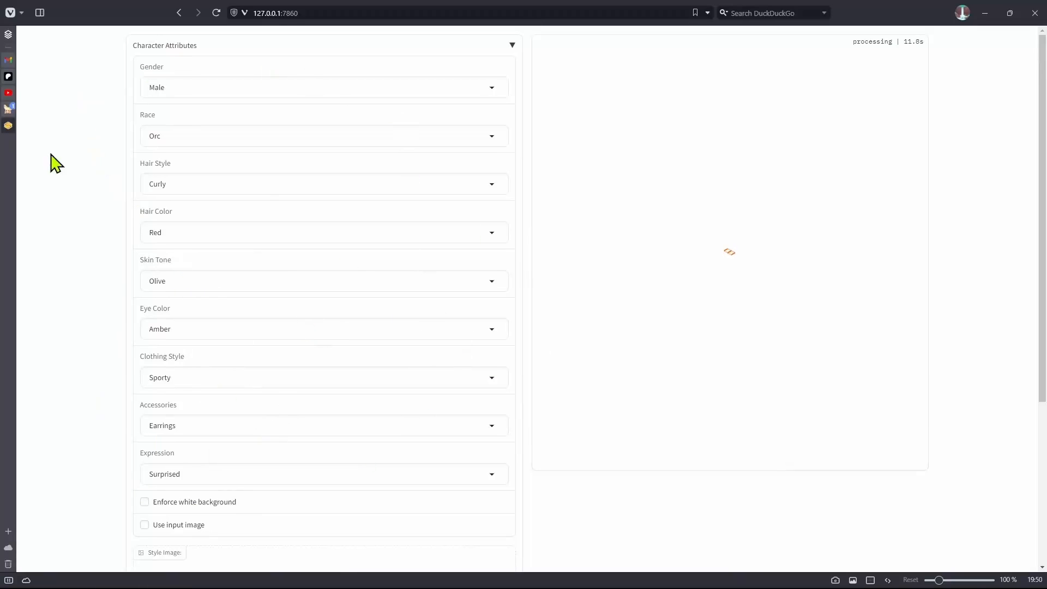
{"action": "mouse_move", "coordinate": [254, 456]}
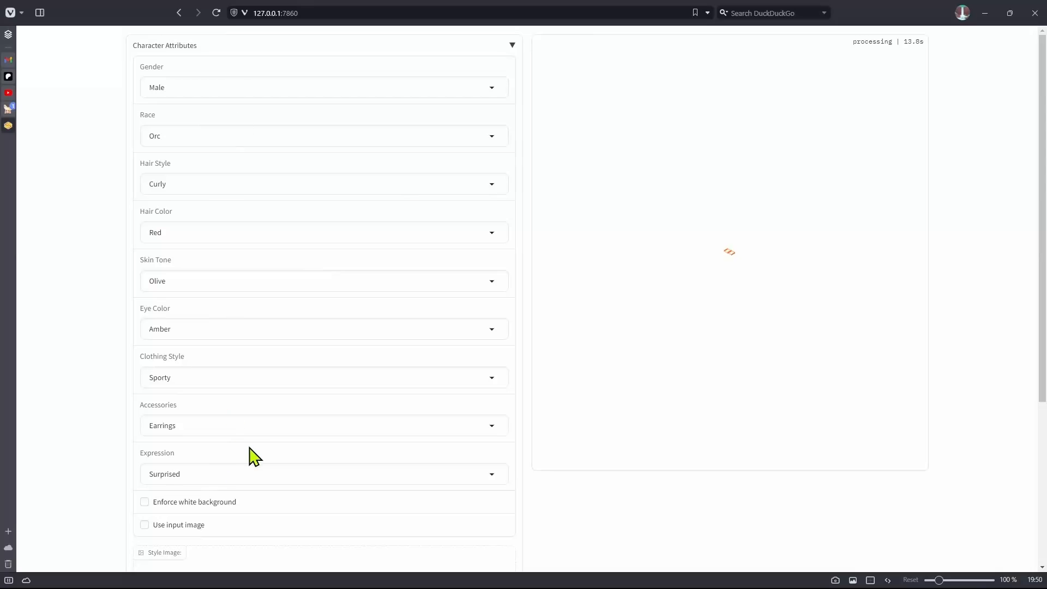
{"action": "mouse_move", "coordinate": [442, 397]}
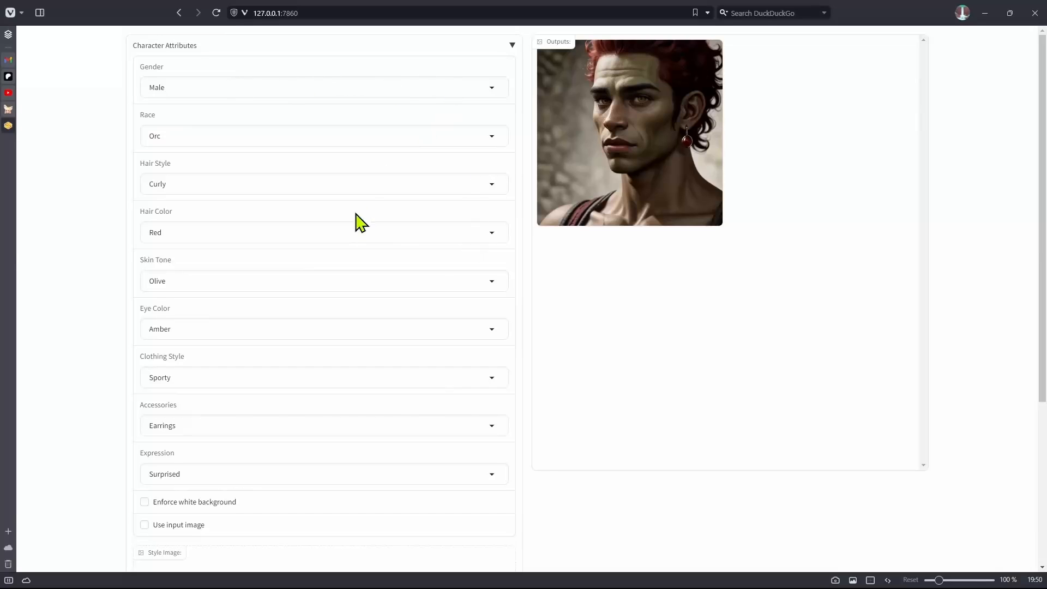
{"action": "mouse_move", "coordinate": [397, 352]}
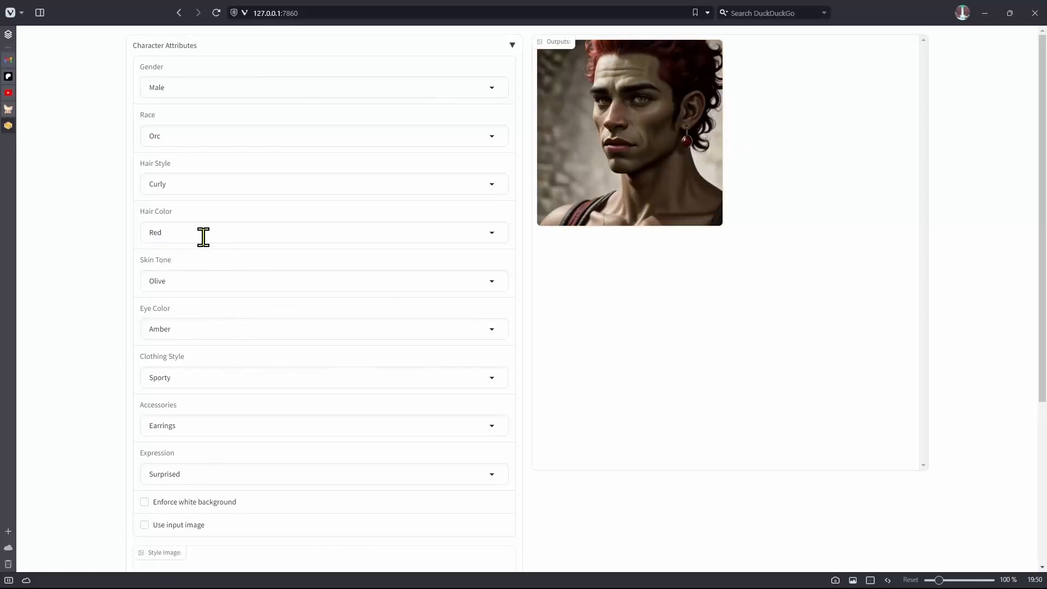
{"action": "mouse_move", "coordinate": [567, 263]}
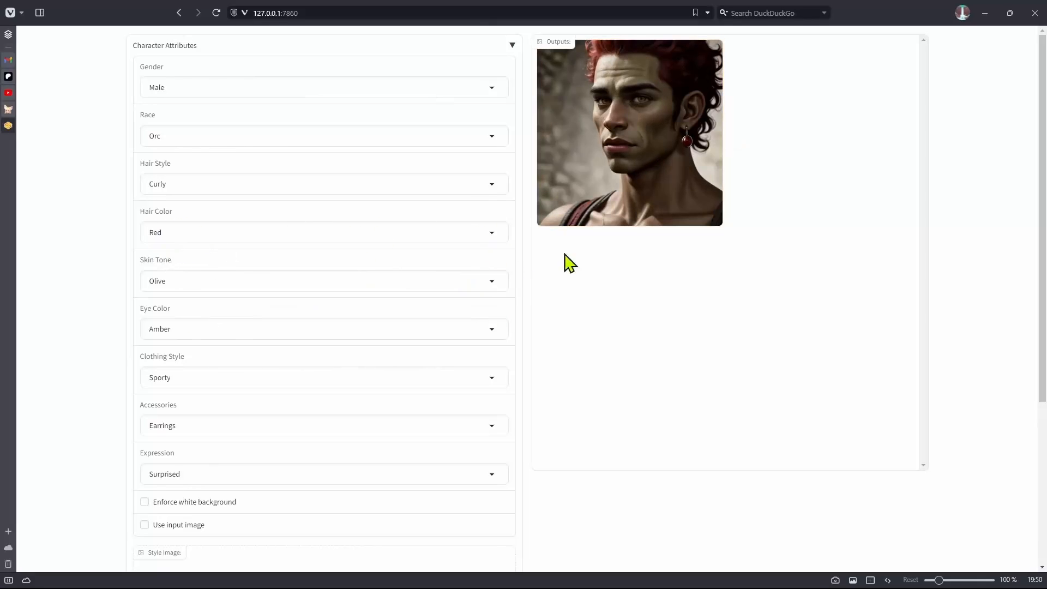
{"action": "mouse_move", "coordinate": [546, 317]}
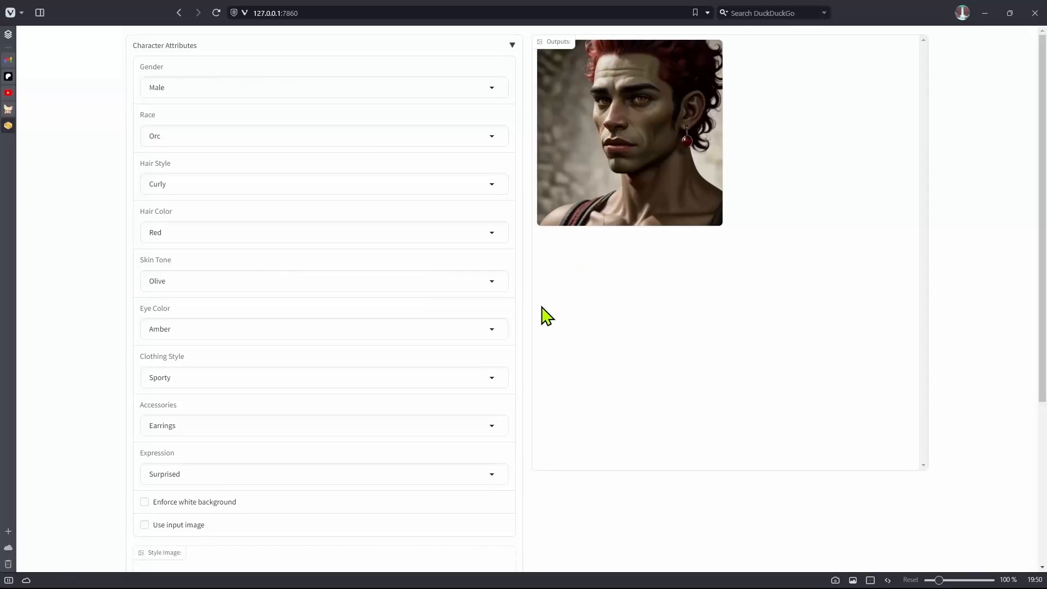
{"action": "mouse_move", "coordinate": [641, 346]}
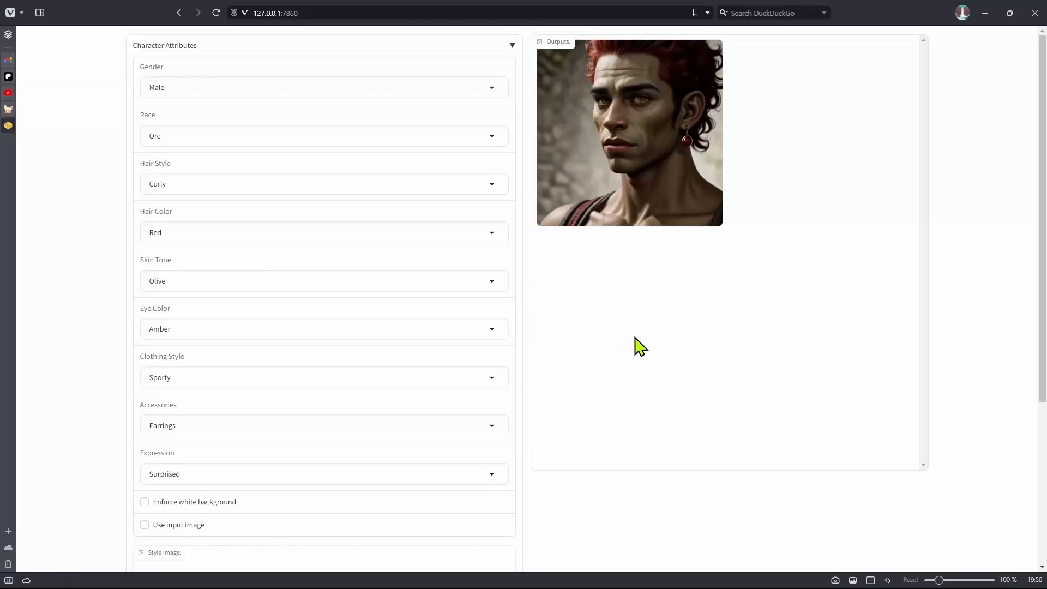
{"action": "mouse_move", "coordinate": [233, 366]}
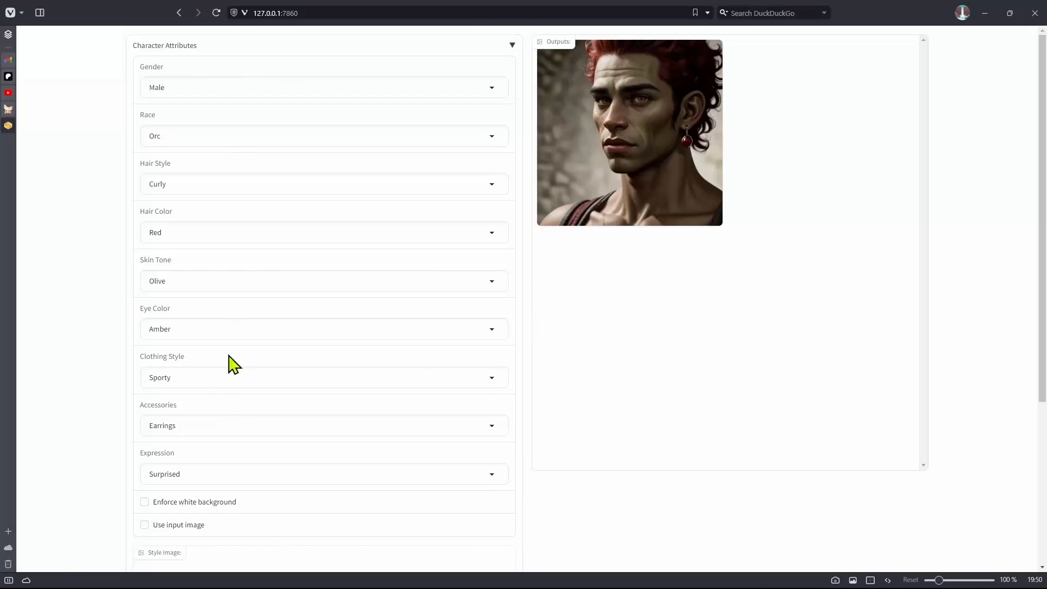
{"action": "left_click", "coordinate": [629, 133]}
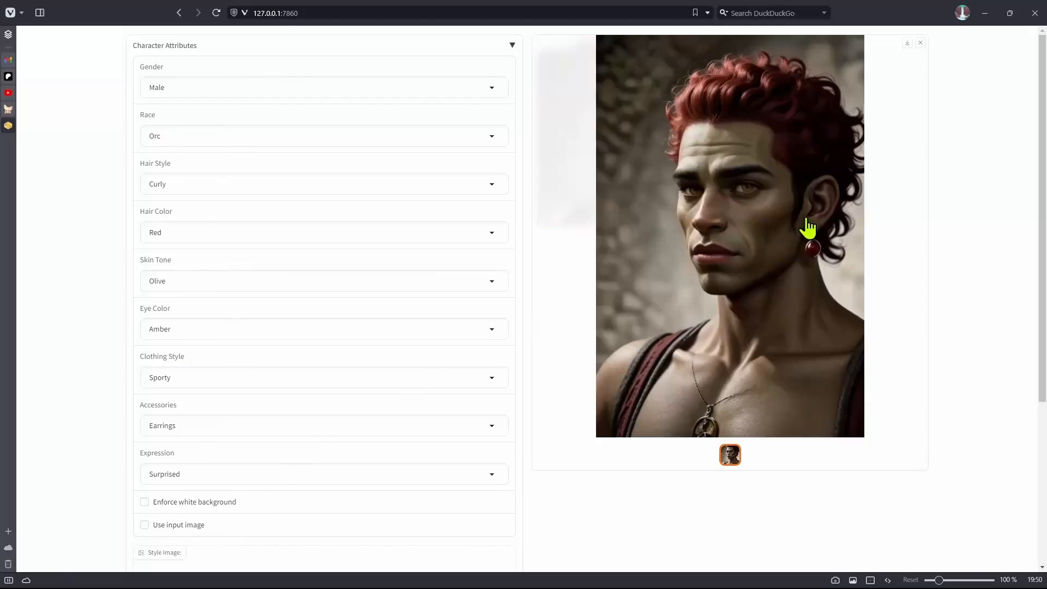
{"action": "mouse_move", "coordinate": [646, 184]}
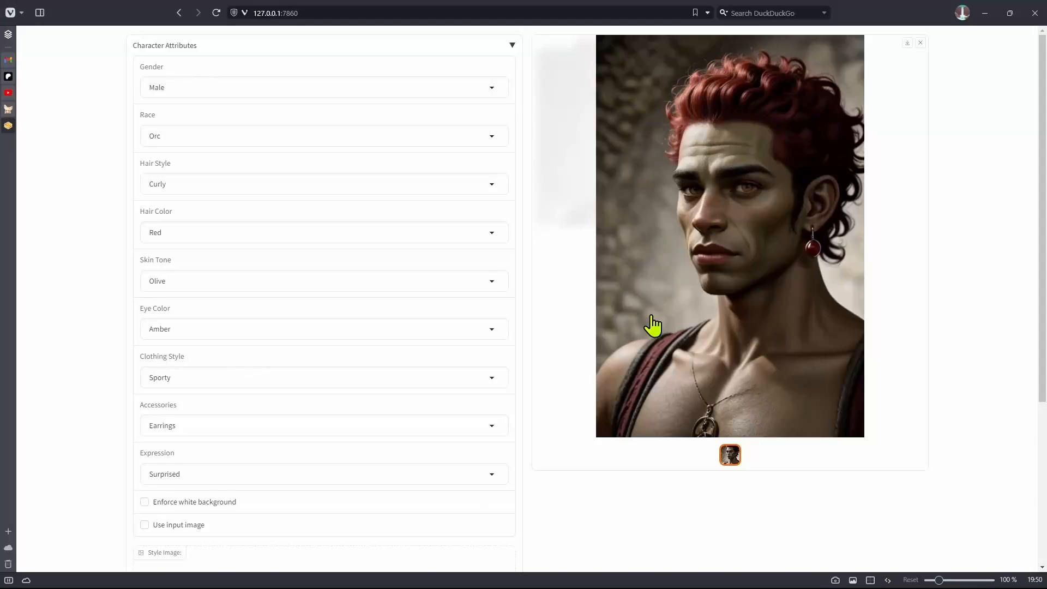
Require a white background and browse the first three orc results, including the blank mask
{"action": "left_click", "coordinate": [144, 502]}
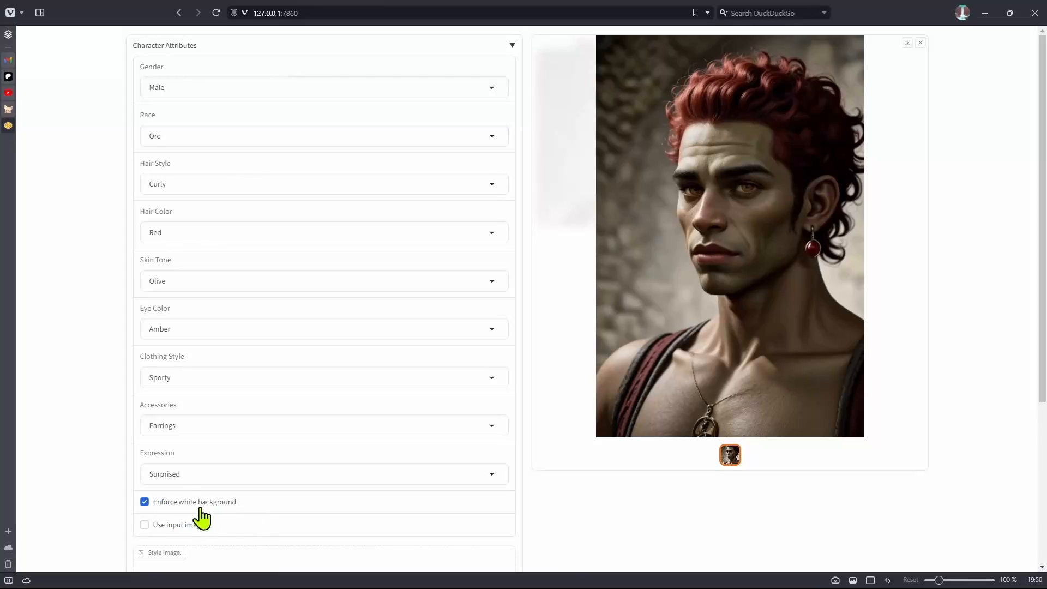
{"action": "scroll", "scroll_direction": "down", "scroll_amount": 3}
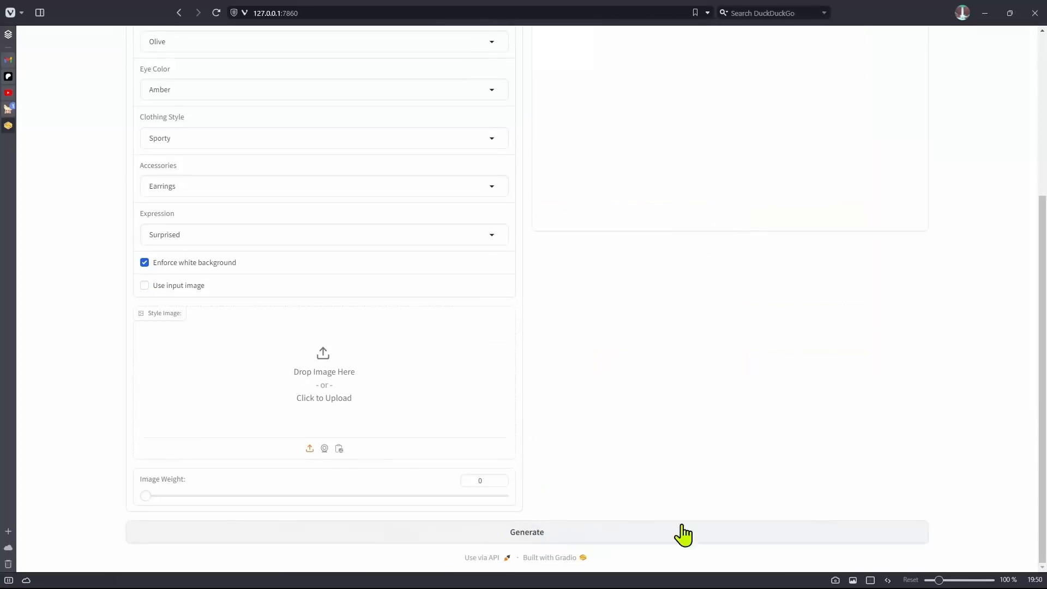
{"action": "left_click", "coordinate": [527, 532]}
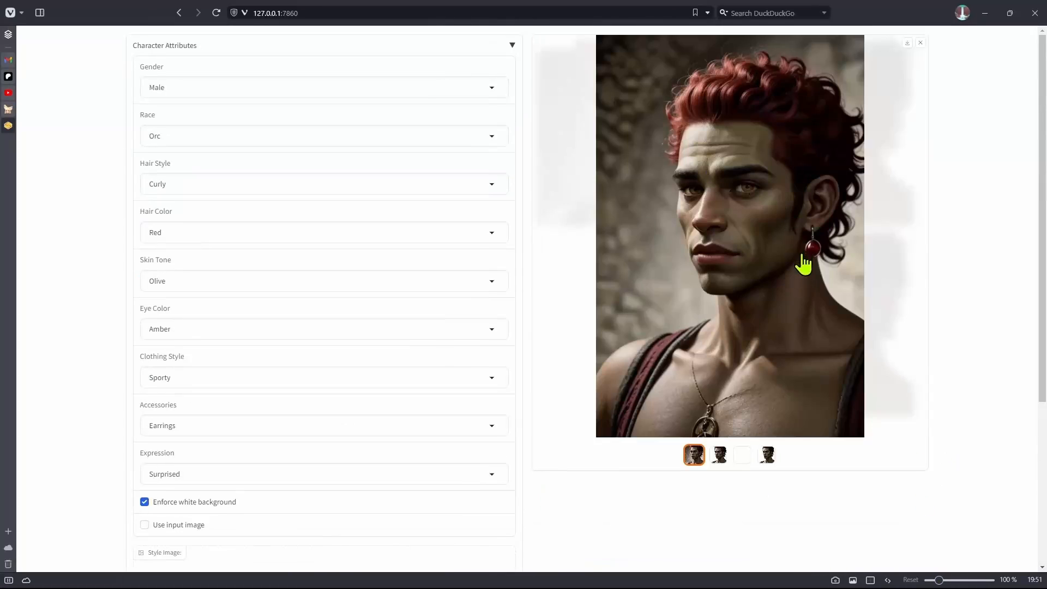
{"action": "left_click", "coordinate": [719, 454]}
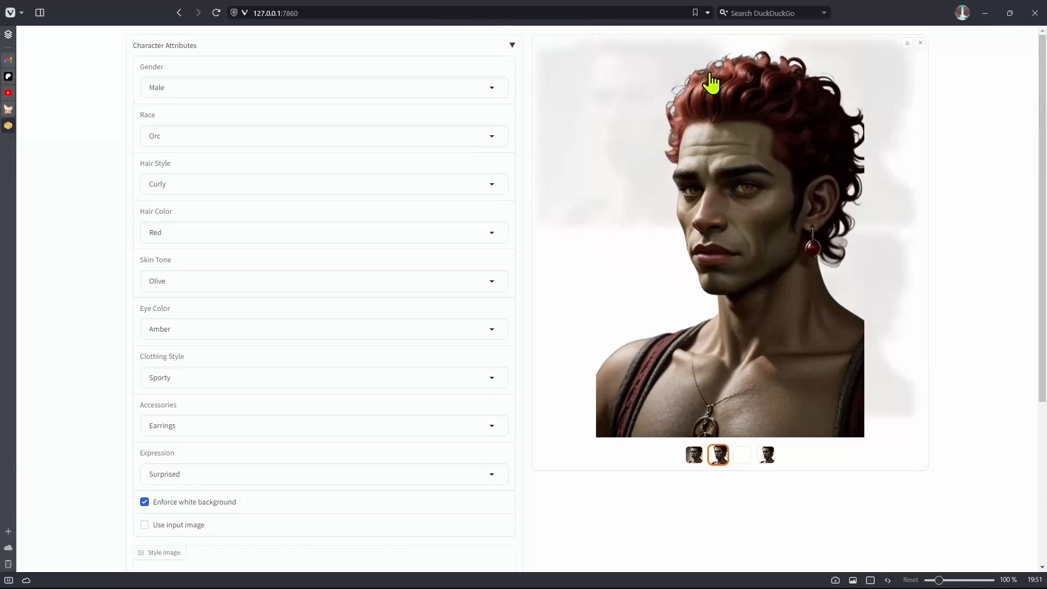
{"action": "mouse_move", "coordinate": [623, 216]}
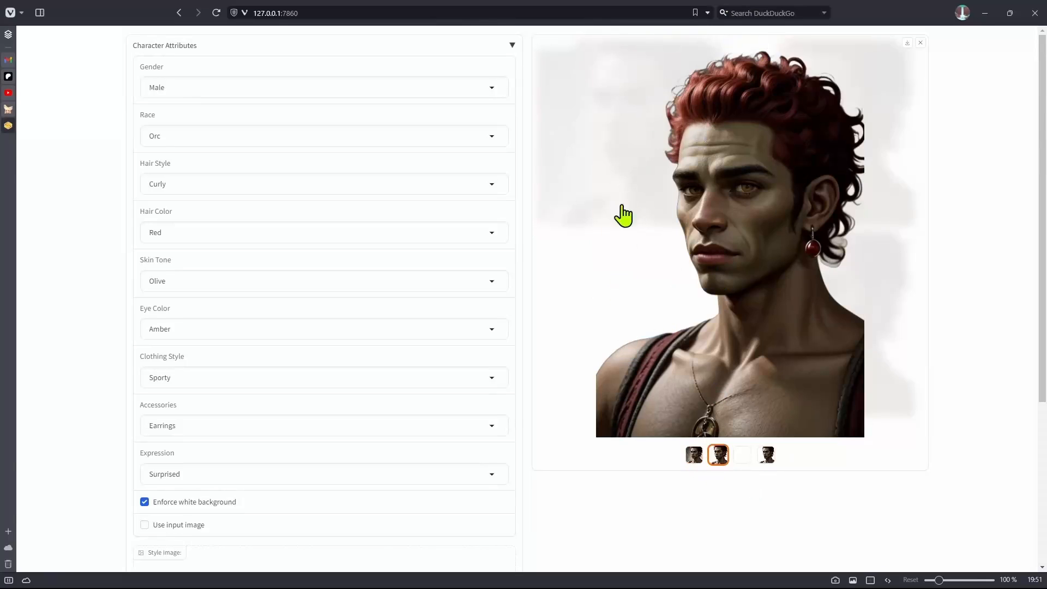
{"action": "left_click", "coordinate": [742, 455]}
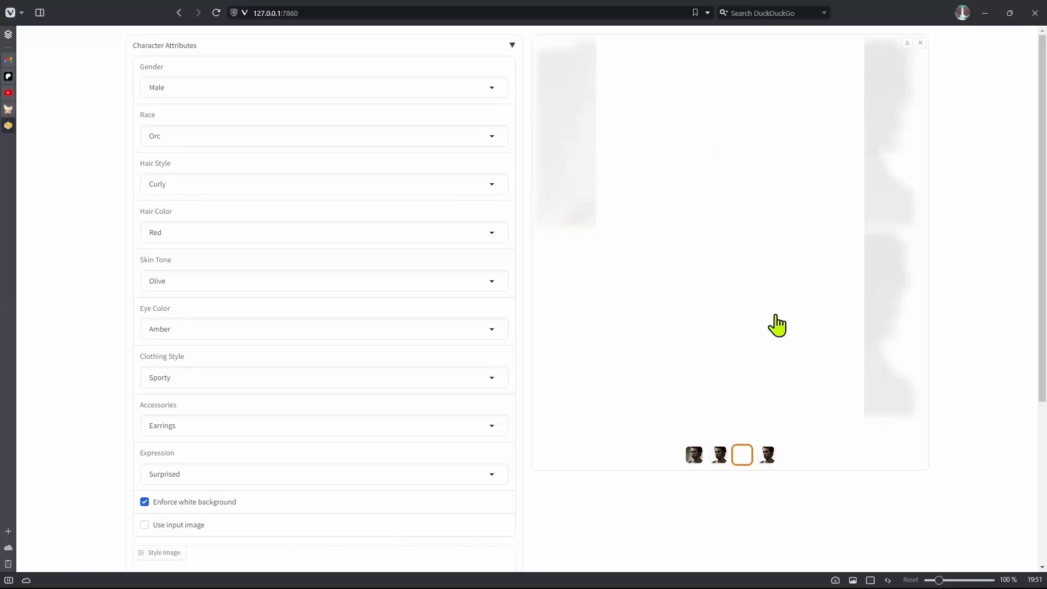
{"action": "mouse_move", "coordinate": [753, 462]}
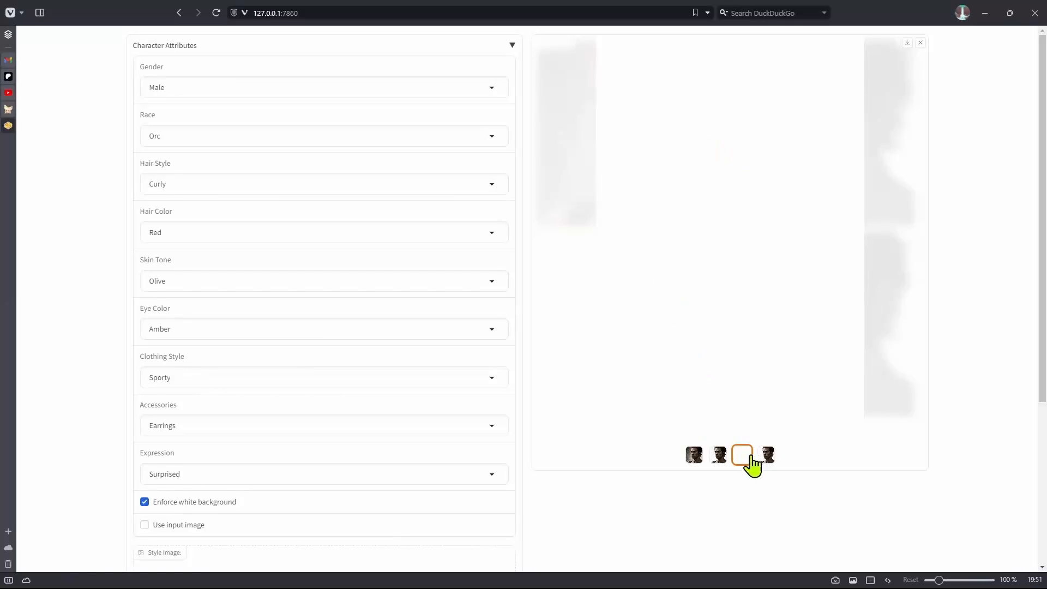
Compare the remaining orc variants, ending on the fourth white-background cutout
{"action": "left_click", "coordinate": [766, 455]}
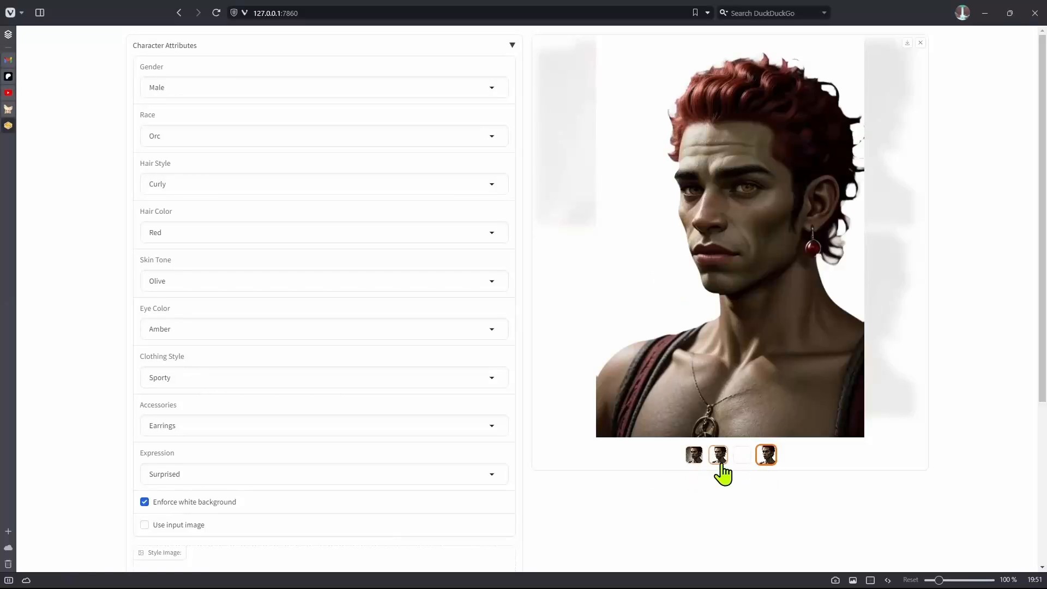
{"action": "left_click", "coordinate": [718, 455]}
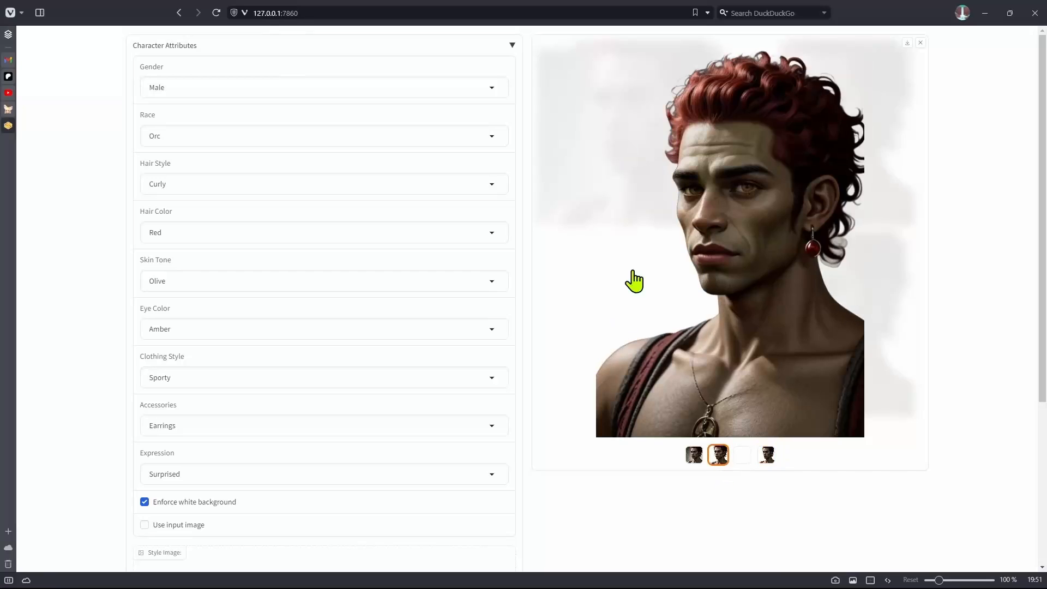
{"action": "left_click", "coordinate": [742, 455]}
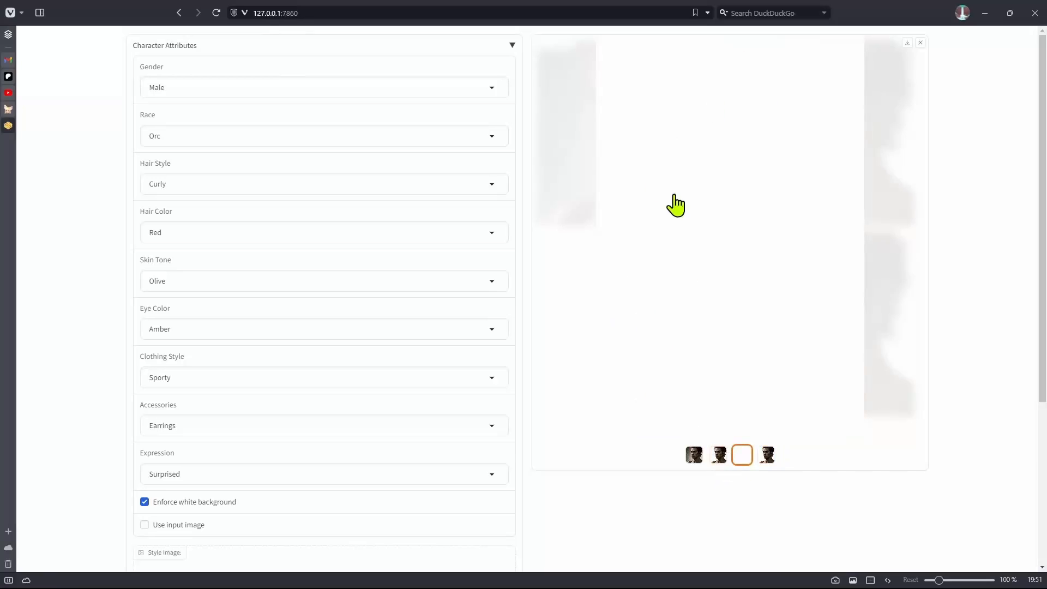
{"action": "left_click", "coordinate": [766, 455]}
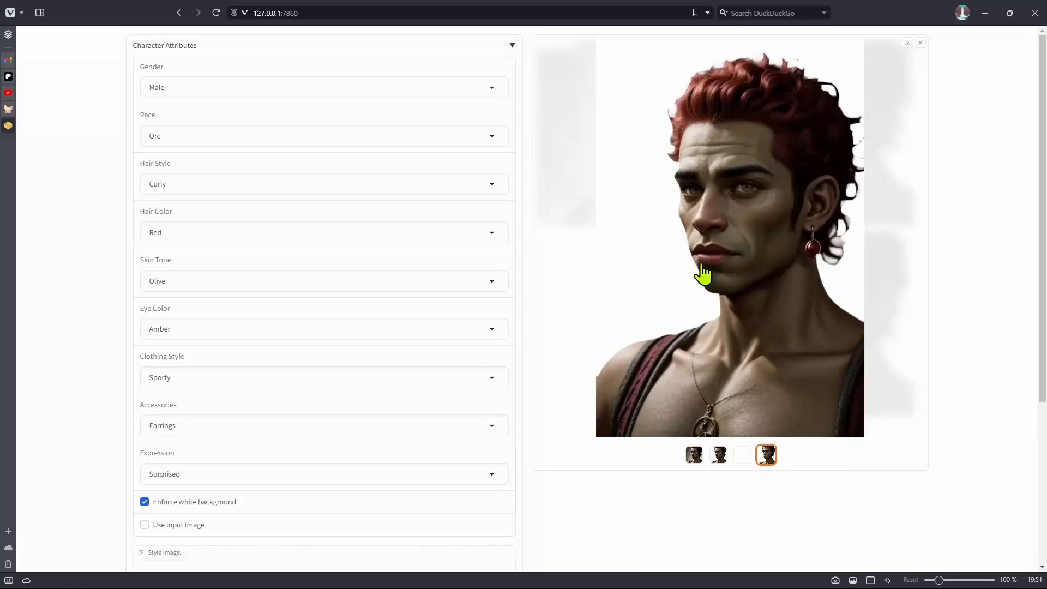
{"action": "mouse_move", "coordinate": [658, 227]}
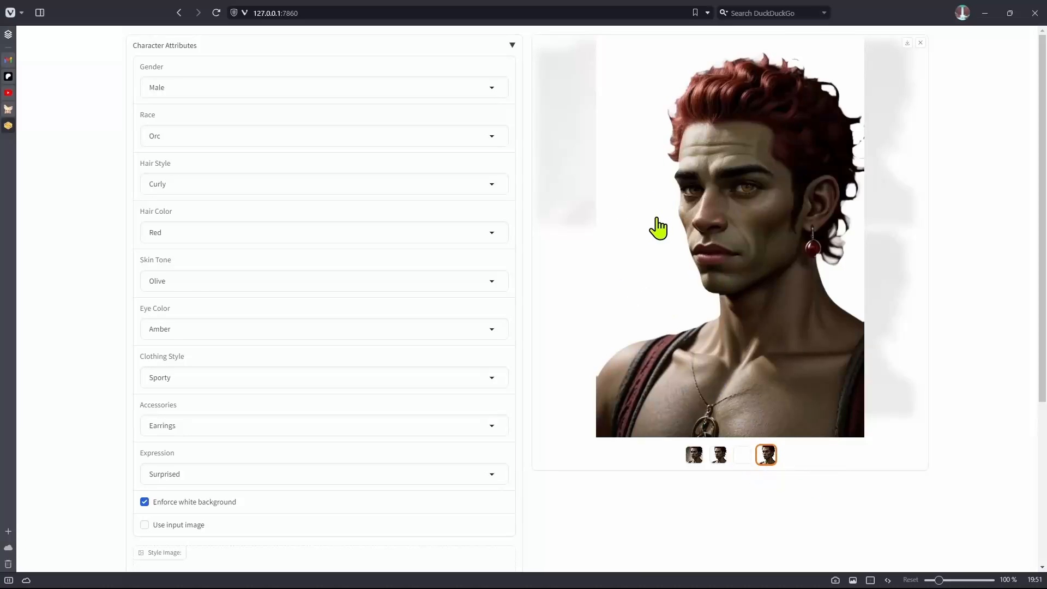
Guide generation with the orc cutout as input image, drop the white-background requirement and generate a Vampire portrait
{"action": "scroll", "scroll_direction": "down", "scroll_amount": 3}
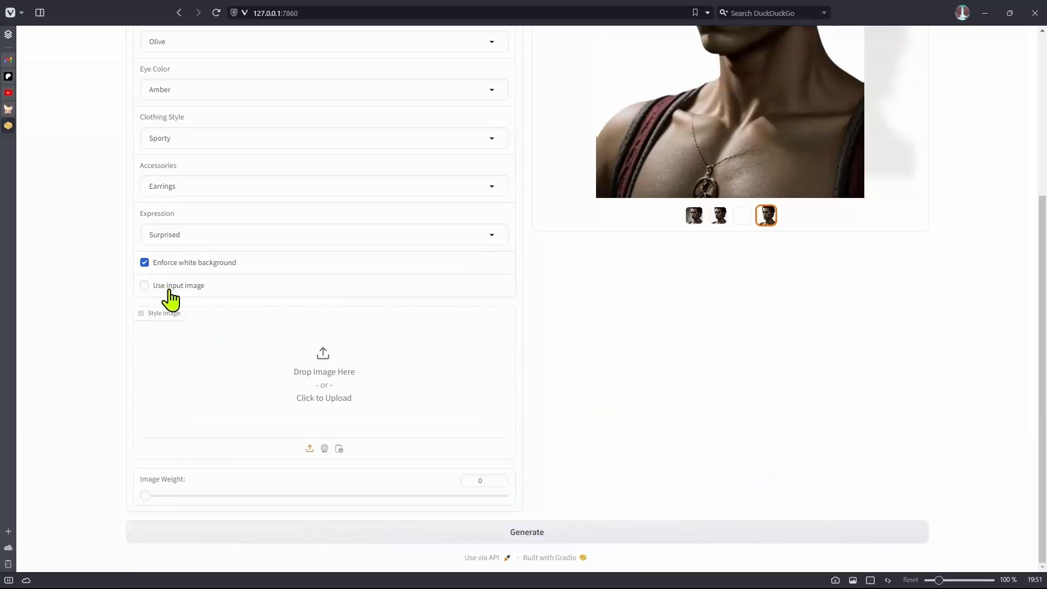
{"action": "left_click", "coordinate": [144, 285]}
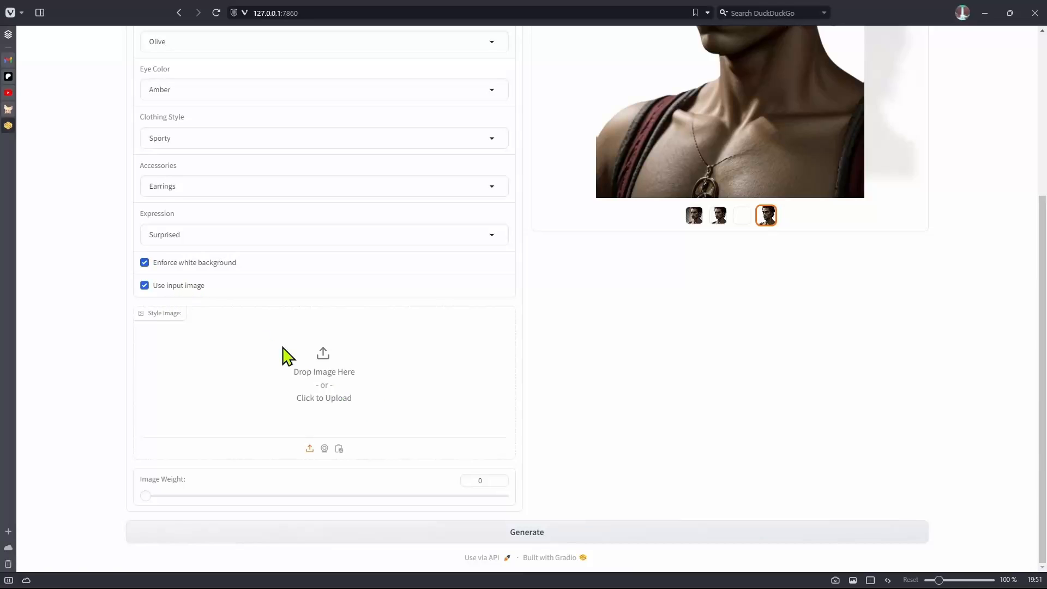
{"action": "left_click", "coordinate": [144, 262]}
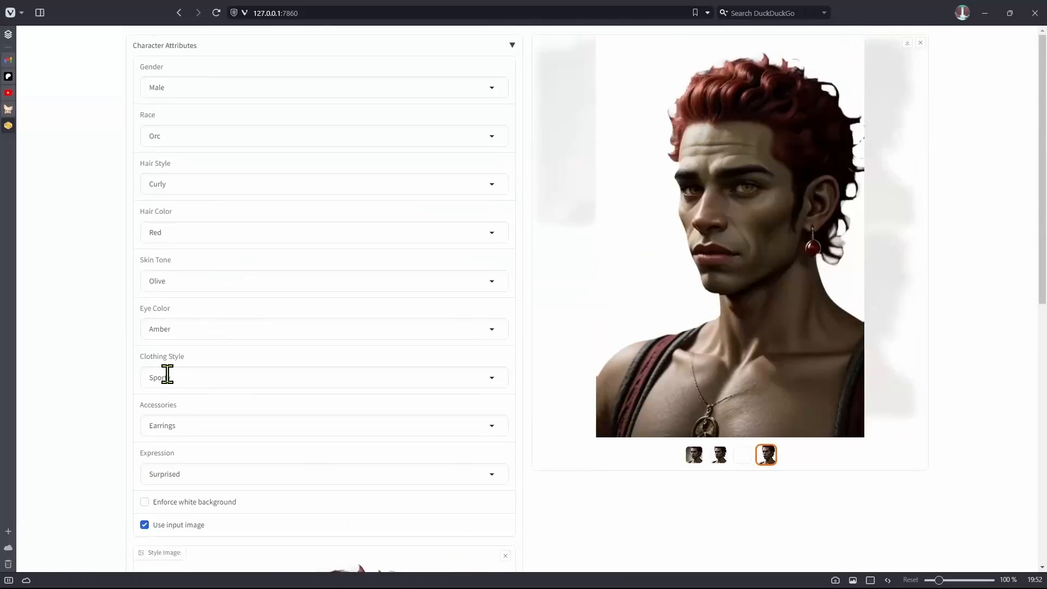
{"action": "left_click", "coordinate": [323, 136]}
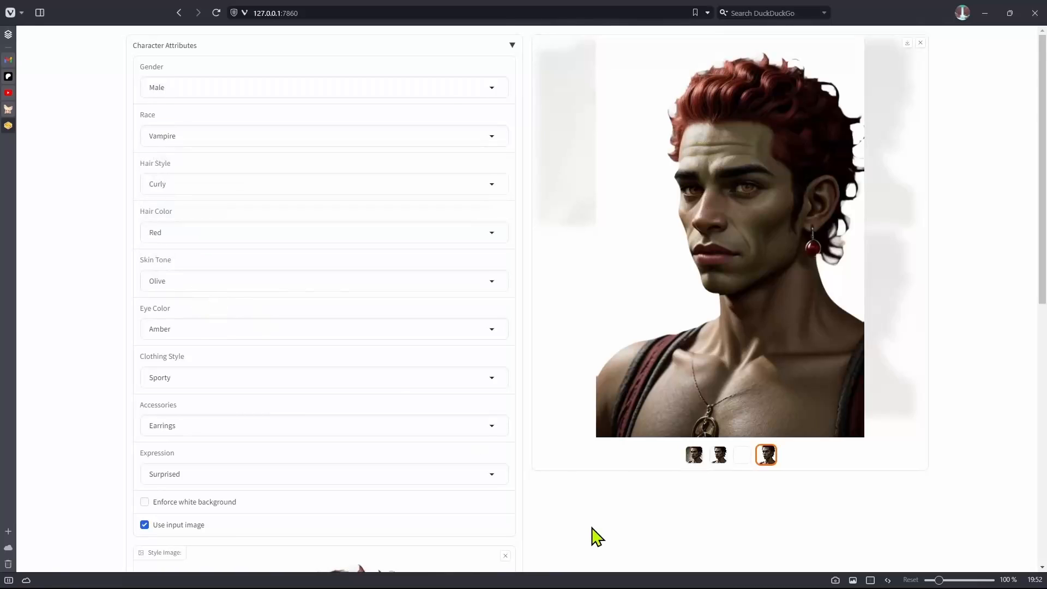
{"action": "scroll", "scroll_direction": "down", "scroll_amount": 3}
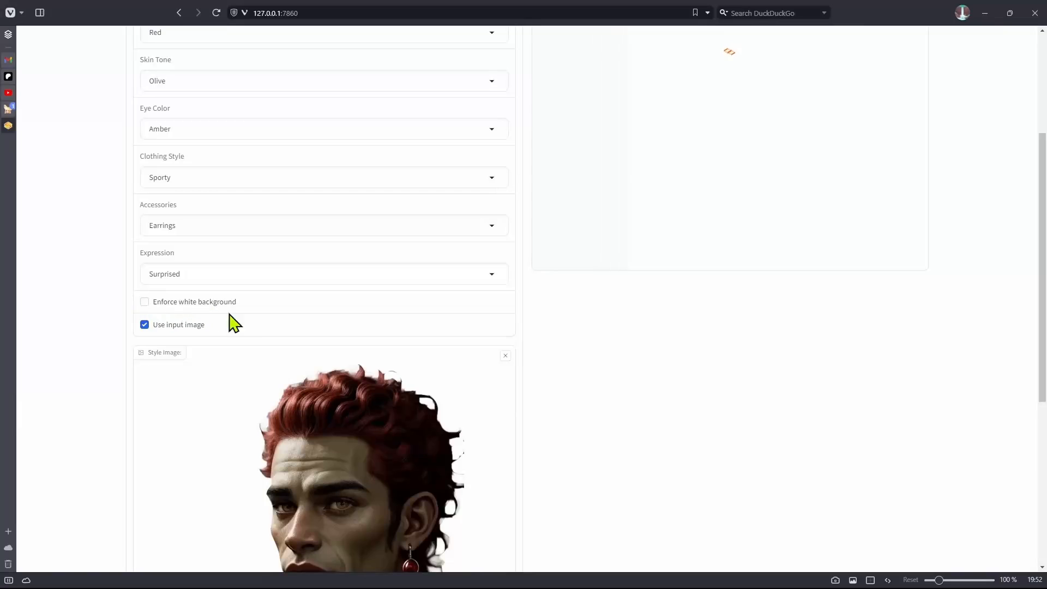
{"action": "scroll", "scroll_direction": "down", "scroll_amount": 3}
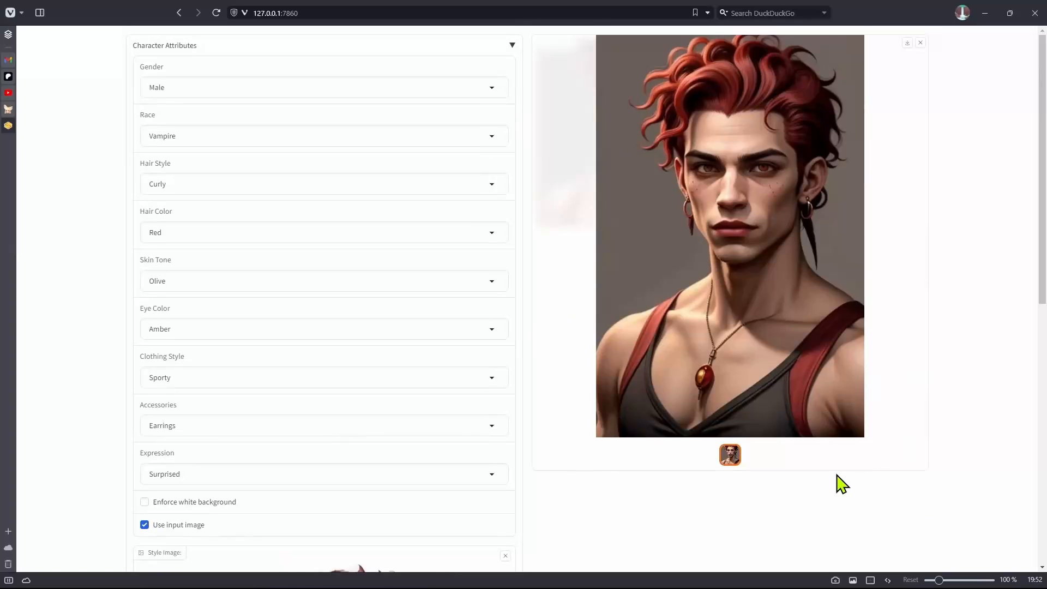
Enforce a white background, regenerate, and view the fourth white-background vampire cutout with the orc style image at 0.6 weight
{"action": "scroll", "scroll_direction": "down", "scroll_amount": 3}
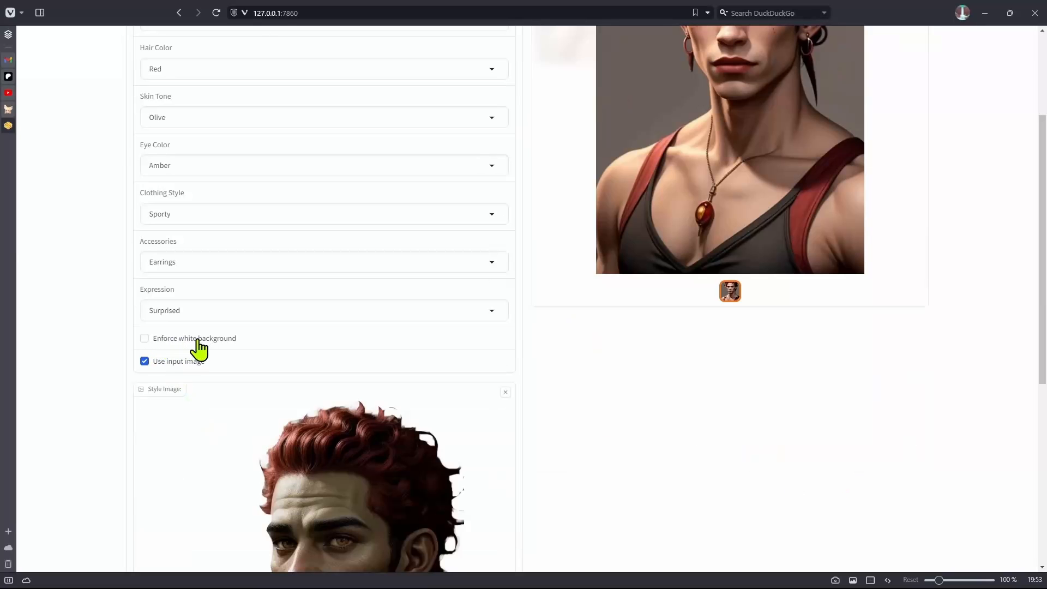
{"action": "left_click", "coordinate": [144, 339]}
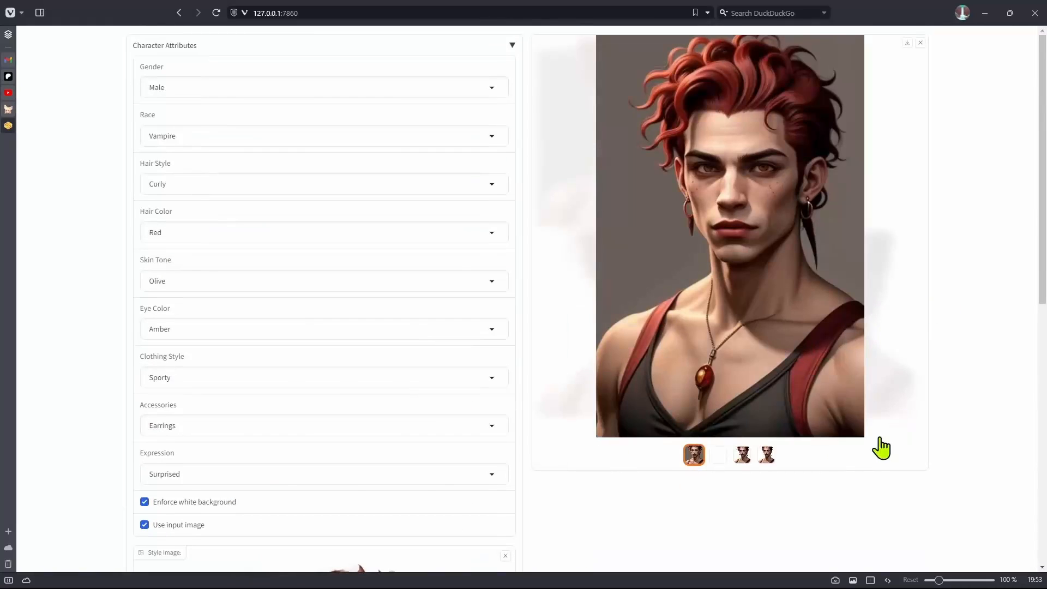
{"action": "left_click", "coordinate": [742, 454]}
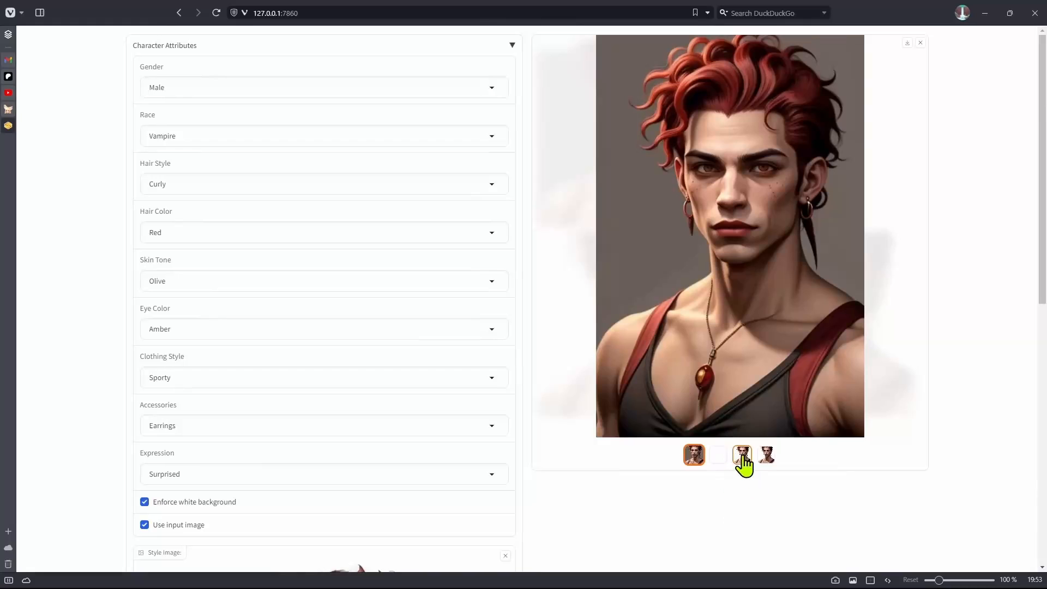
{"action": "left_click", "coordinate": [765, 455]}
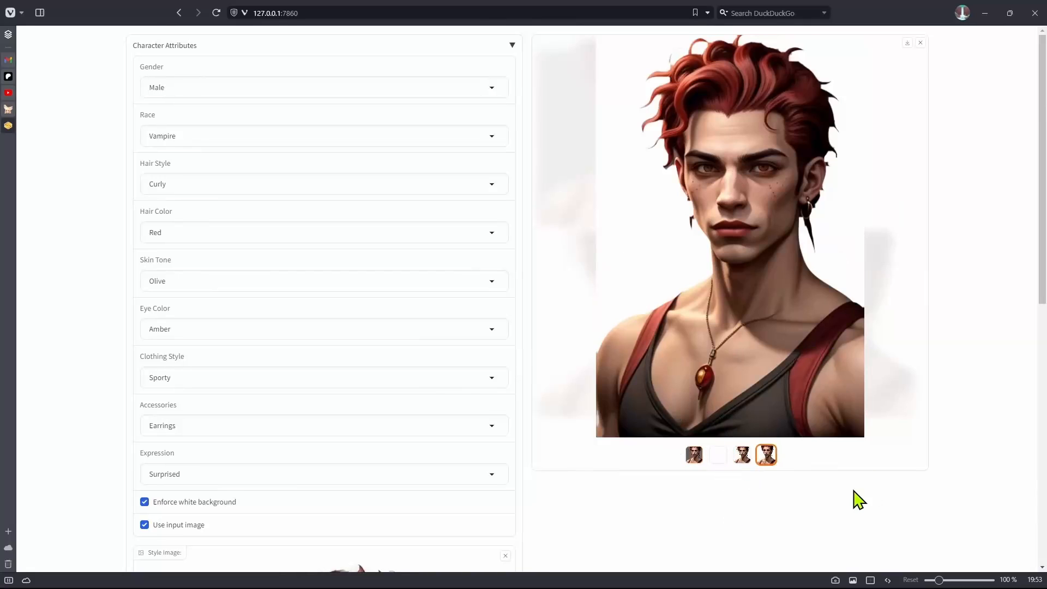
{"action": "scroll", "scroll_direction": "down", "scroll_amount": 3}
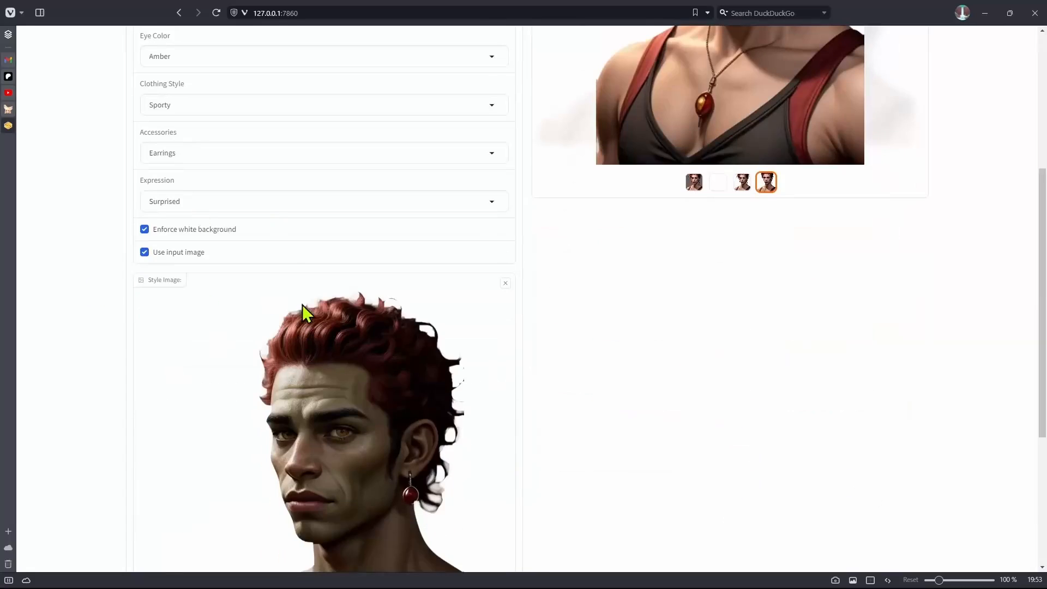
{"action": "mouse_move", "coordinate": [764, 483]}
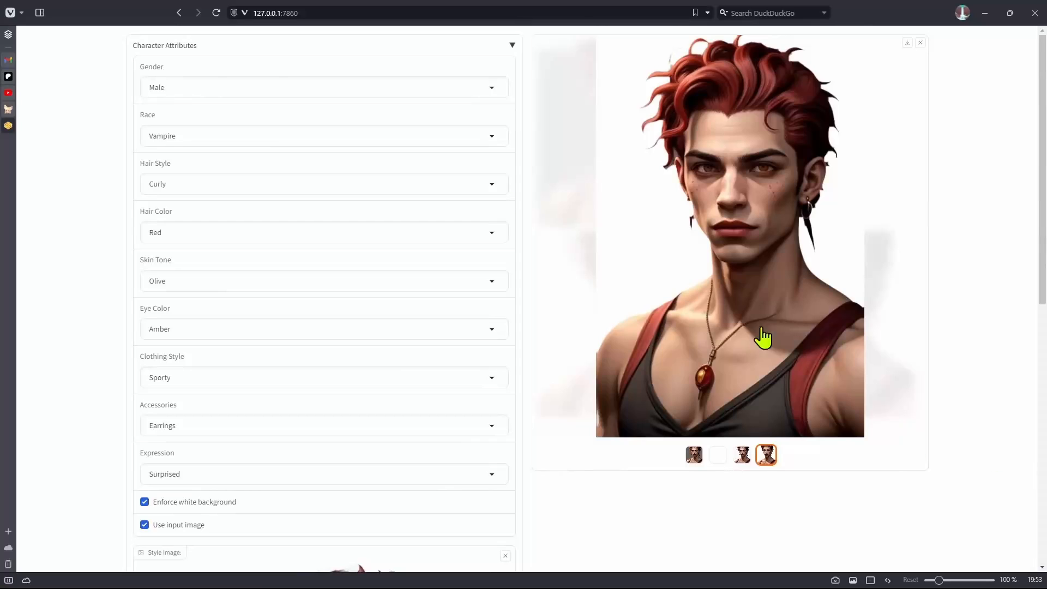
{"action": "mouse_move", "coordinate": [834, 433]}
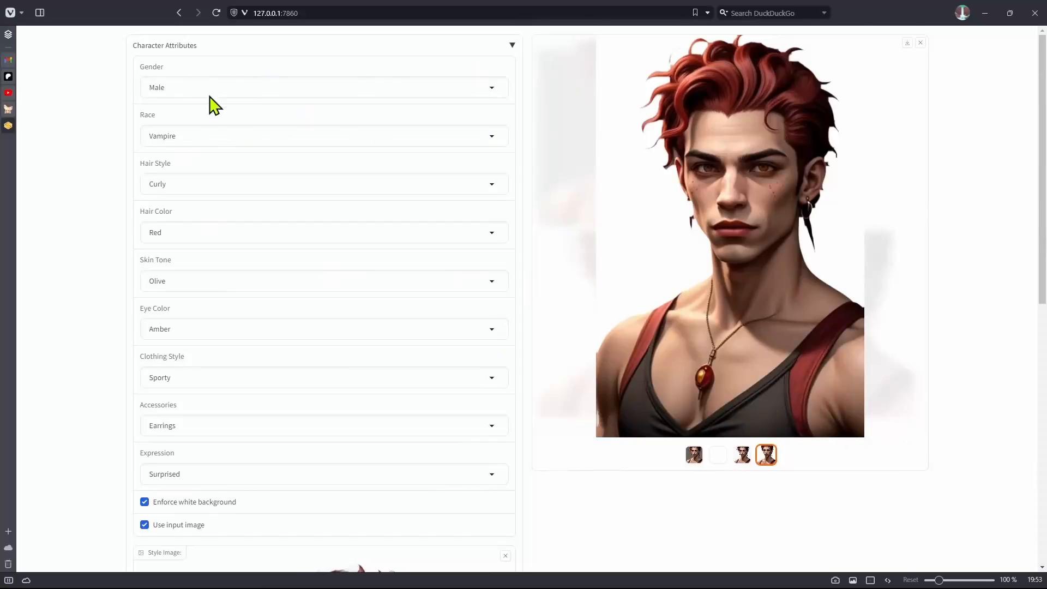
{"action": "mouse_move", "coordinate": [204, 137]}
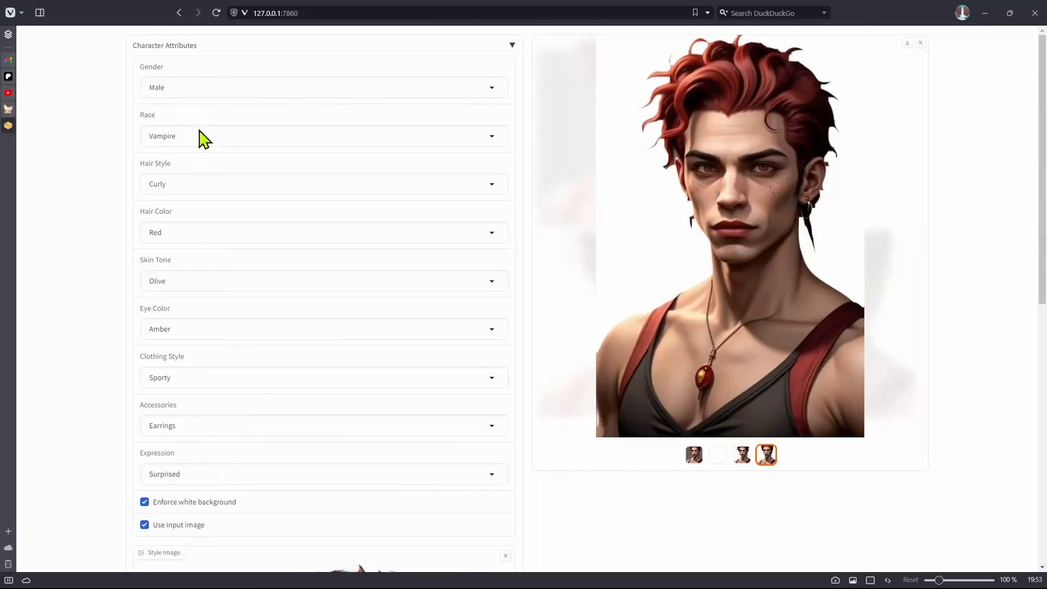
{"action": "mouse_move", "coordinate": [582, 496]}
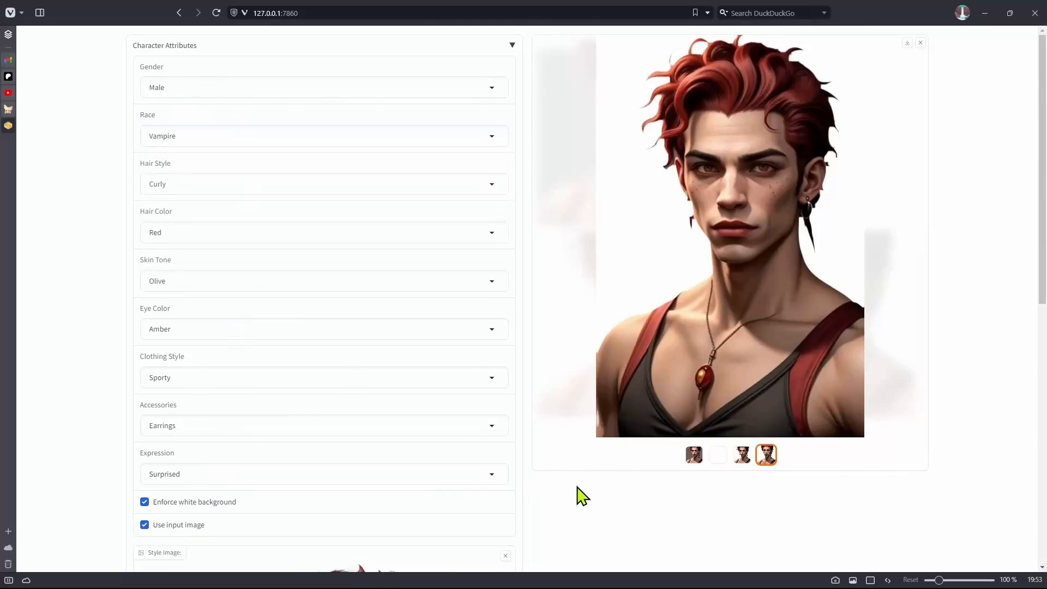
{"action": "scroll", "scroll_direction": "down", "scroll_amount": 3}
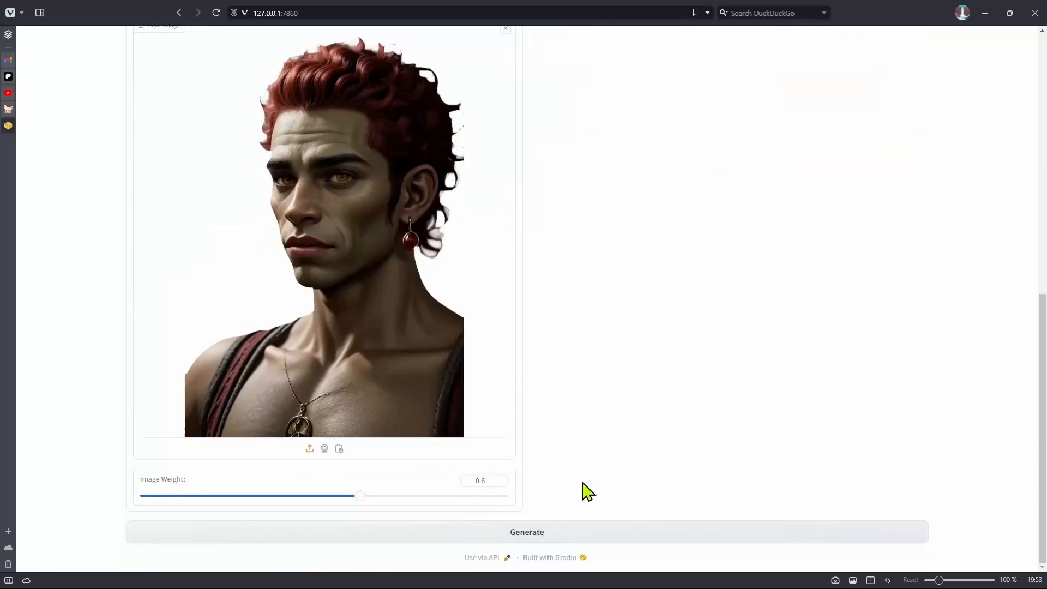
{"action": "mouse_move", "coordinate": [641, 481]}
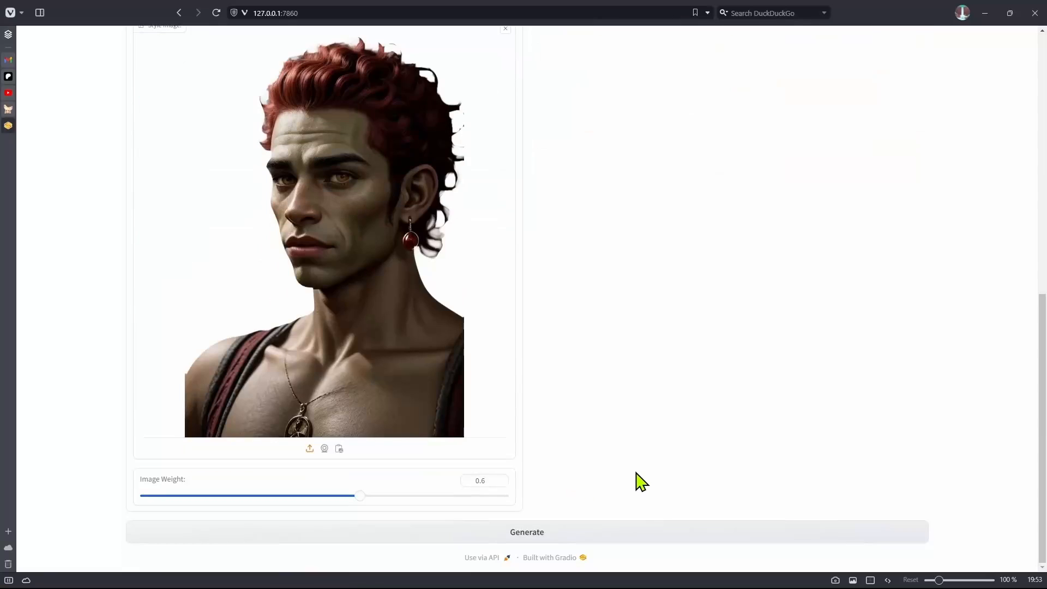